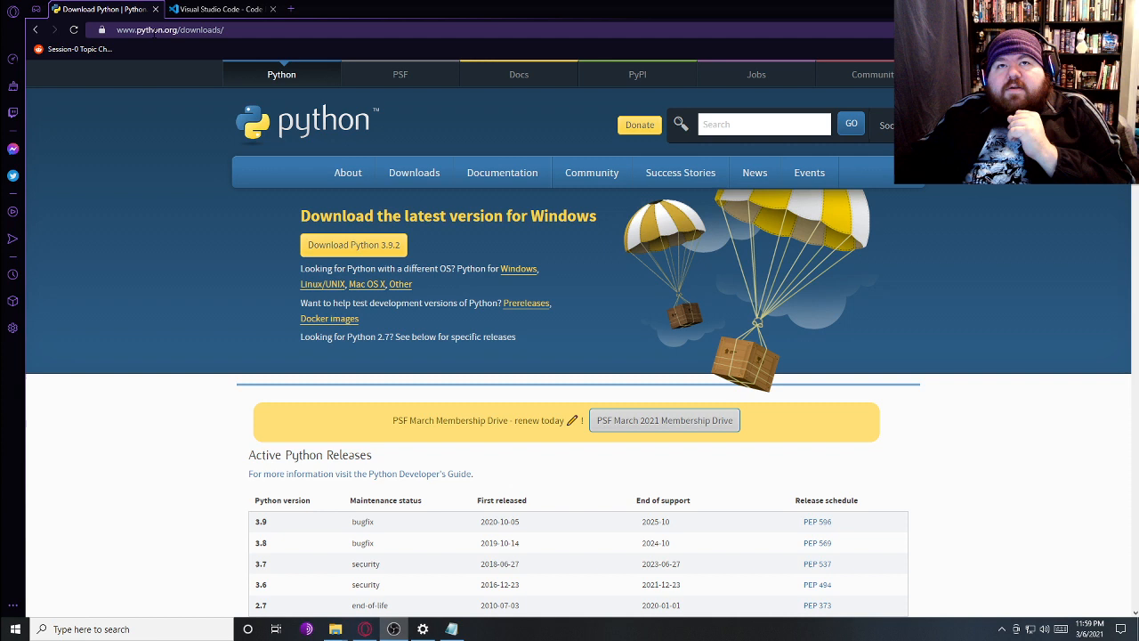
Switch from the Python downloads page to the code.visualstudio.com browser tab
{"action": "left_click", "coordinate": [413, 170]}
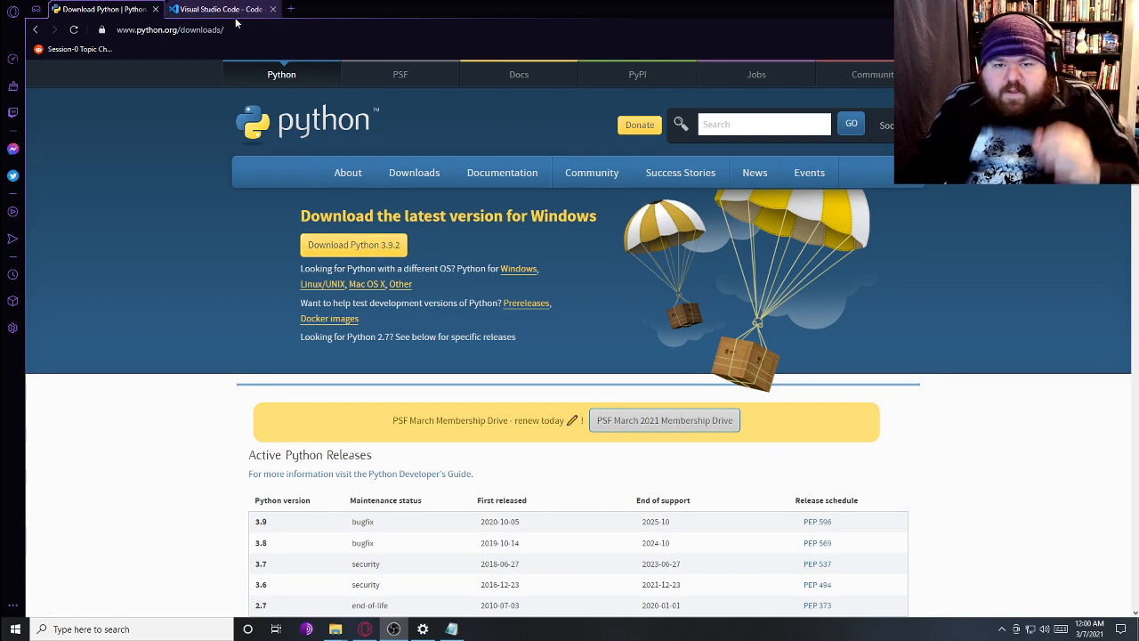
{"action": "mouse_move", "coordinate": [222, 9]}
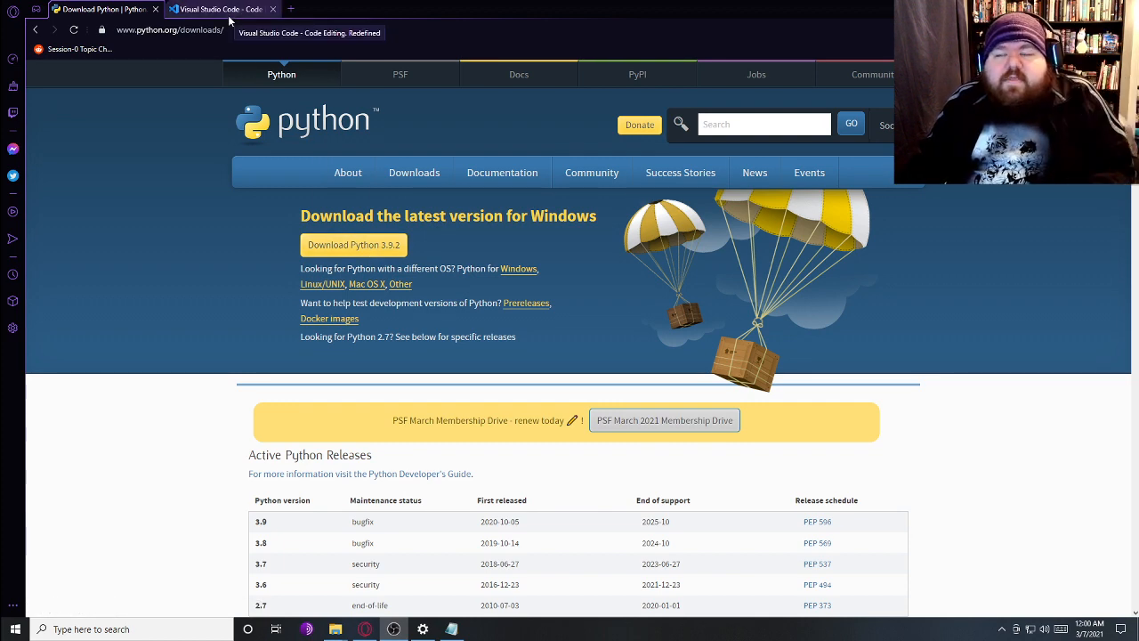
{"action": "left_click", "coordinate": [221, 9]}
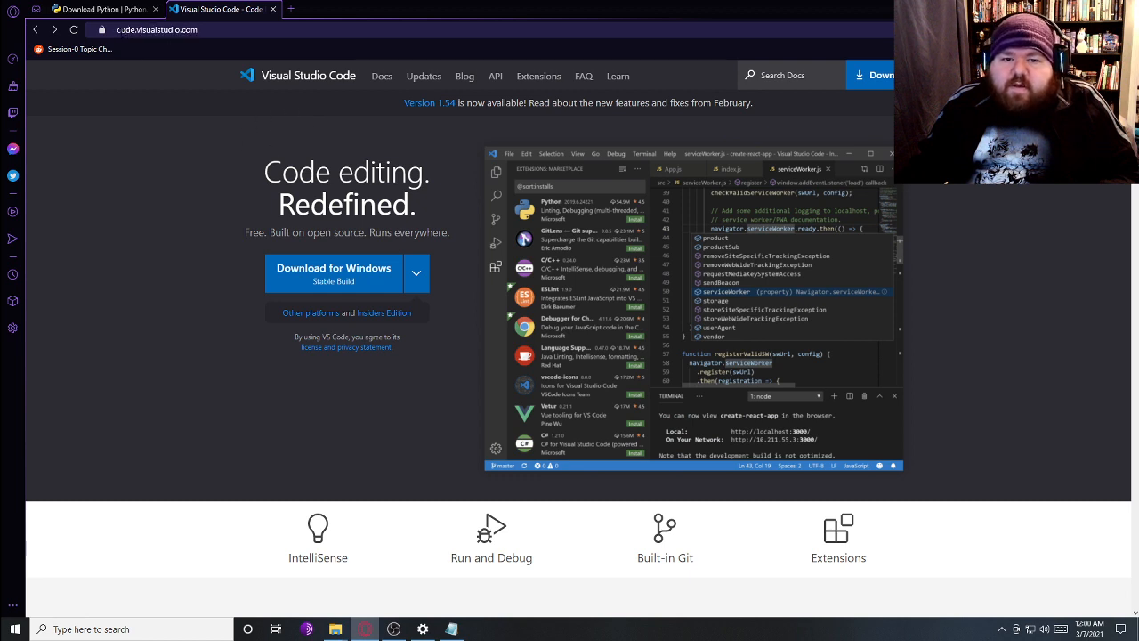
{"action": "mouse_move", "coordinate": [381, 75]}
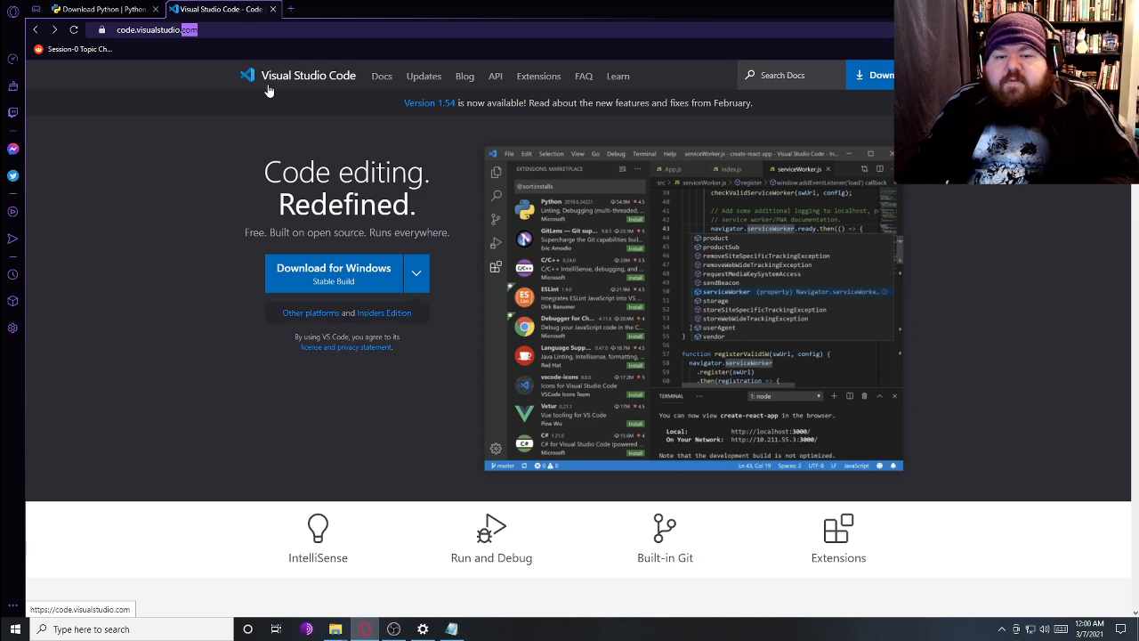
{"action": "mouse_move", "coordinate": [303, 121]}
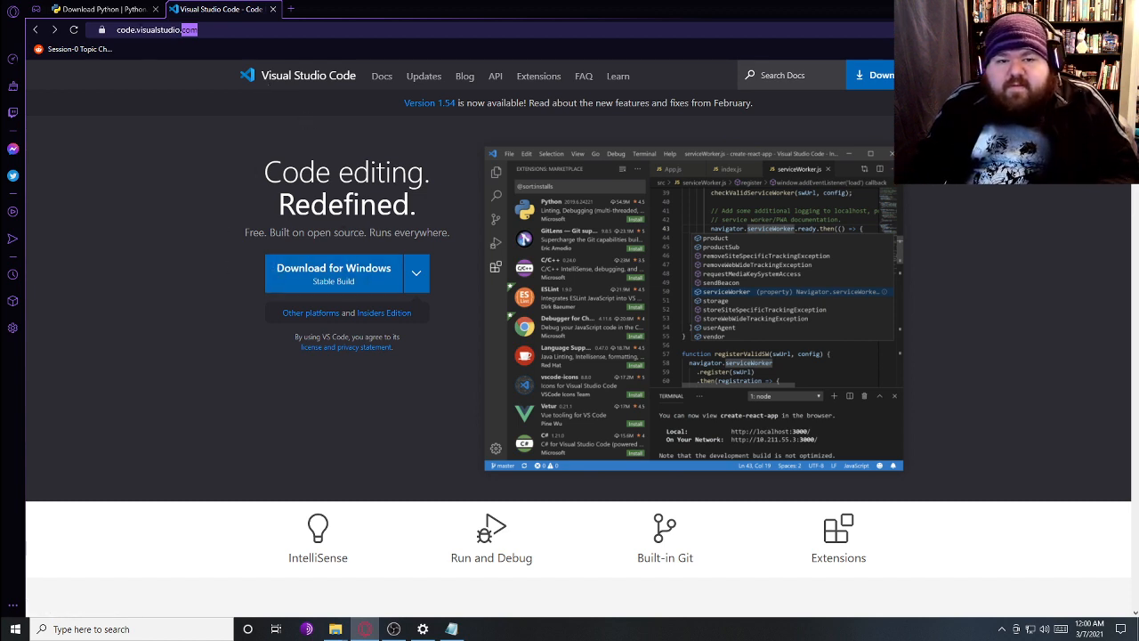
{"action": "left_click", "coordinate": [99, 9]}
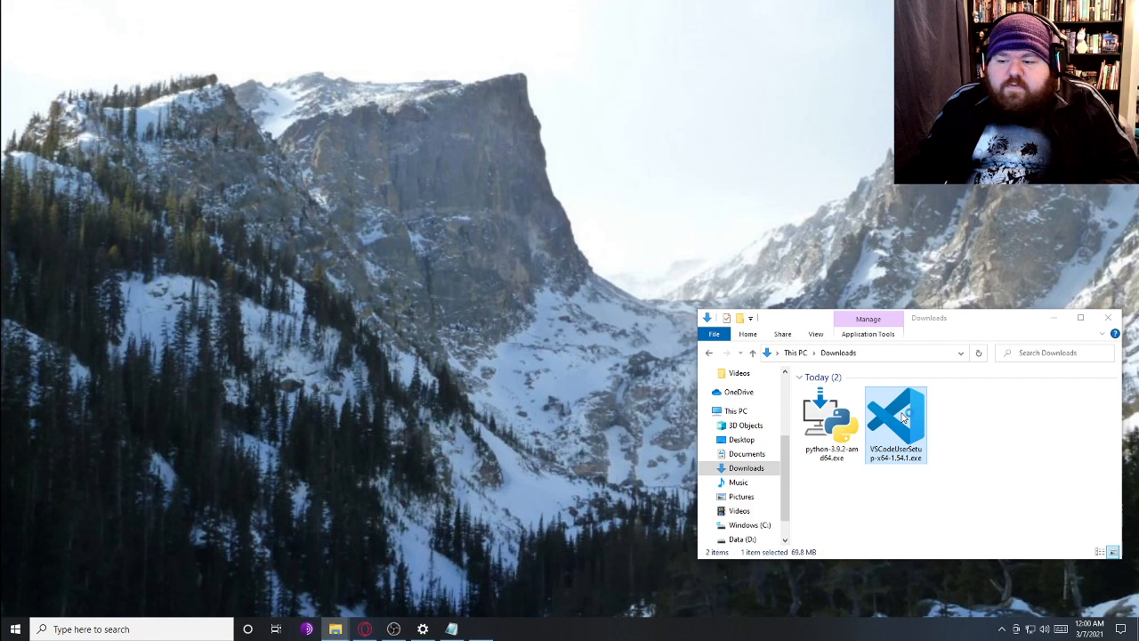
Run VSCodeUserSetup, accept the license and step through to the additional-tasks page with PATH kept
{"action": "double_click", "coordinate": [895, 424]}
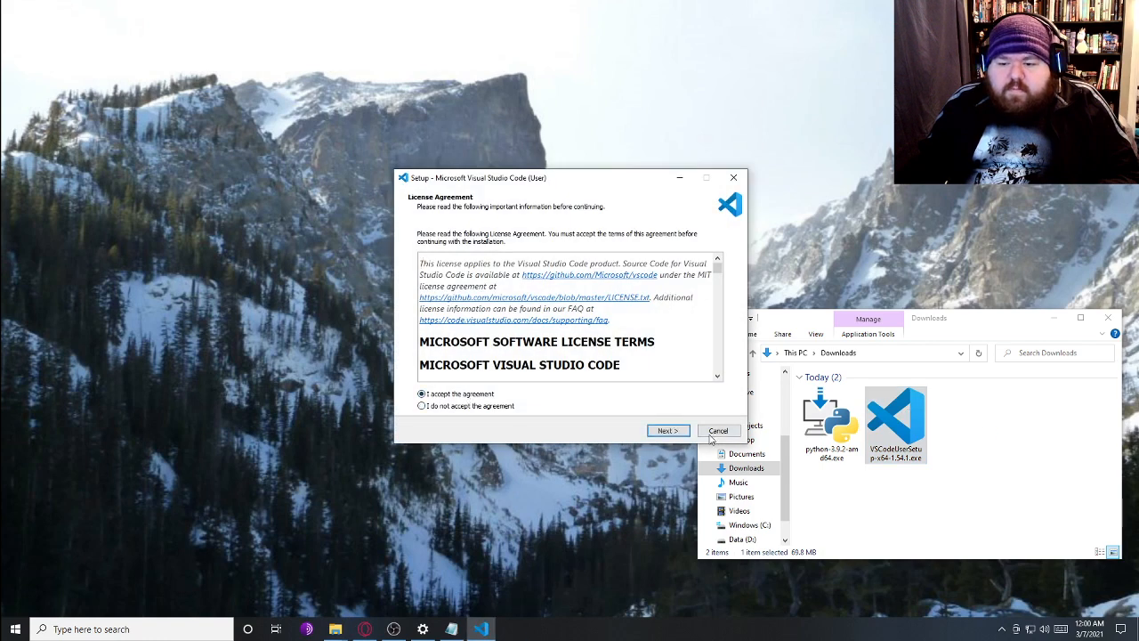
{"action": "left_click", "coordinate": [668, 430]}
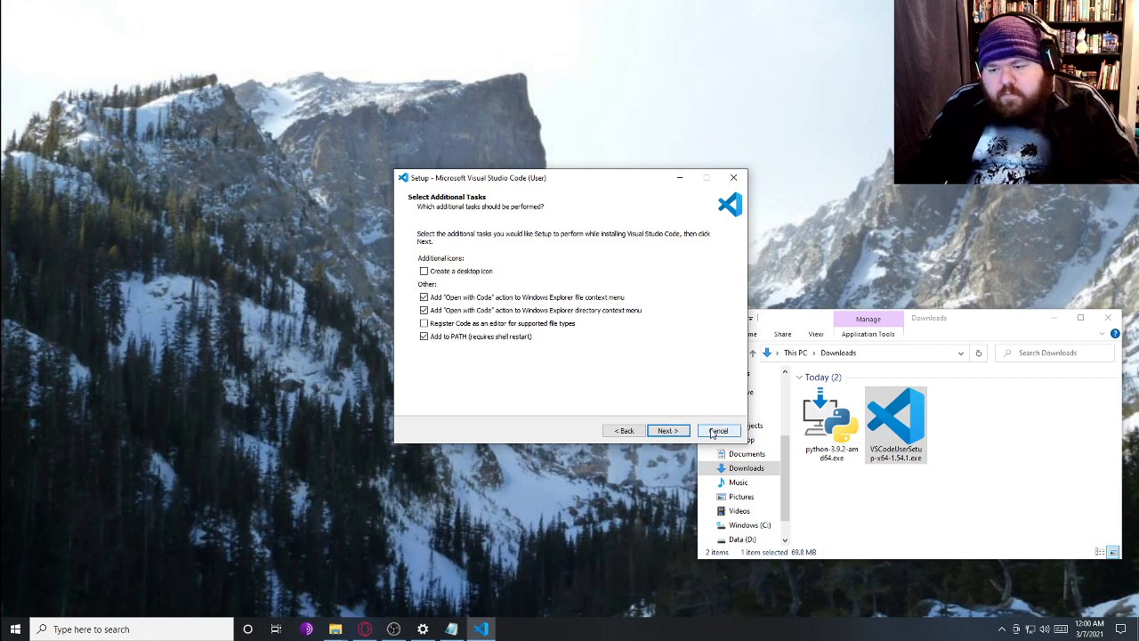
{"action": "left_click", "coordinate": [718, 429]}
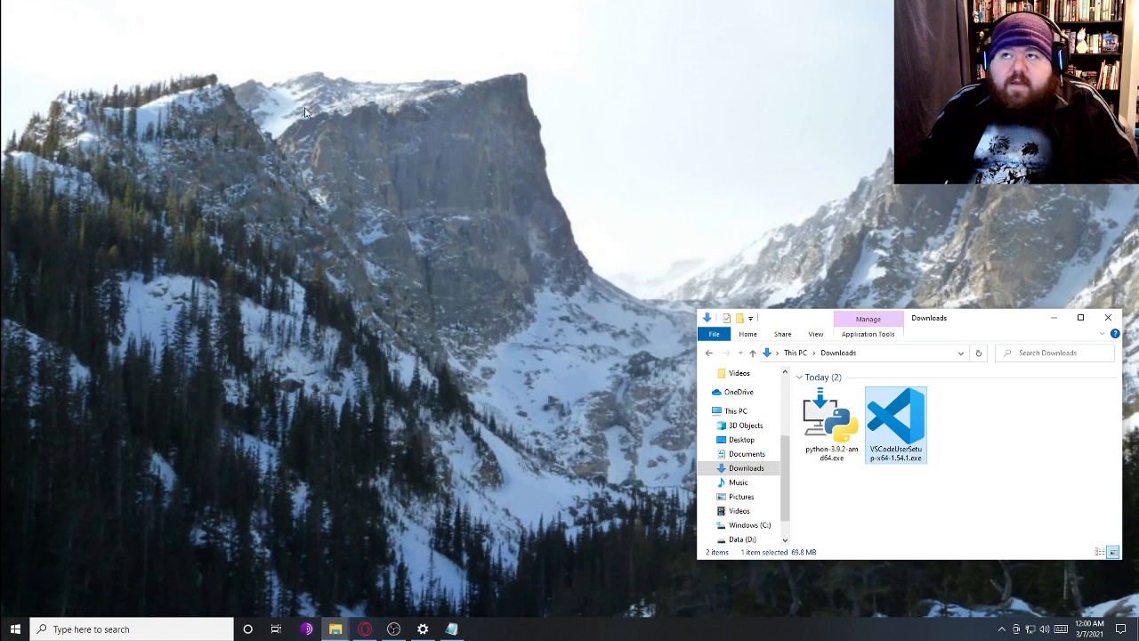
{"action": "left_click", "coordinate": [833, 424]}
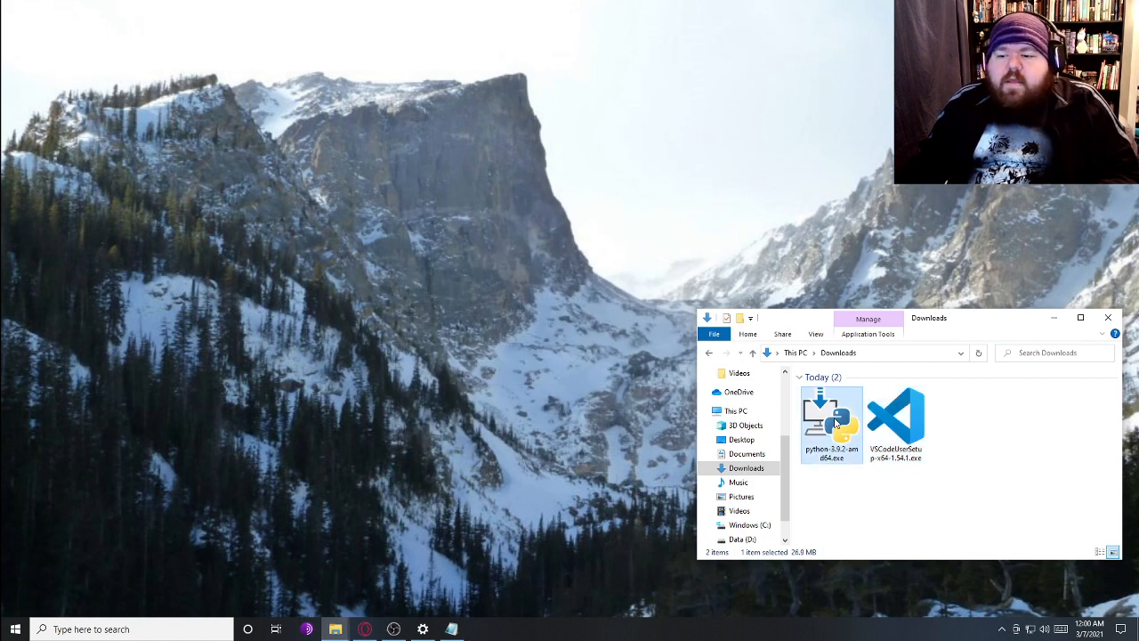
Launch the Python 3.9.2 installer with Add to PATH, customized install and all optional features kept
{"action": "double_click", "coordinate": [831, 418]}
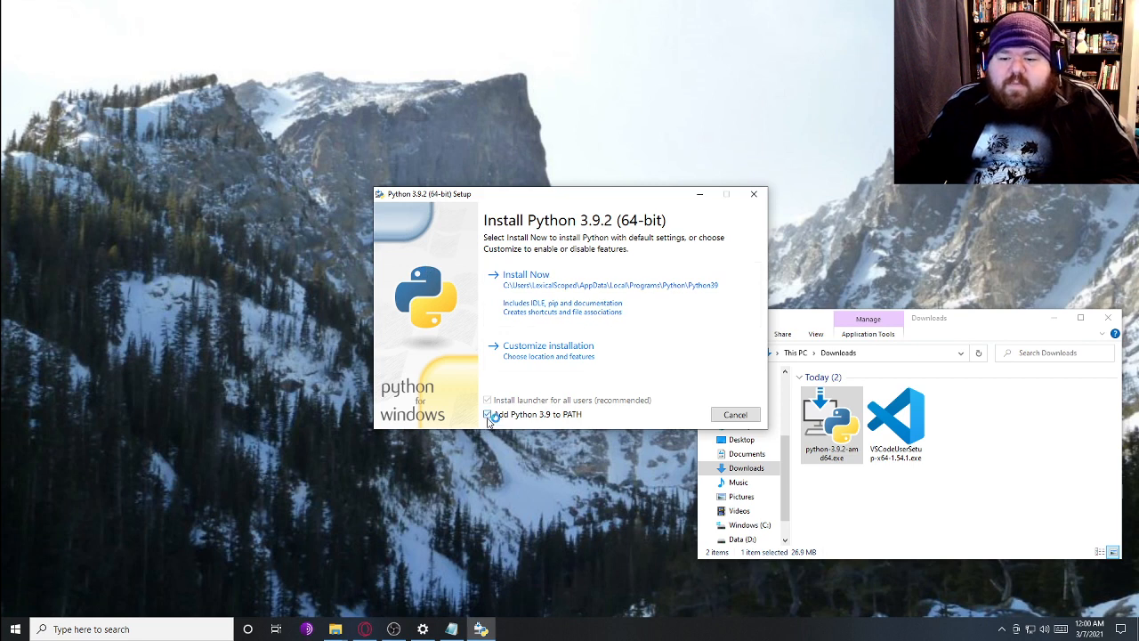
{"action": "left_click", "coordinate": [473, 413]}
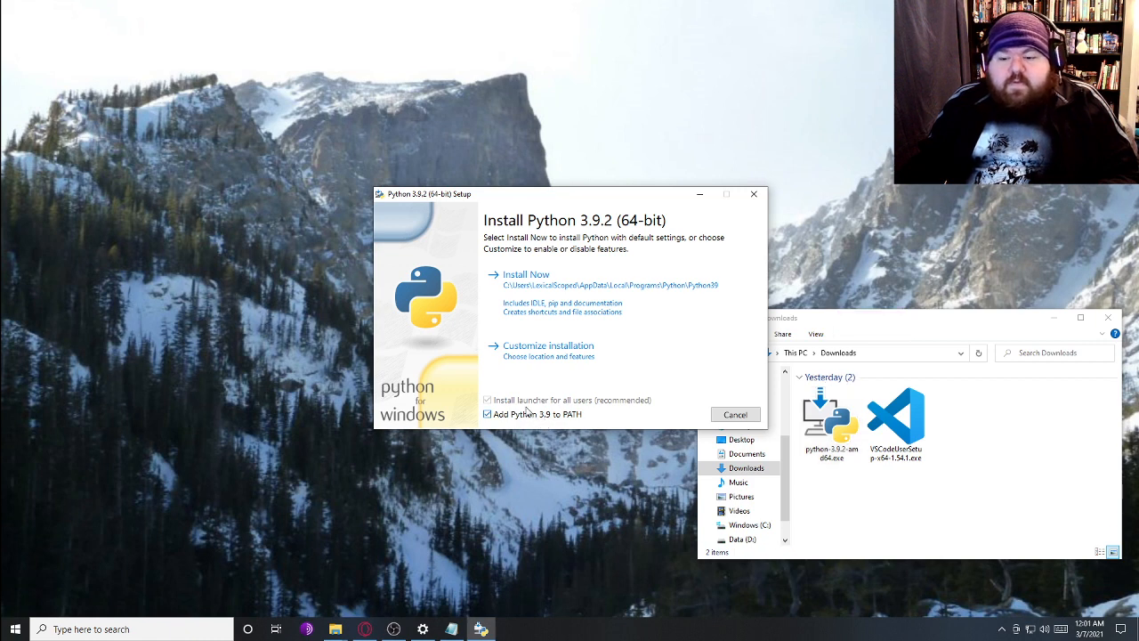
{"action": "mouse_move", "coordinate": [442, 370]}
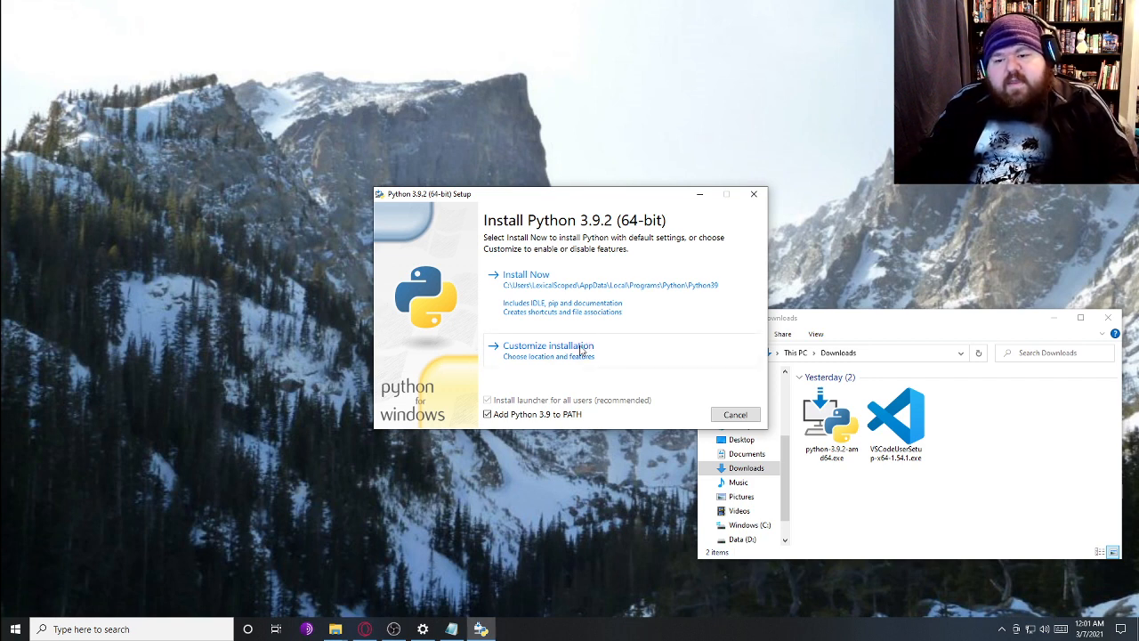
{"action": "left_click", "coordinate": [548, 346]}
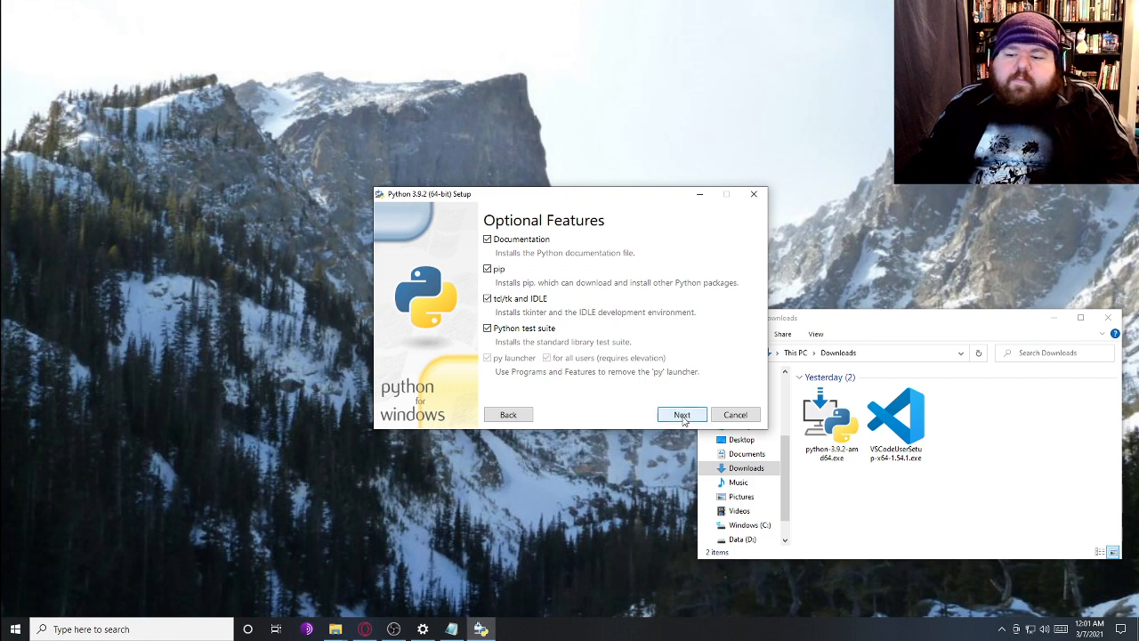
{"action": "left_click", "coordinate": [680, 415]}
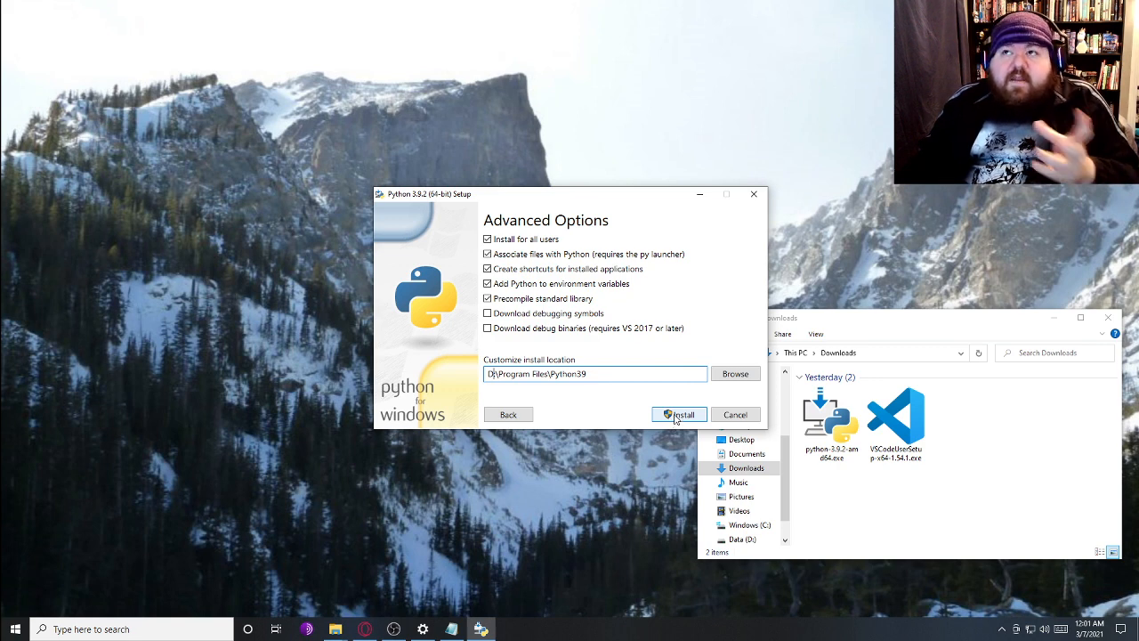
Start the Python 3.9.2 installation from the Advanced Options page
{"action": "left_click", "coordinate": [679, 415]}
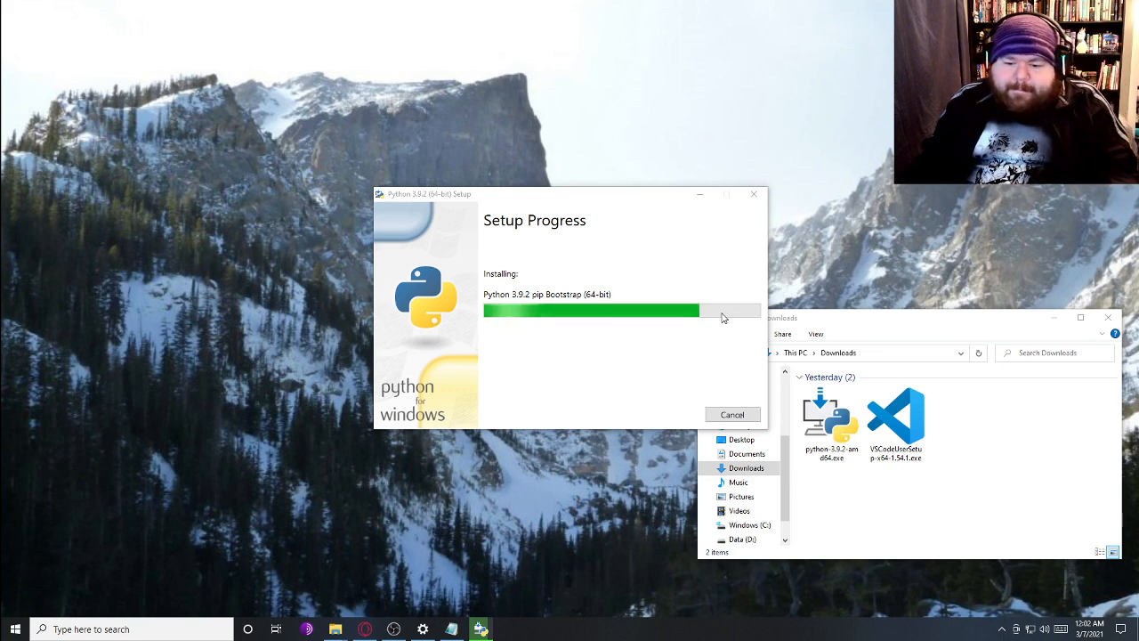
{"action": "mouse_move", "coordinate": [602, 408]}
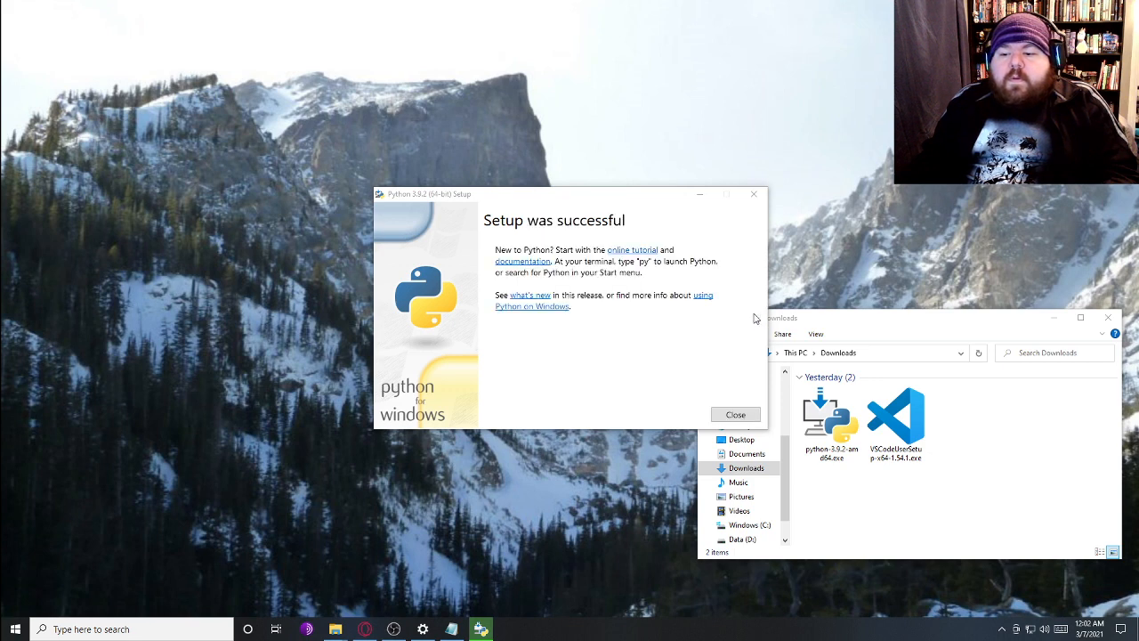
Close the finished Python setup, launch Visual Studio Code from Start search 'vsc' and close Welcome
{"action": "left_click", "coordinate": [735, 415]}
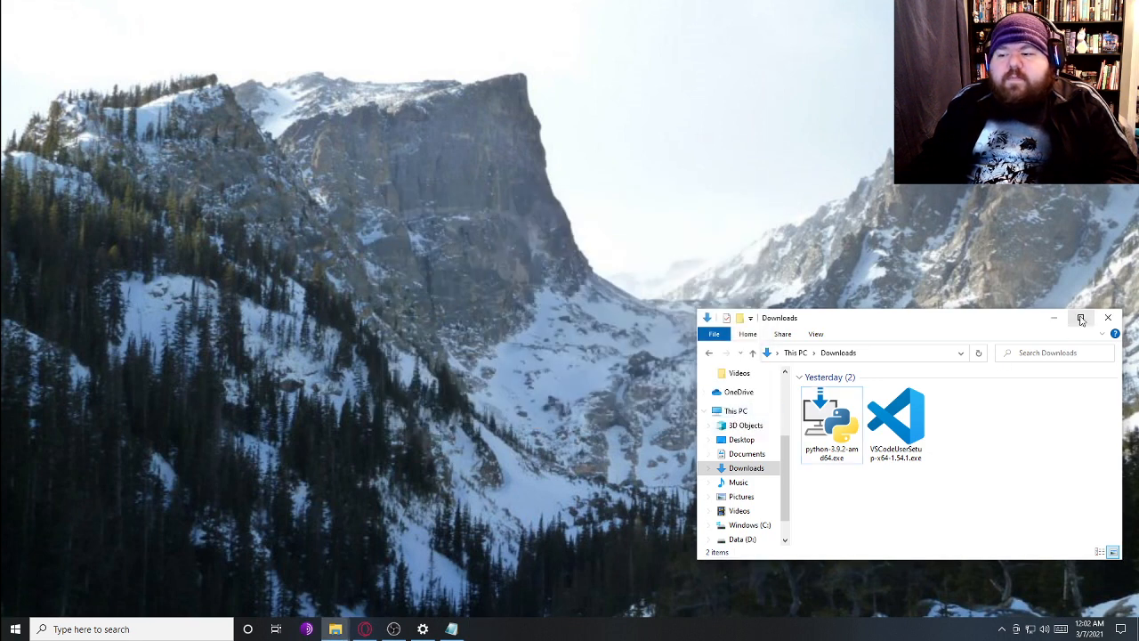
{"action": "type", "text": "vsc"}
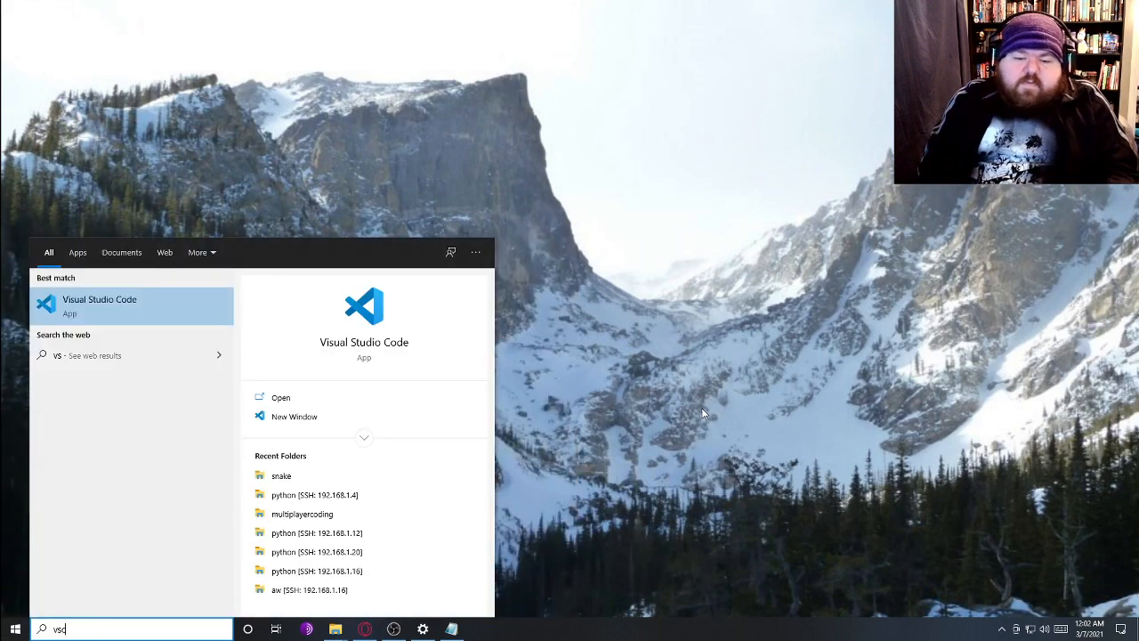
{"action": "left_click", "coordinate": [100, 307]}
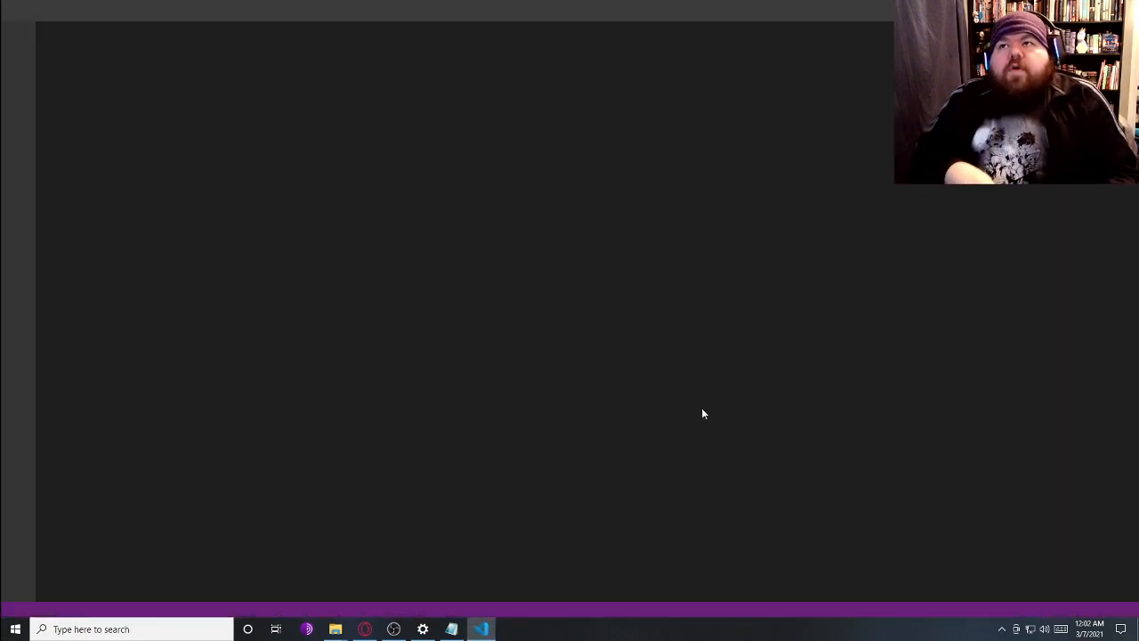
{"action": "left_click", "coordinate": [481, 630]}
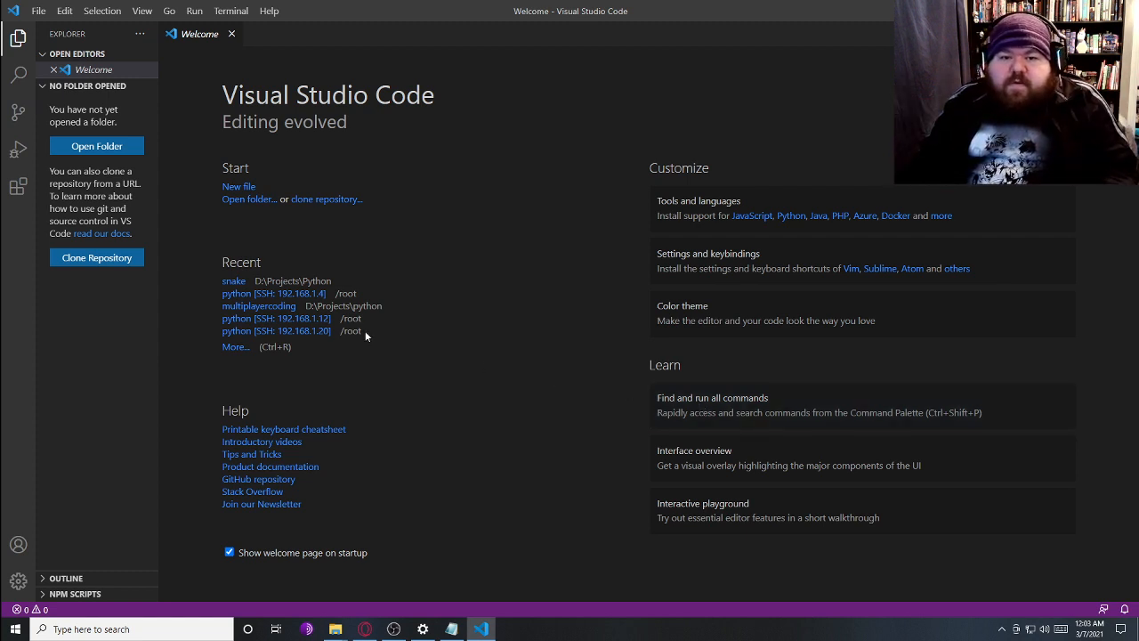
{"action": "mouse_move", "coordinate": [260, 53]}
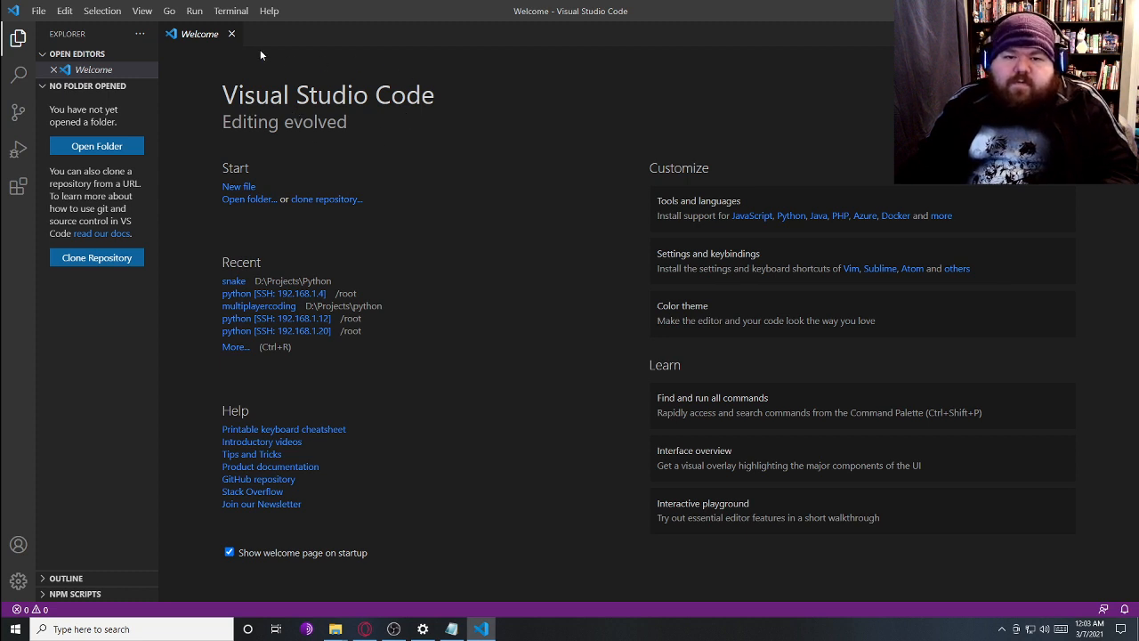
{"action": "mouse_move", "coordinate": [276, 194]}
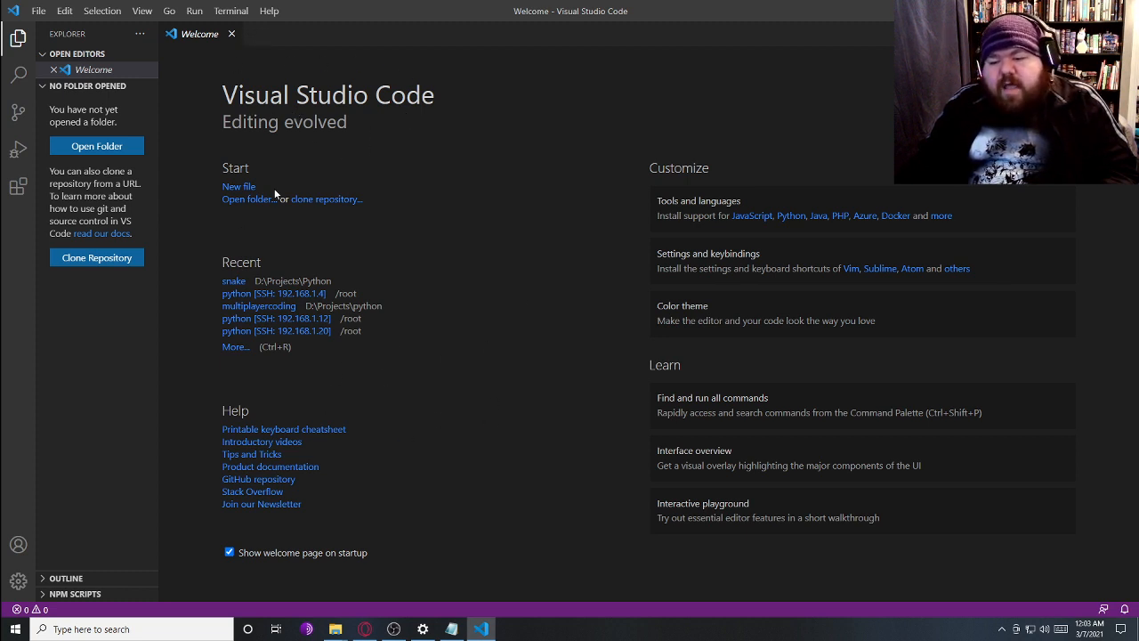
{"action": "mouse_move", "coordinate": [231, 34]}
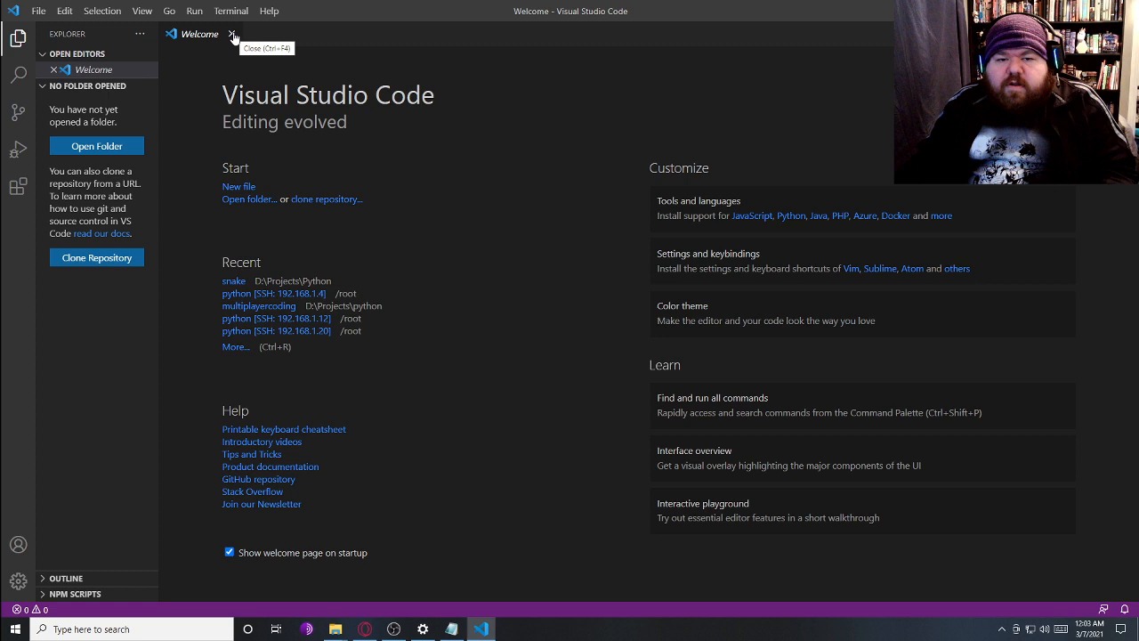
{"action": "left_click", "coordinate": [231, 33]}
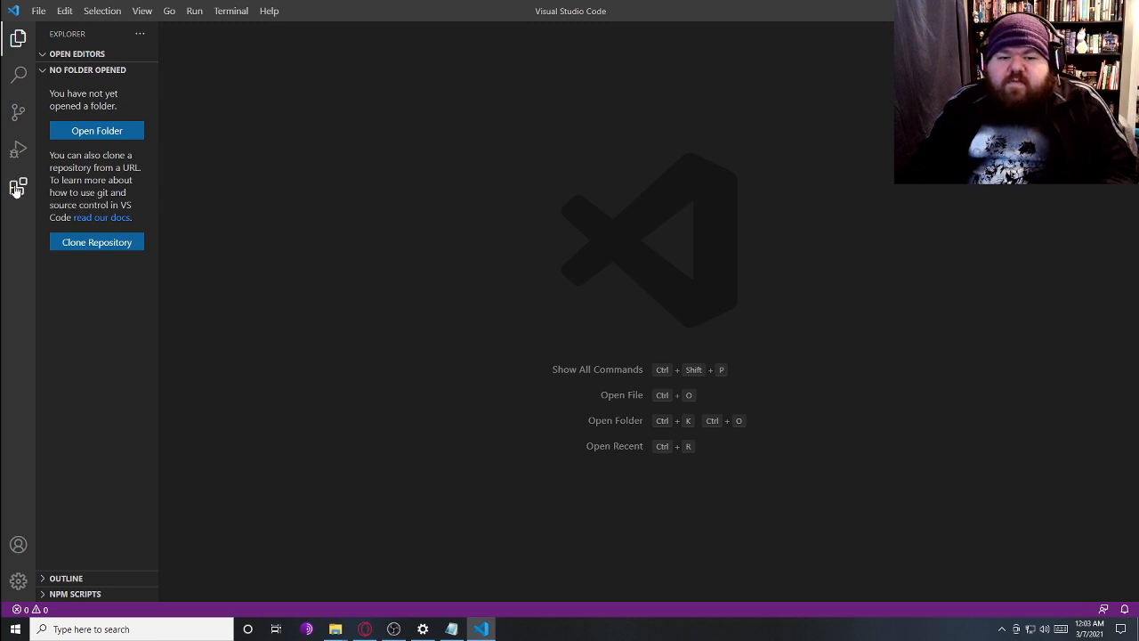
Search Extensions for 'python', install Microsoft's Python extension and close its details page
{"action": "left_click", "coordinate": [18, 187]}
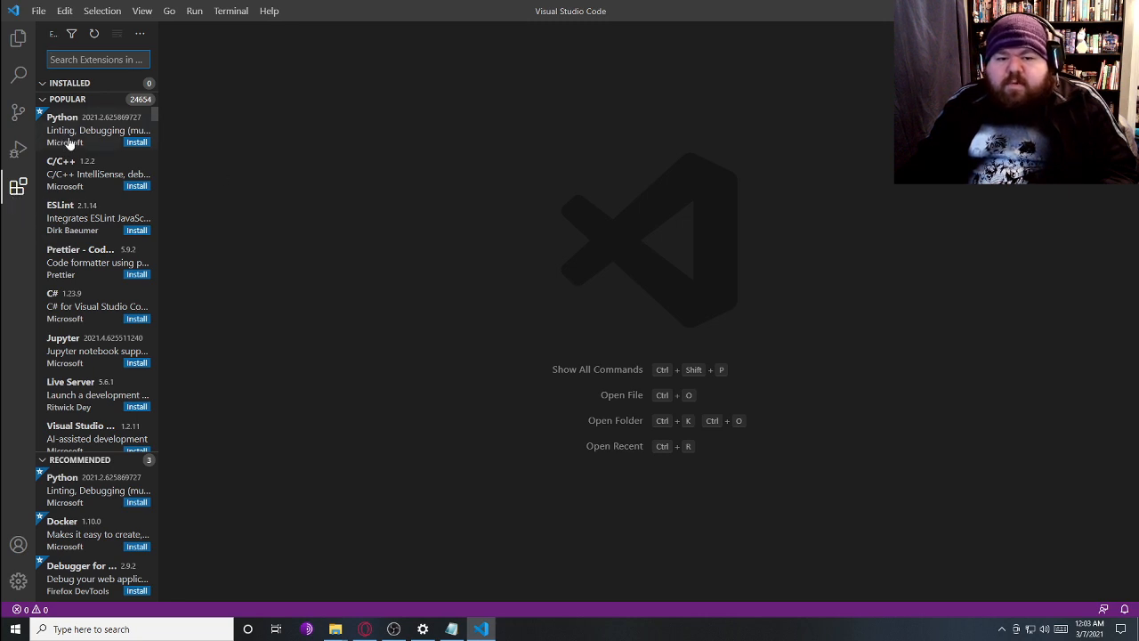
{"action": "left_click", "coordinate": [86, 128]}
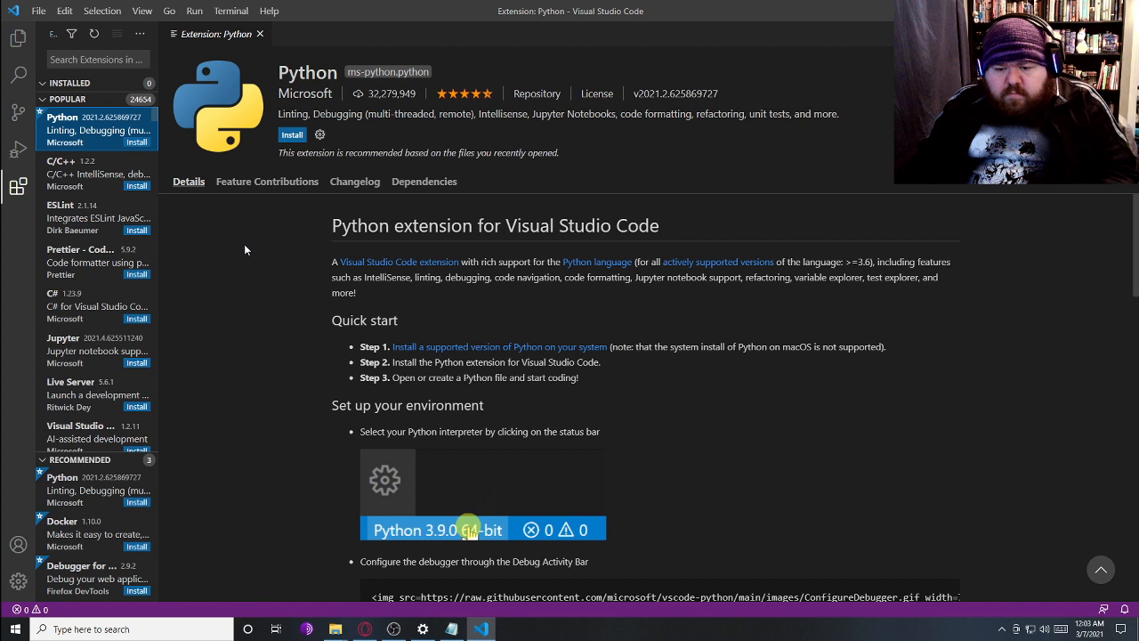
{"action": "type", "text": "p"}
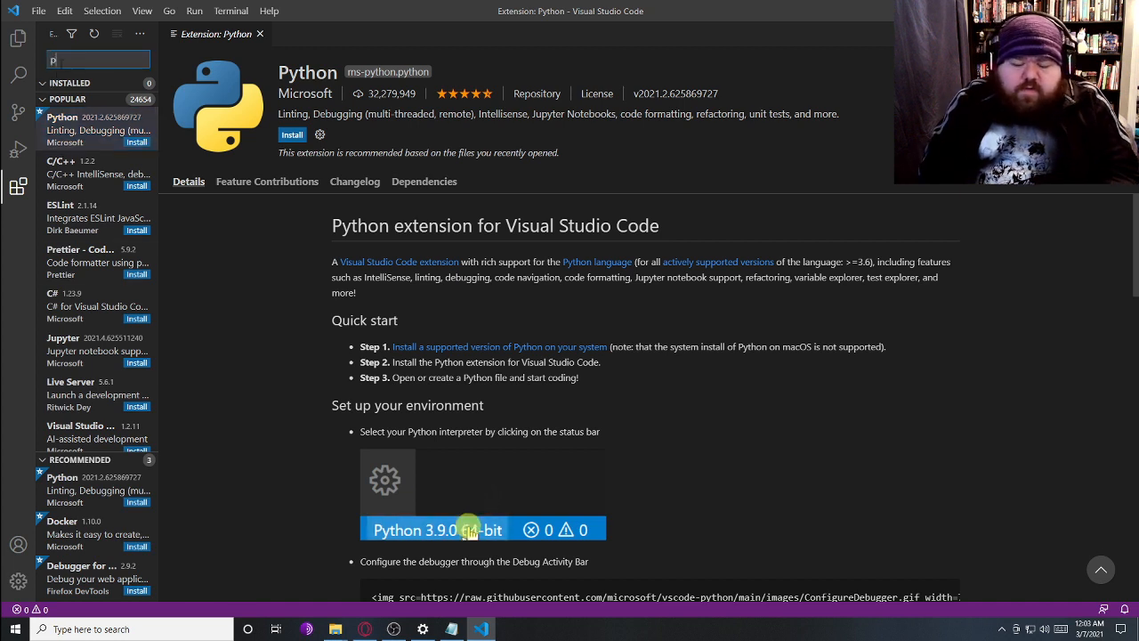
{"action": "type", "text": "ython"}
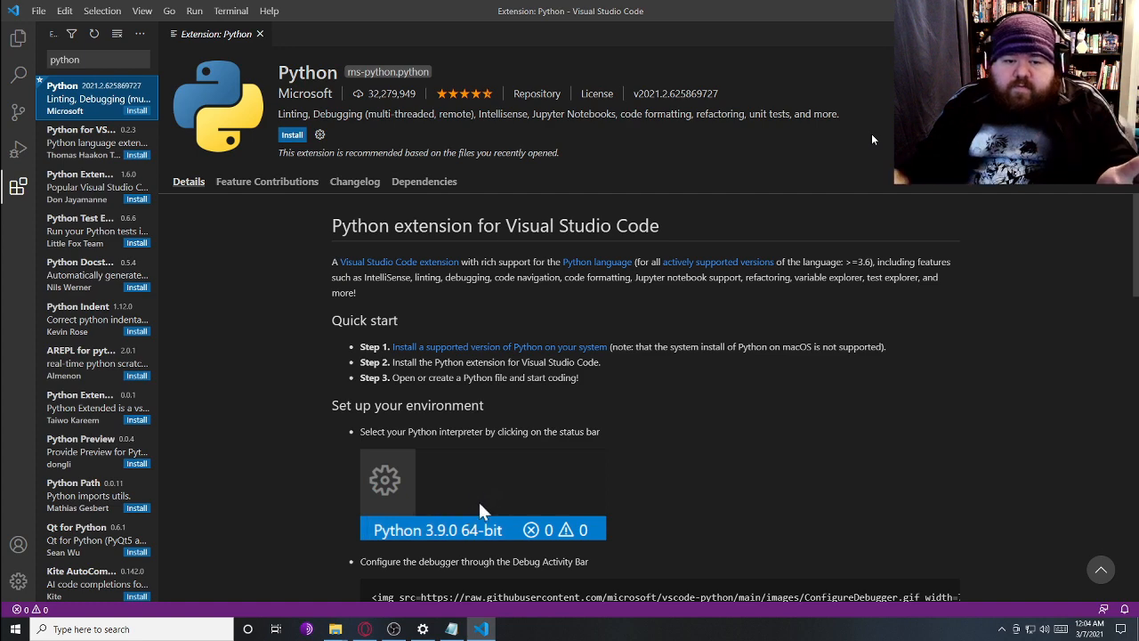
{"action": "scroll", "scroll_direction": "down", "scroll_amount": 3}
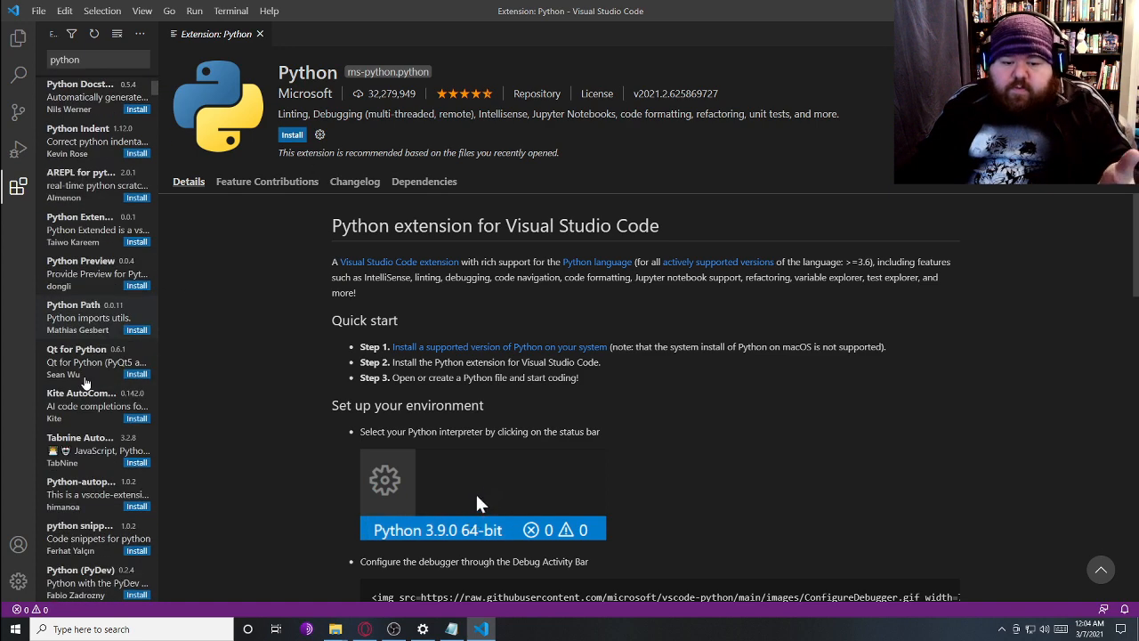
{"action": "scroll", "scroll_direction": "down", "scroll_amount": 3}
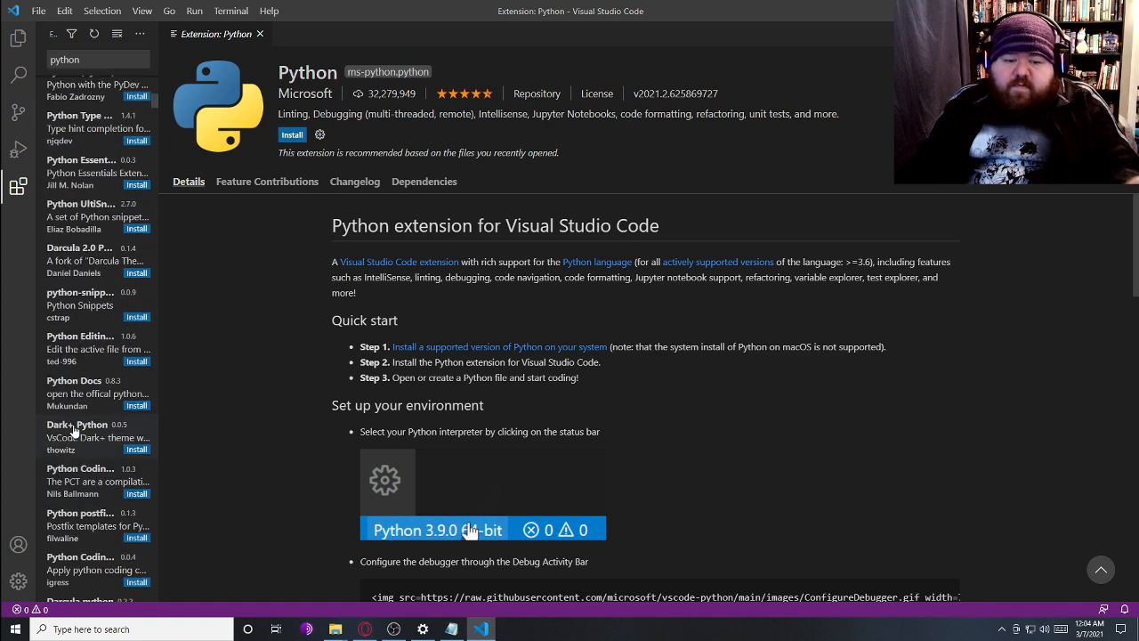
{"action": "scroll", "scroll_direction": "down", "scroll_amount": 3}
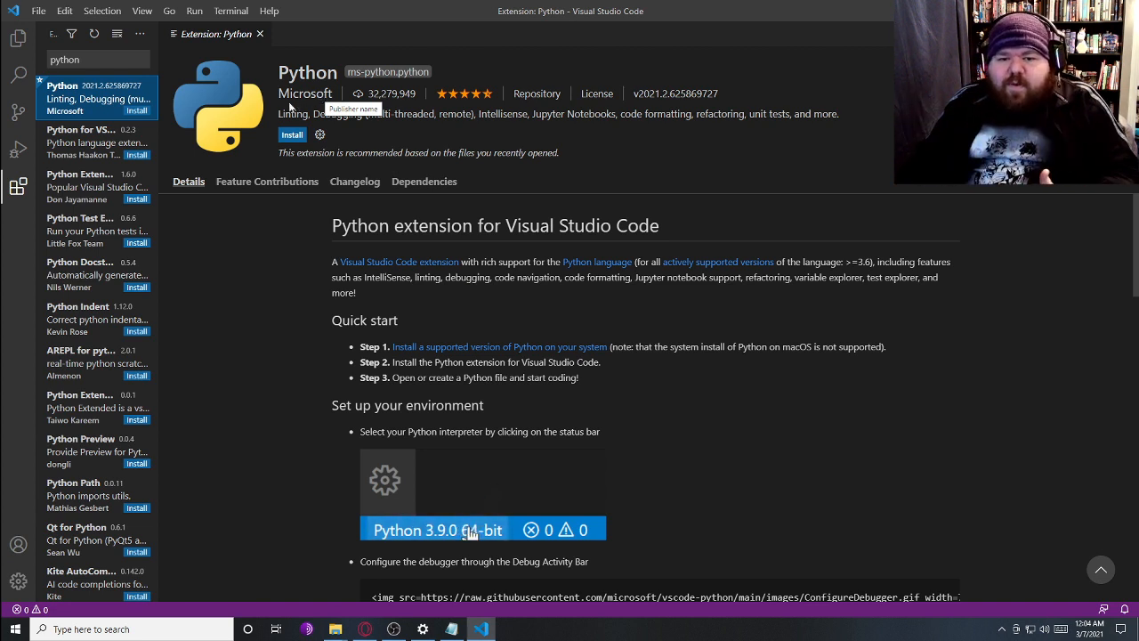
{"action": "left_click", "coordinate": [292, 135]}
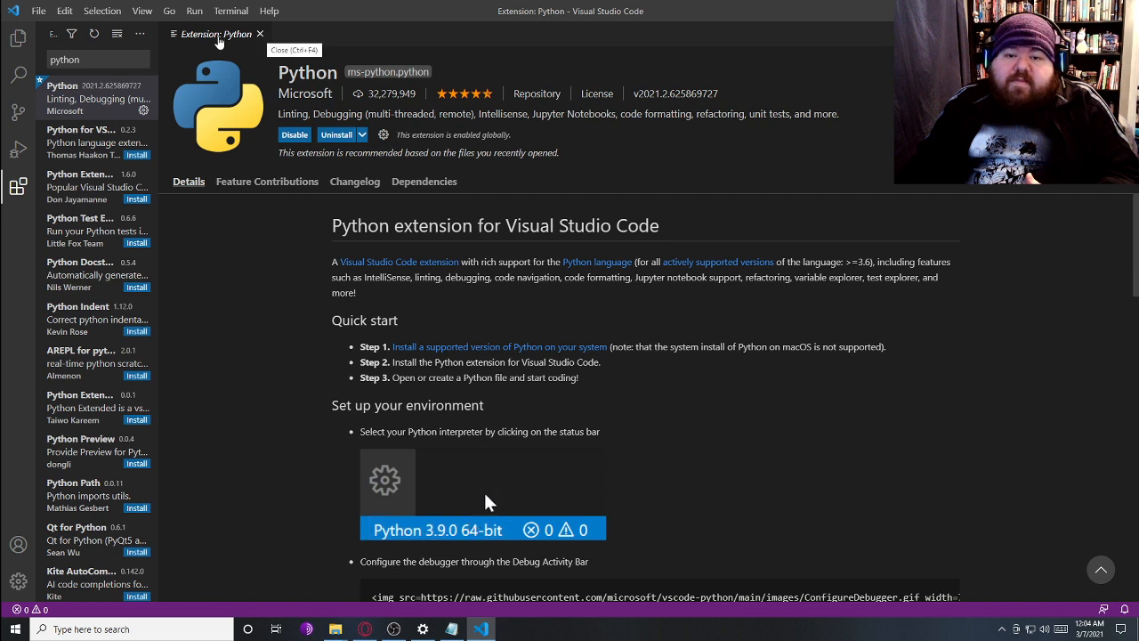
{"action": "left_click", "coordinate": [260, 33]}
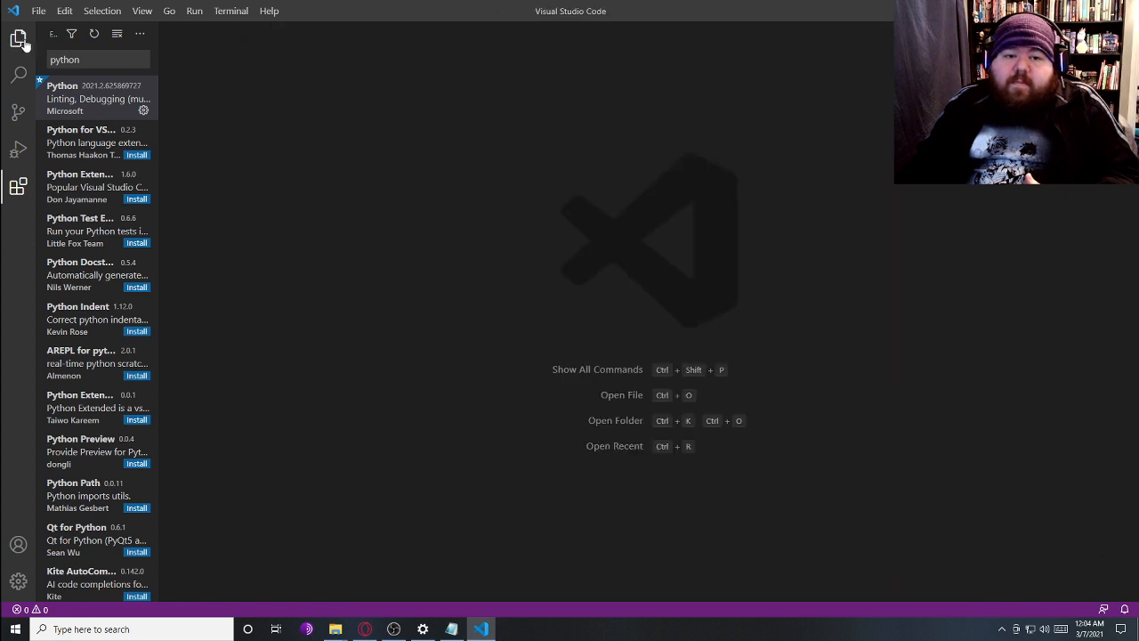
Show the Explorer sidebar and start a new integrated terminal
{"action": "left_click", "coordinate": [18, 40]}
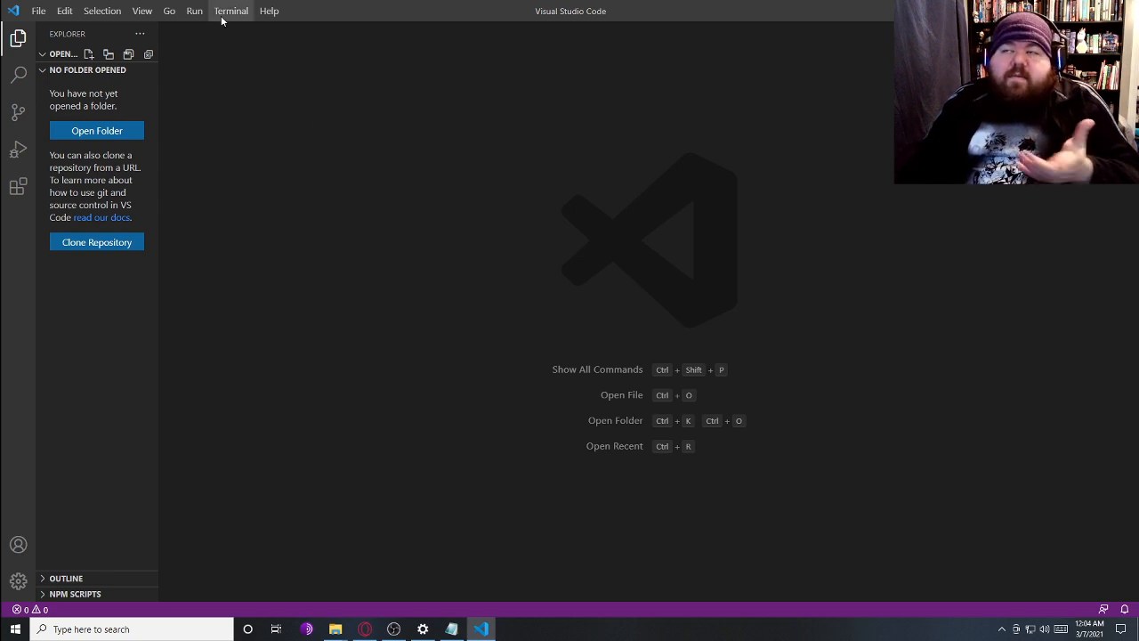
{"action": "left_click", "coordinate": [232, 11]}
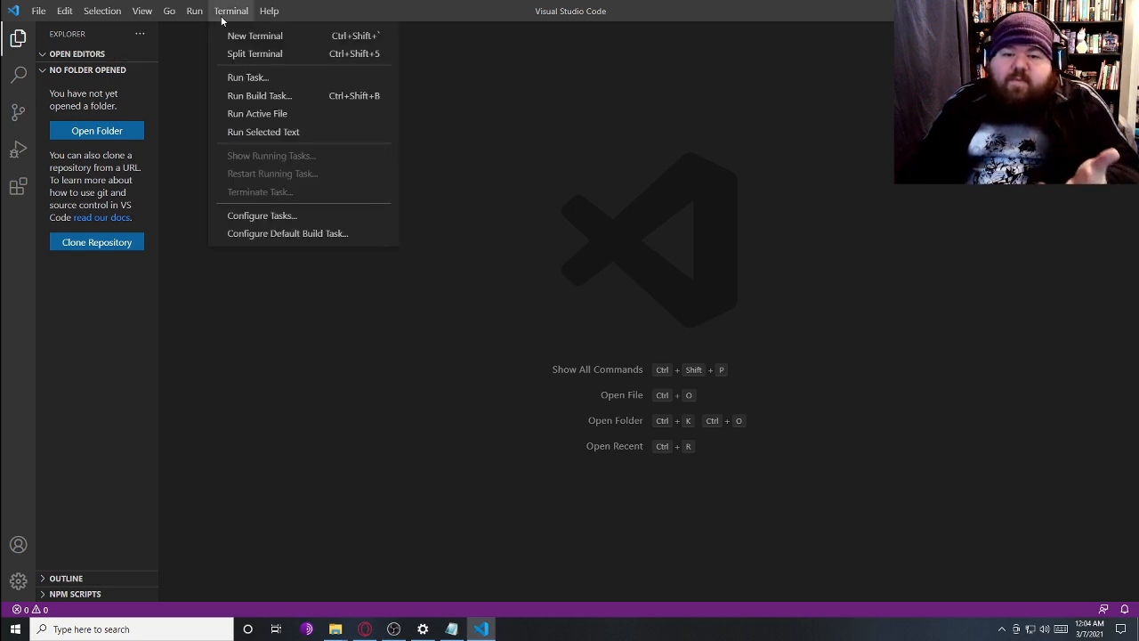
{"action": "left_click", "coordinate": [254, 36]}
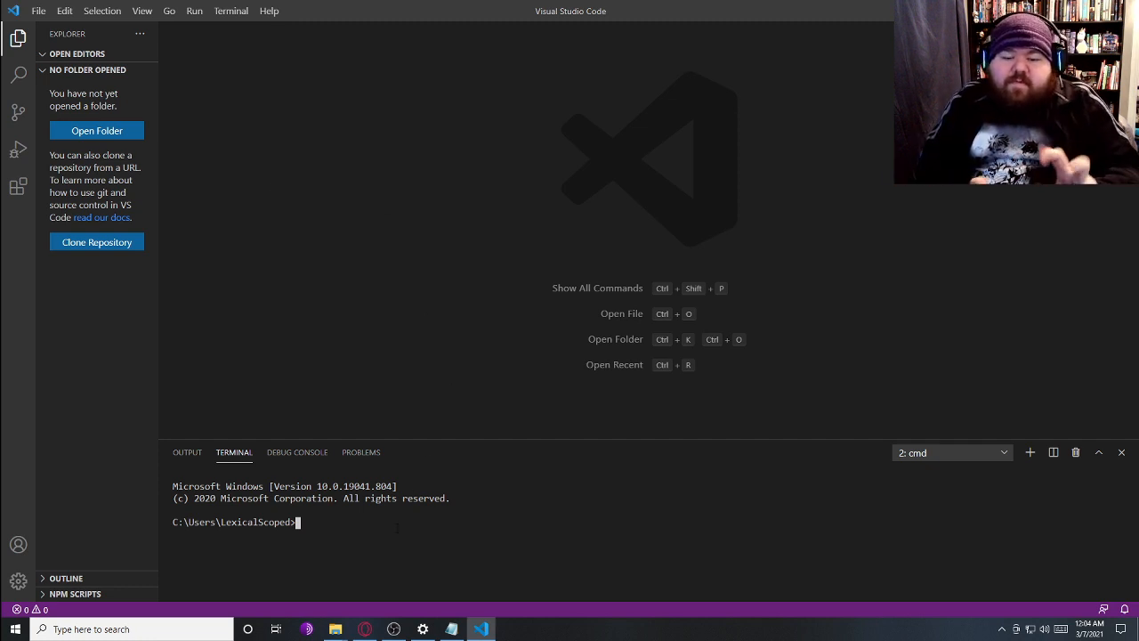
Run python --version, pip --version and pip install pygame in the terminal
{"action": "type", "text": "p"}
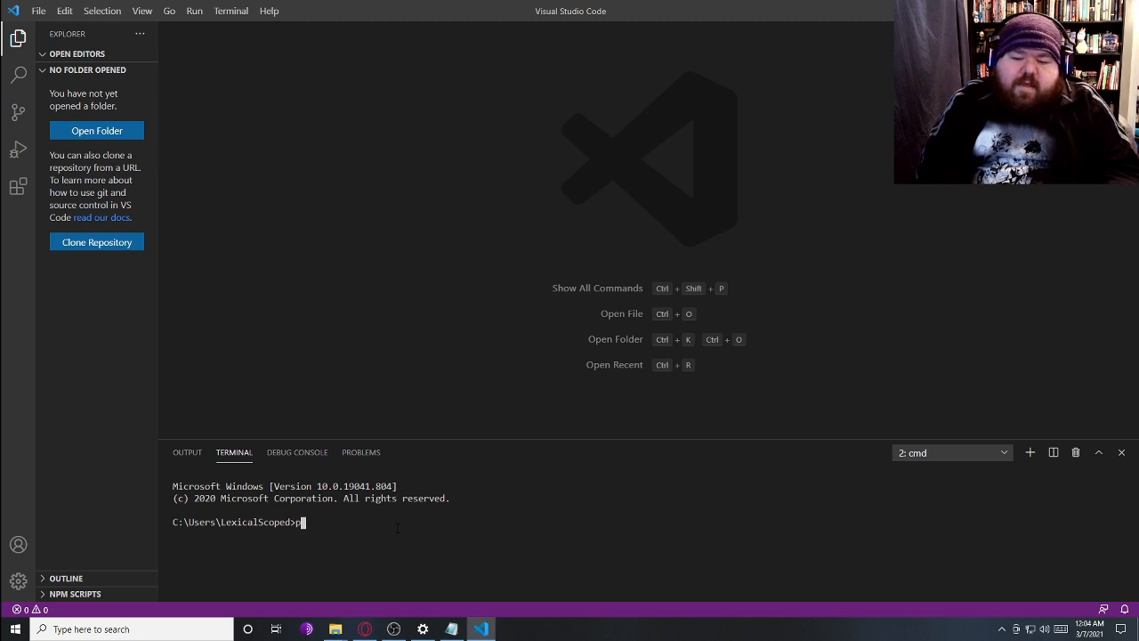
{"action": "type", "text": "ython --version"}
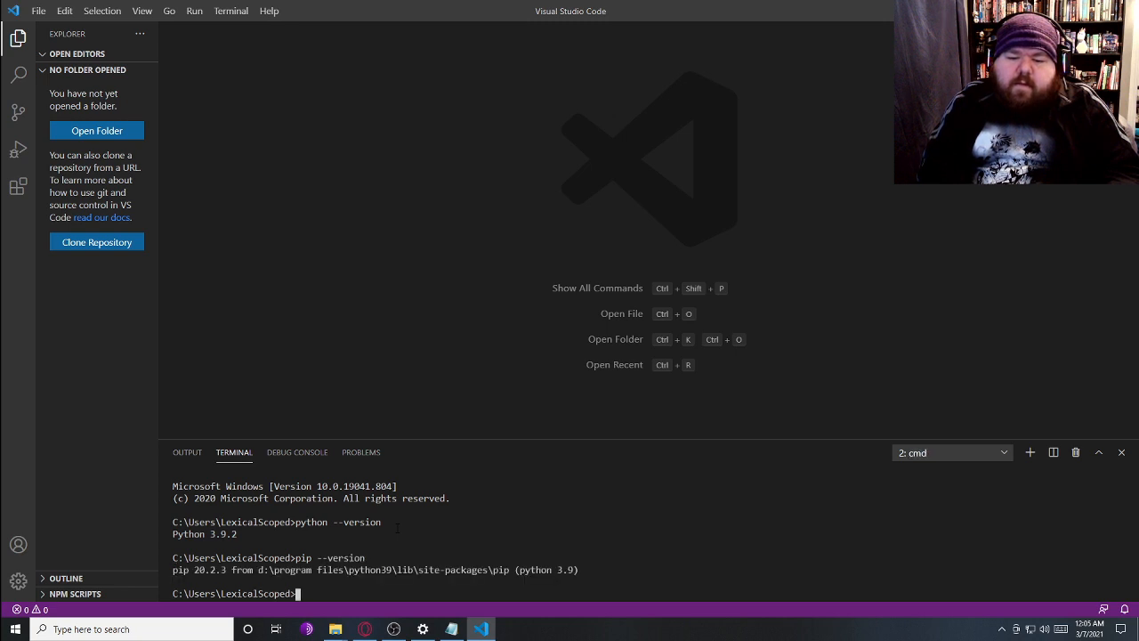
{"action": "type", "text": "pip install"}
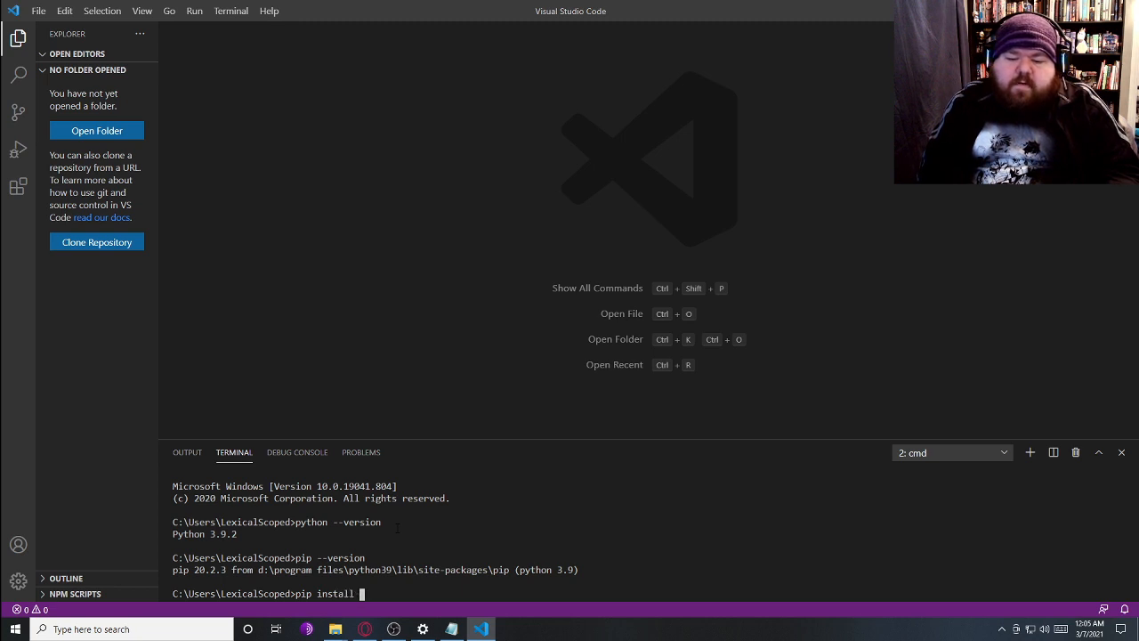
{"action": "type", "text": "pygame"}
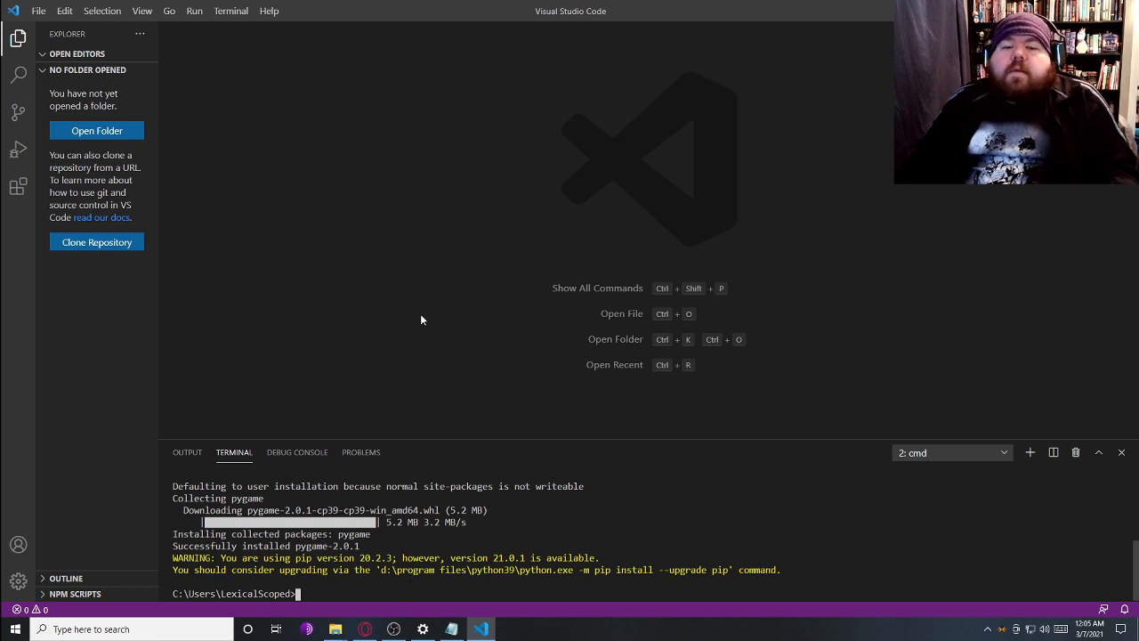
Open D:\Projects\Python as the workspace folder and close the Welcome page
{"action": "left_click", "coordinate": [96, 130]}
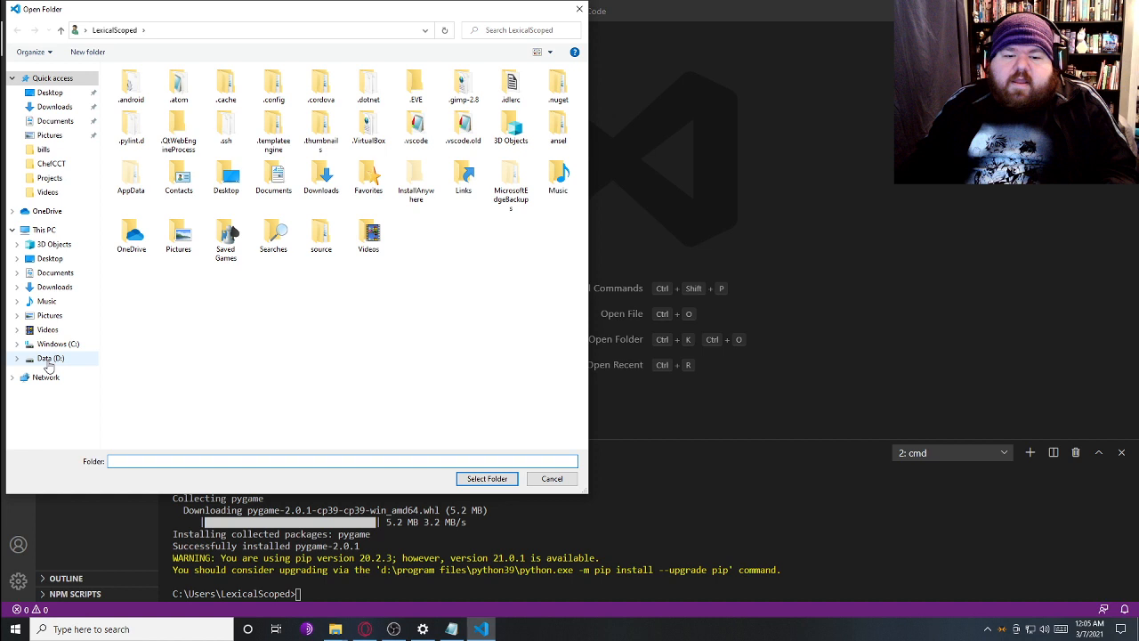
{"action": "left_click", "coordinate": [413, 256]}
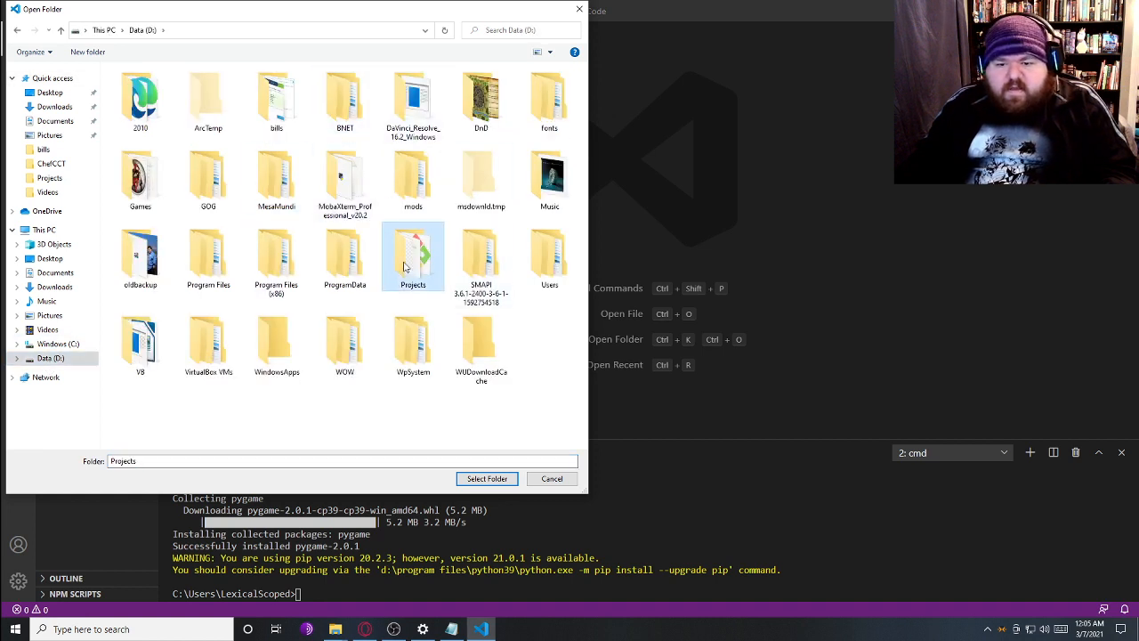
{"action": "double_click", "coordinate": [413, 257]}
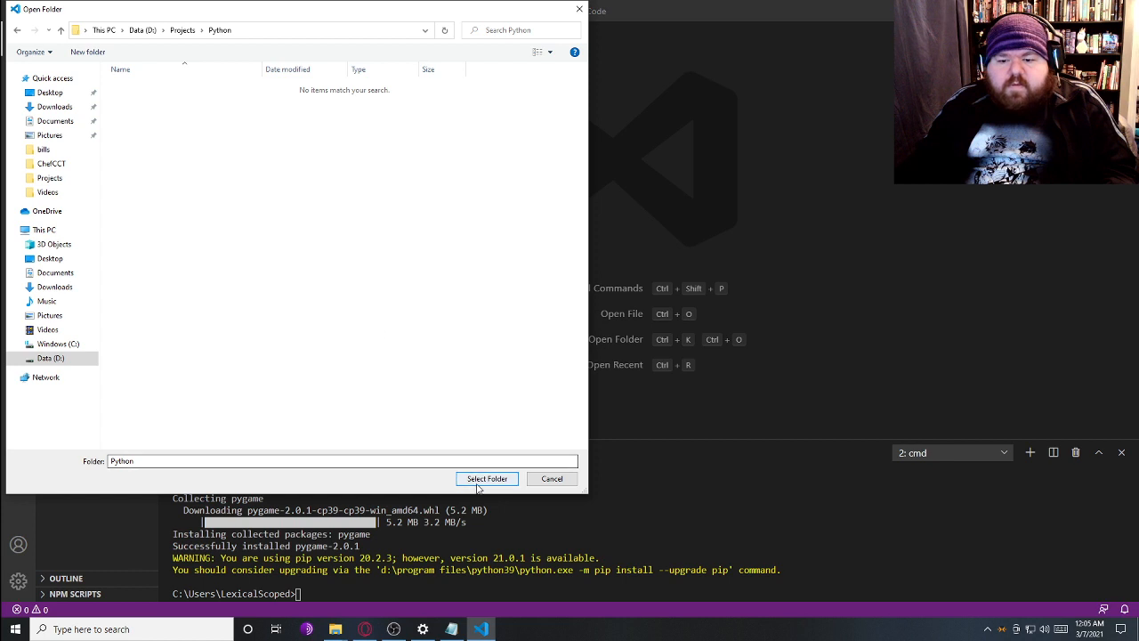
{"action": "left_click", "coordinate": [487, 477]}
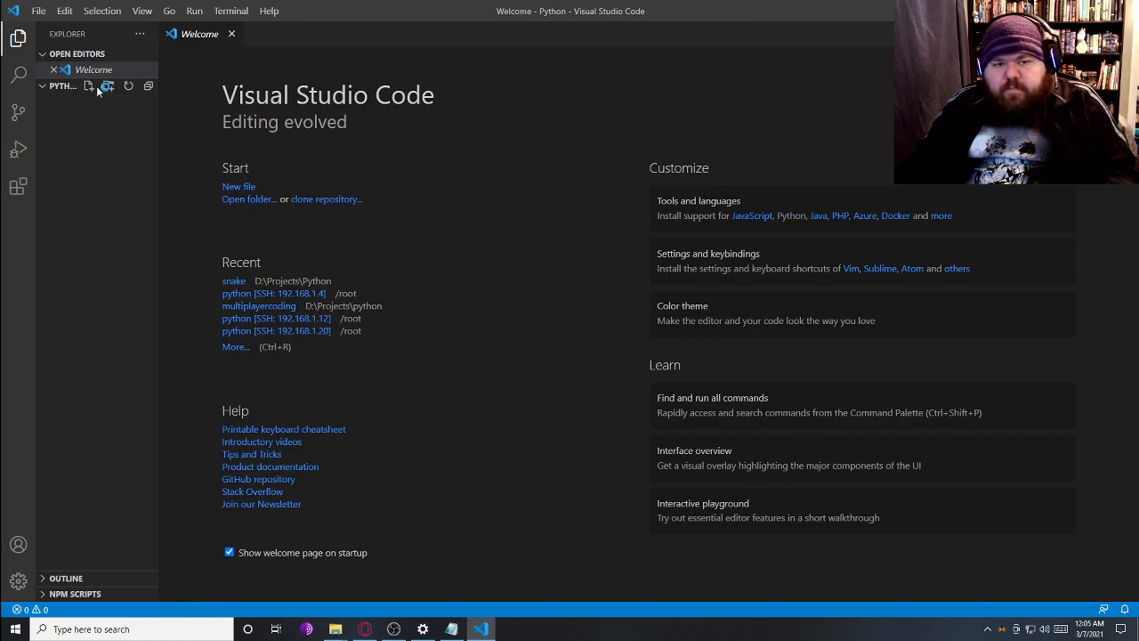
{"action": "left_click", "coordinate": [231, 33]}
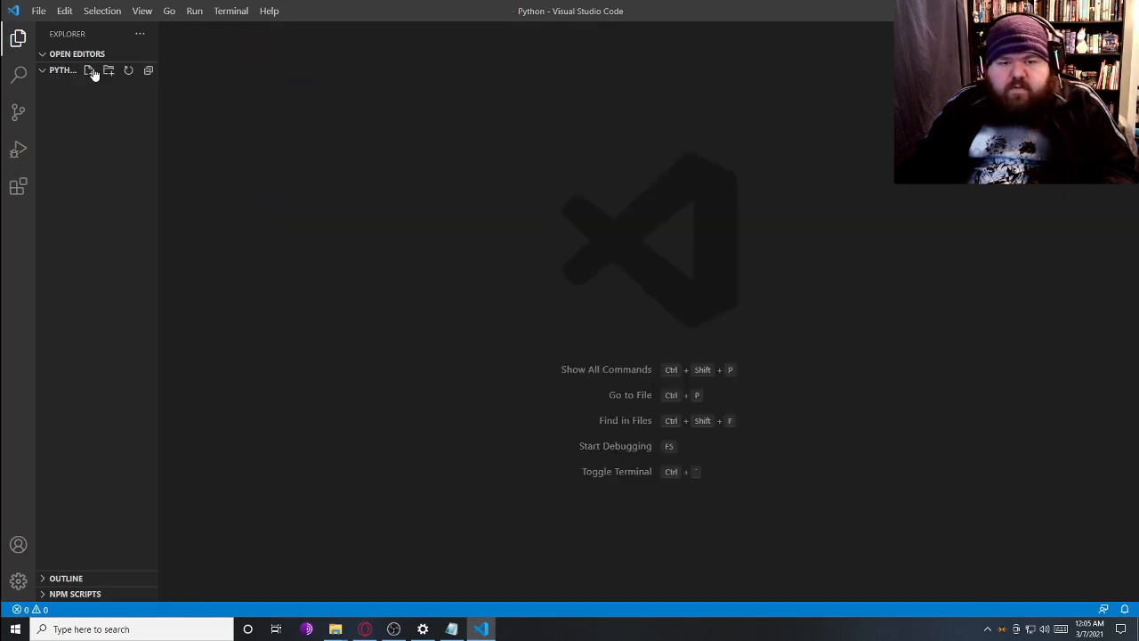
{"action": "left_click", "coordinate": [232, 10]}
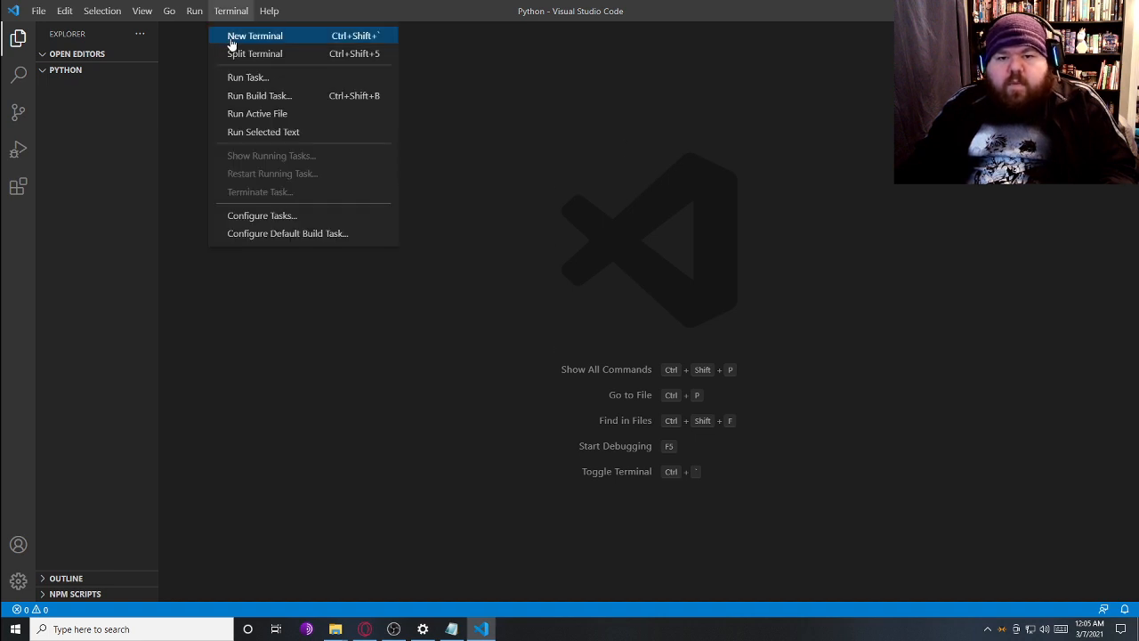
Open a terminal in the project folder, split and kill the extra pane, toggle the panel, then create hello.py
{"action": "left_click", "coordinate": [256, 36]}
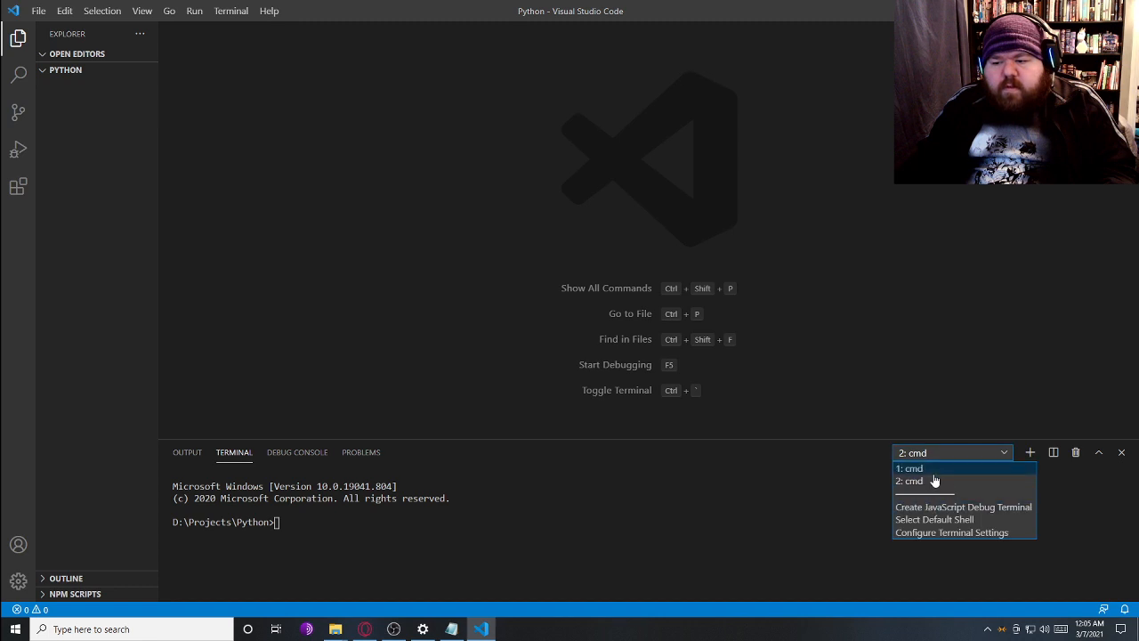
{"action": "left_click", "coordinate": [910, 468]}
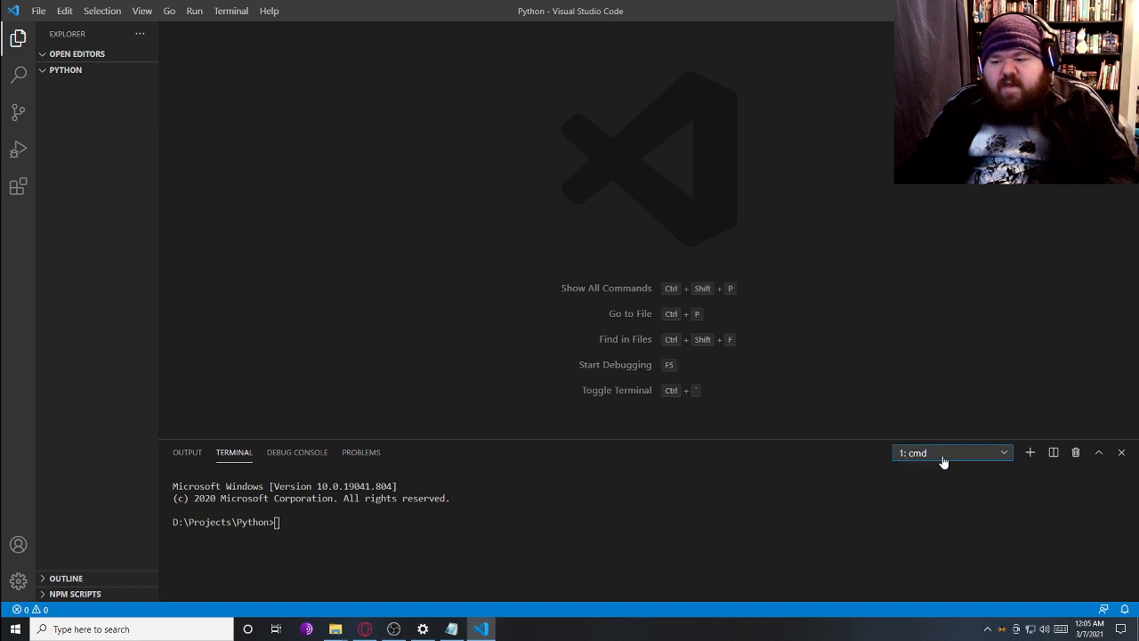
{"action": "left_click", "coordinate": [1054, 452]}
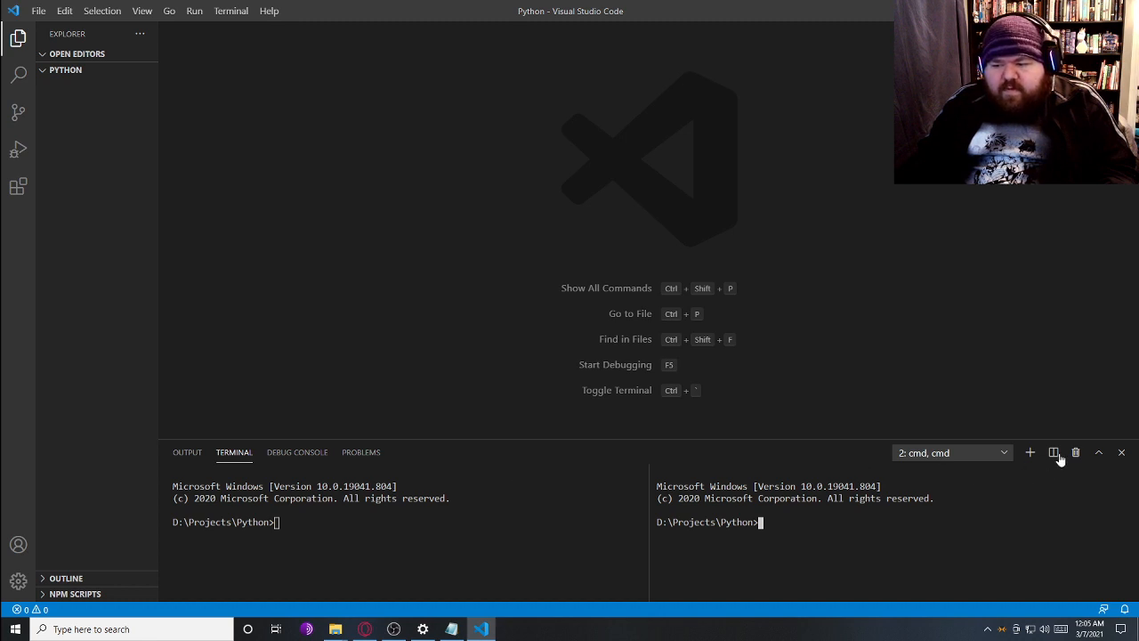
{"action": "left_click", "coordinate": [1075, 452]}
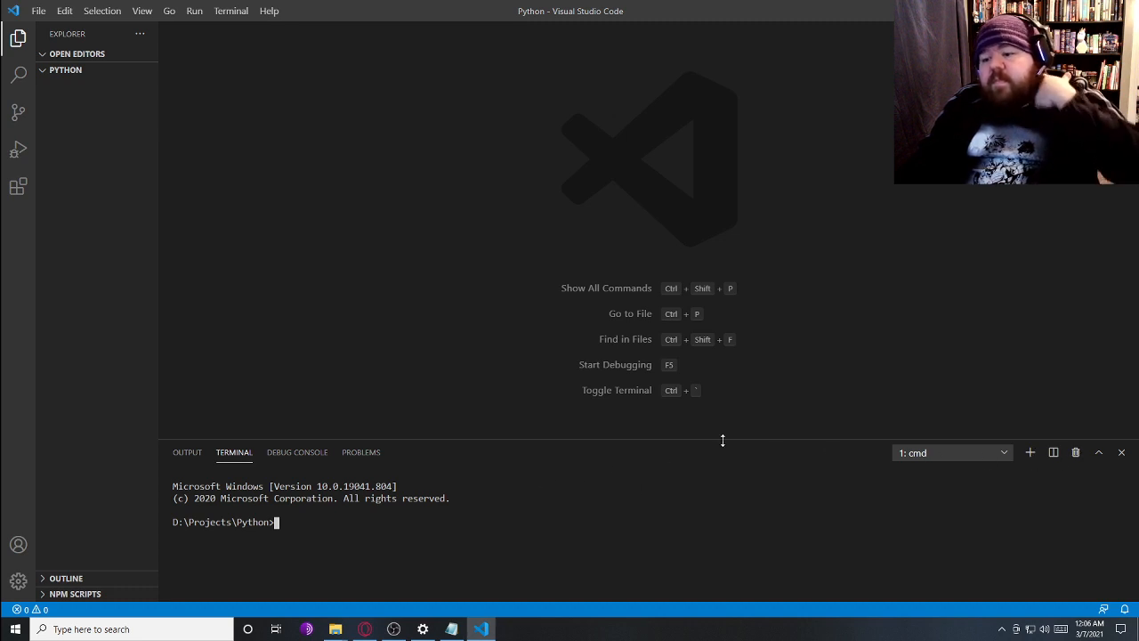
{"action": "left_click", "coordinate": [1122, 452]}
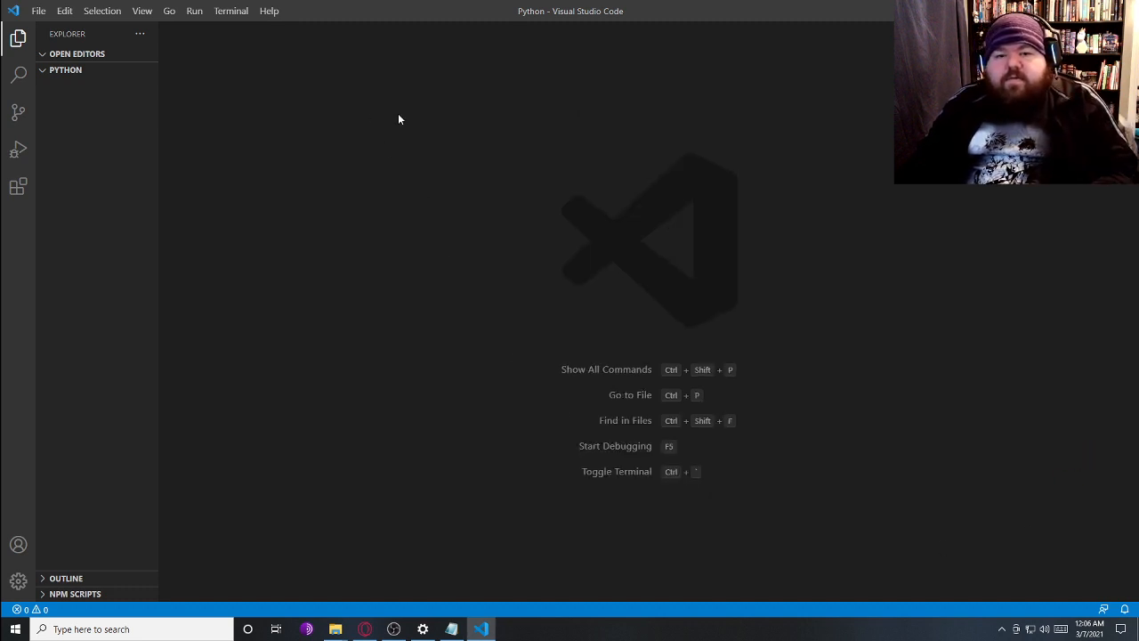
{"action": "key", "text": "Ctrl+`"}
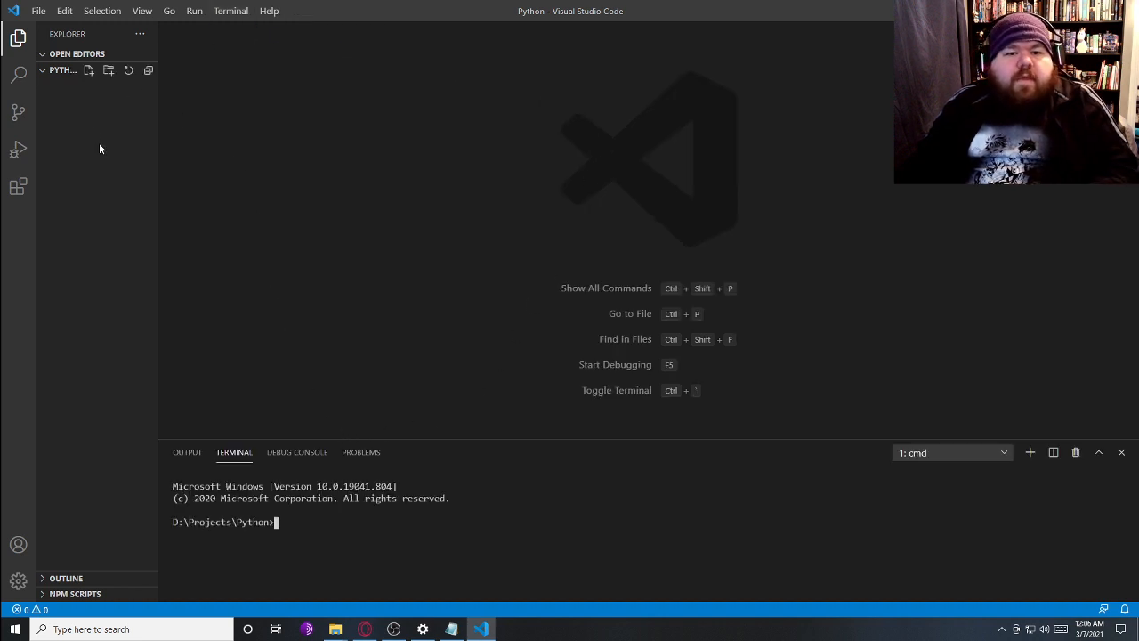
{"action": "left_click", "coordinate": [89, 69]}
{"action": "type", "text": "hello.py"}
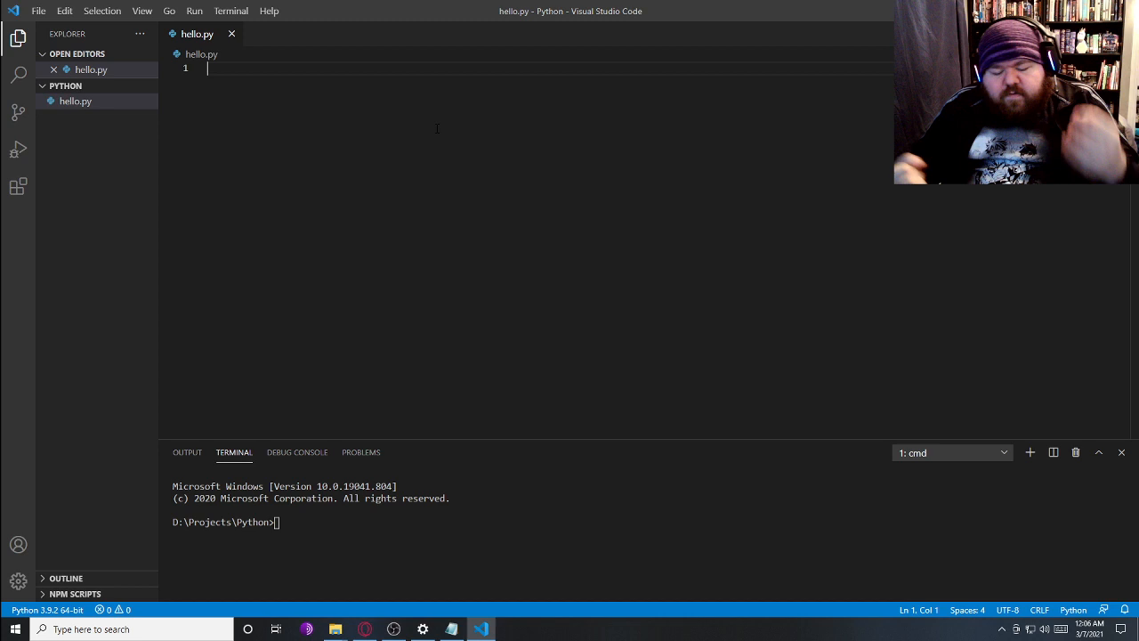
Write print('Hello, World!') as line 1 of hello.py
{"action": "type", "text": "print('"}
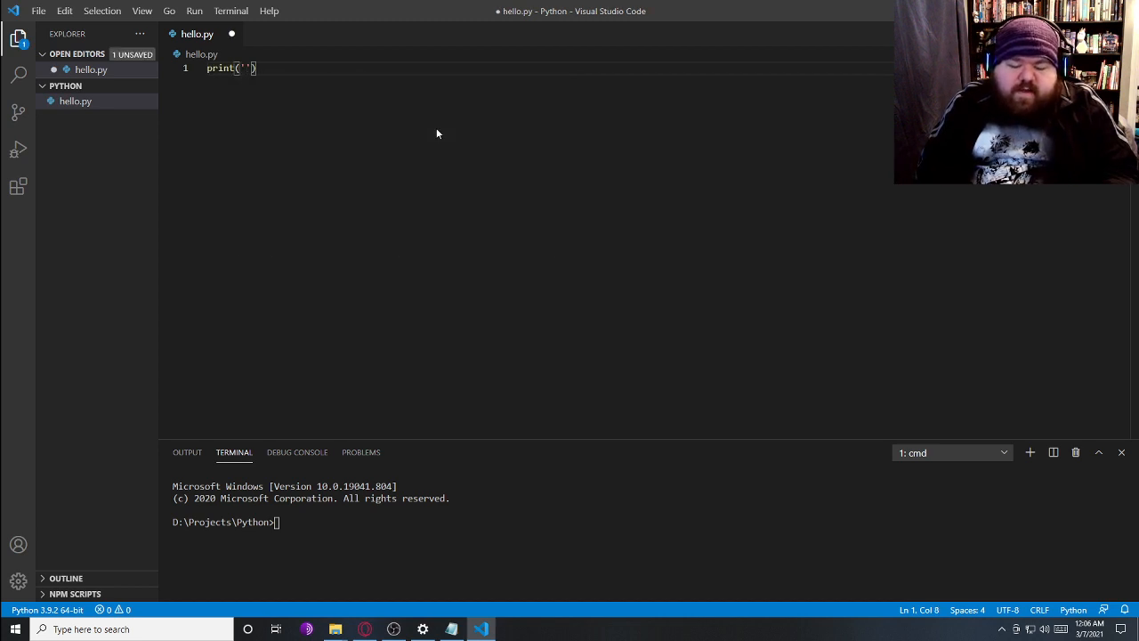
{"action": "type", "text": "Hello, World!"}
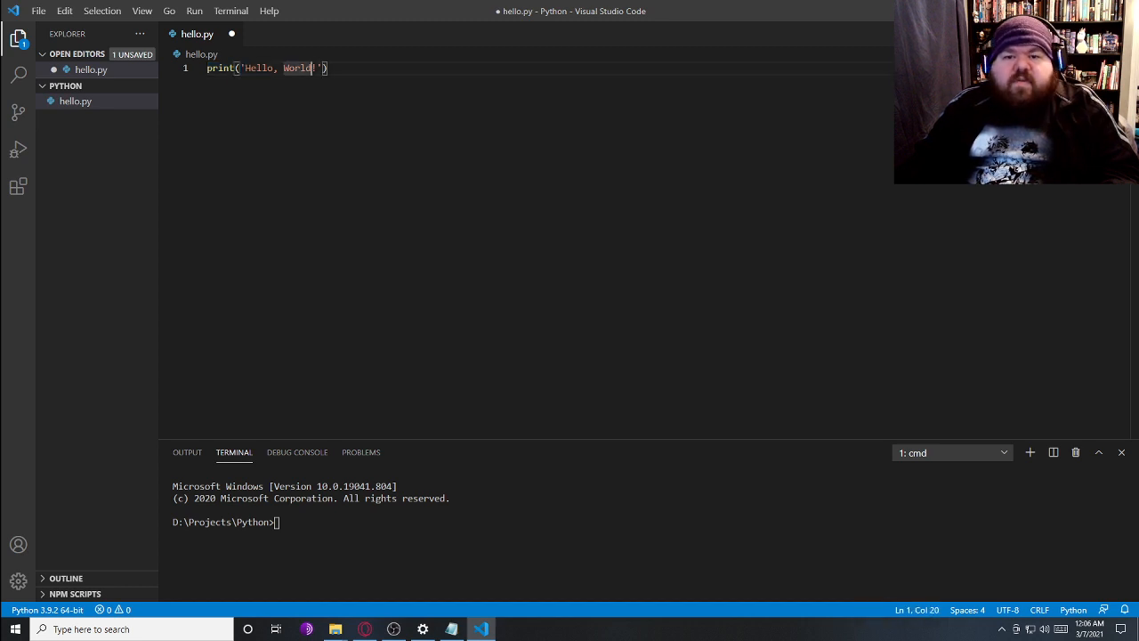
{"action": "double_click", "coordinate": [260, 67]}
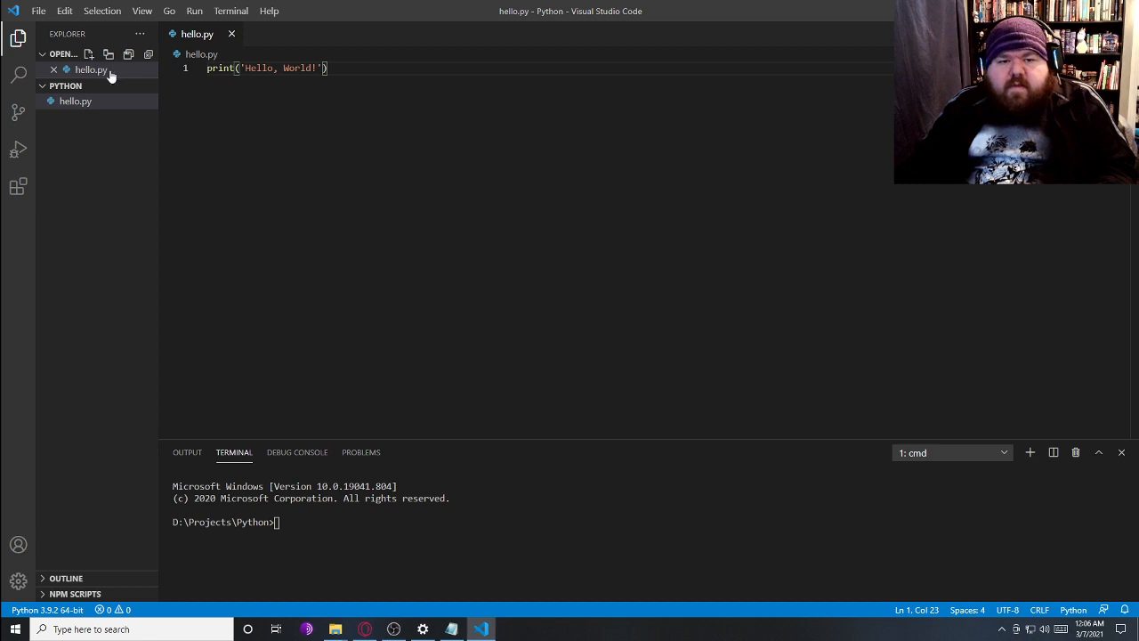
Run python hello.py in the integrated terminal so it prints Hello, World!
{"action": "right_click", "coordinate": [89, 70]}
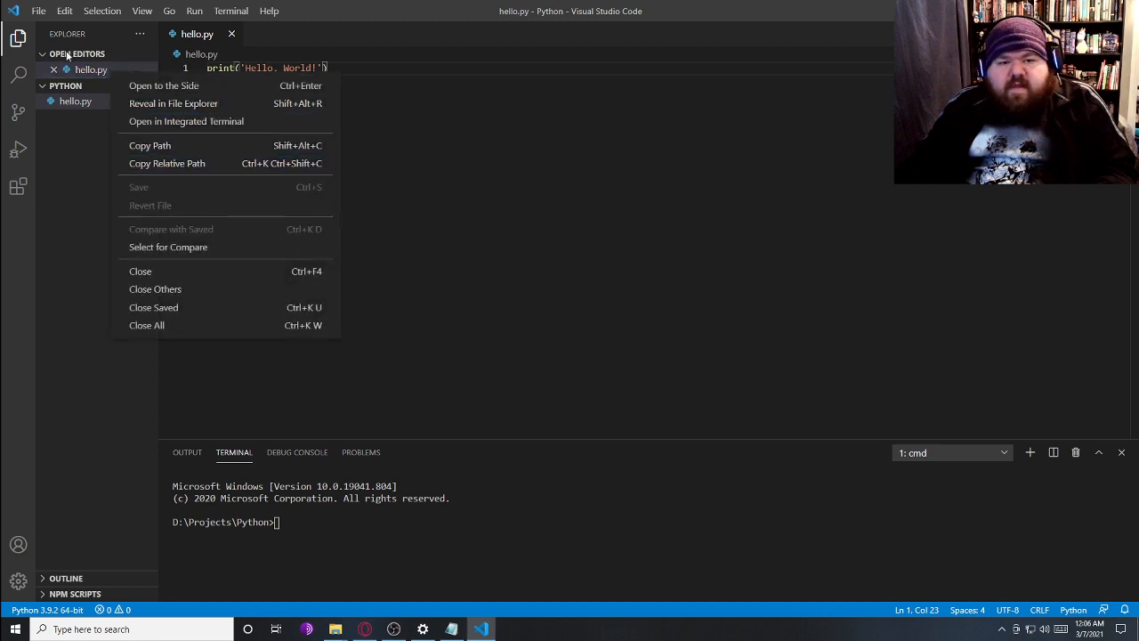
{"action": "left_click", "coordinate": [40, 11]}
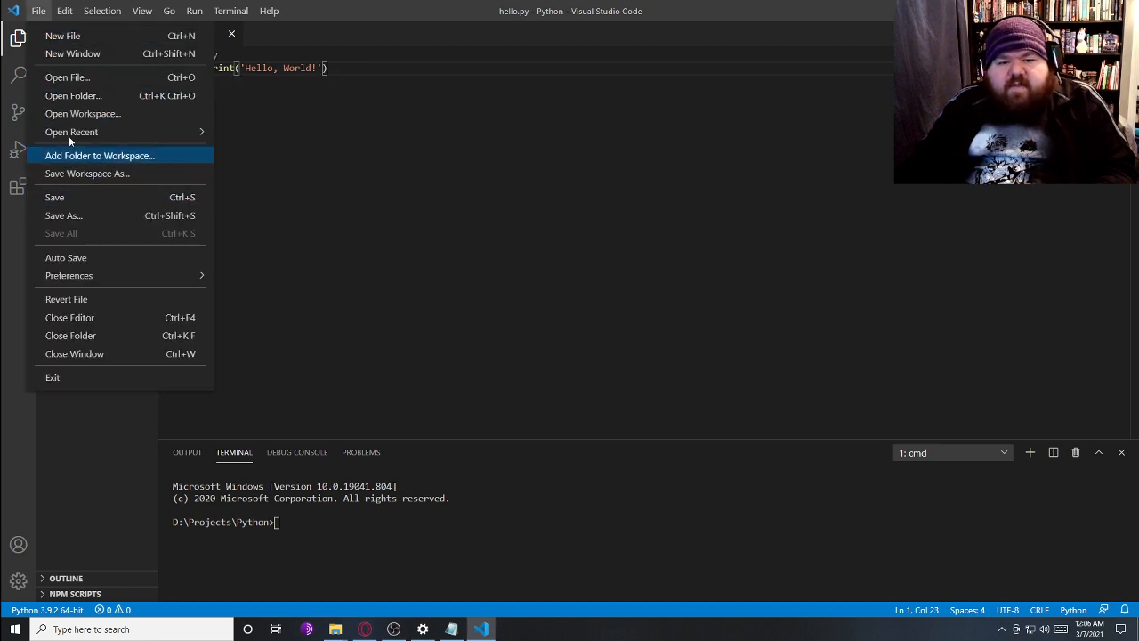
{"action": "mouse_move", "coordinate": [80, 239]}
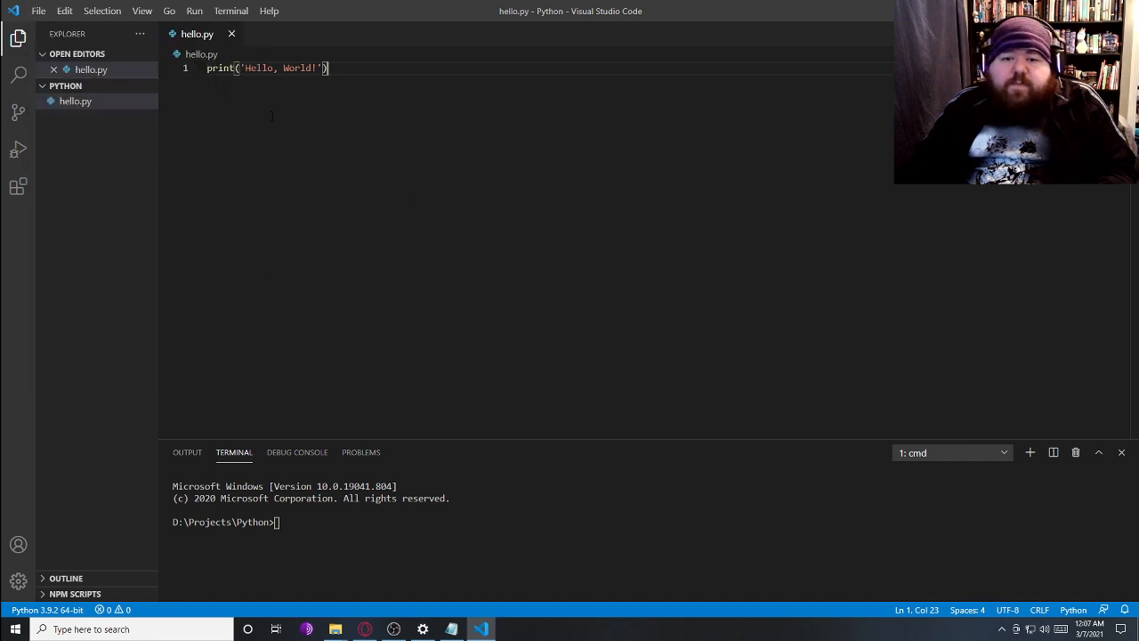
{"action": "type", "text": "p"}
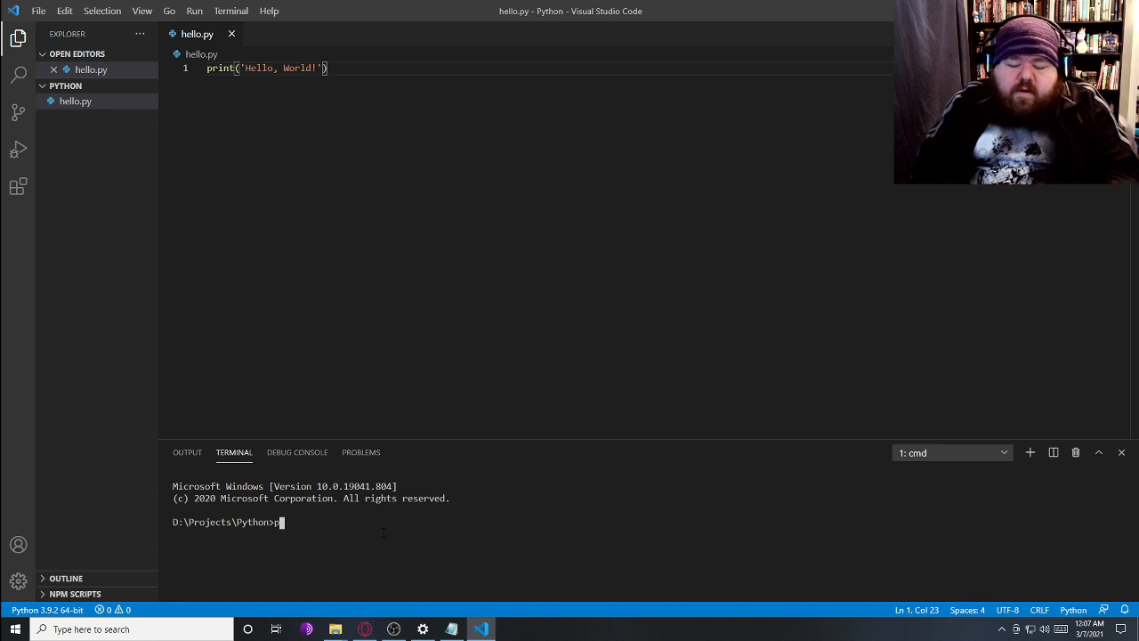
{"action": "type", "text": "ython hello.py"}
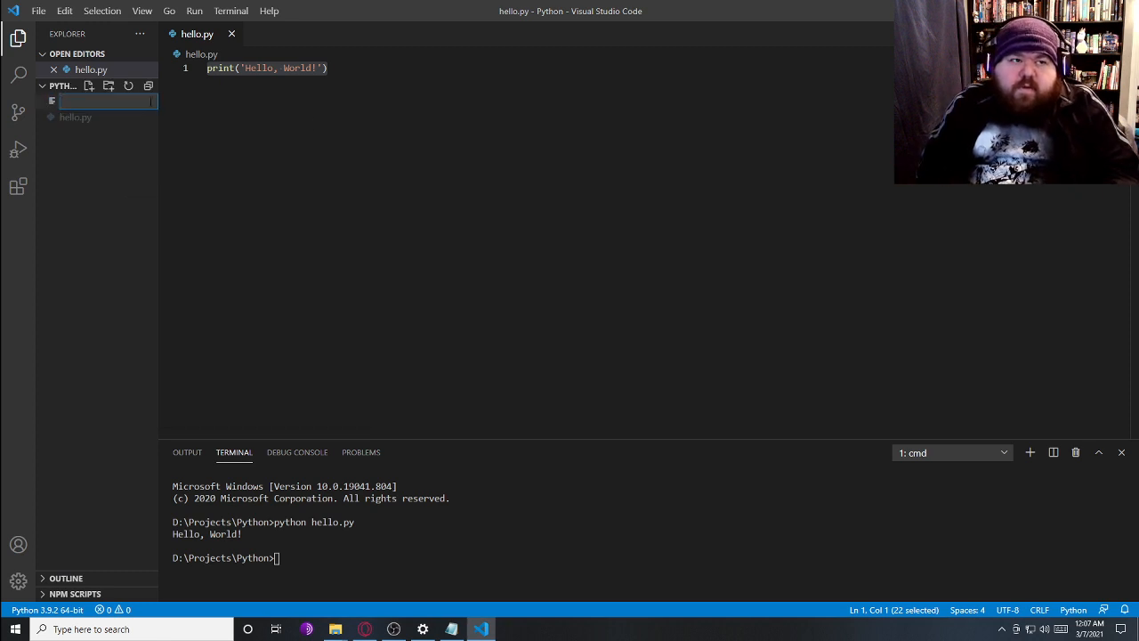
Create Pygame-test.py containing import pygame and pygame.init()
{"action": "type", "text": "Pygame-tes"}
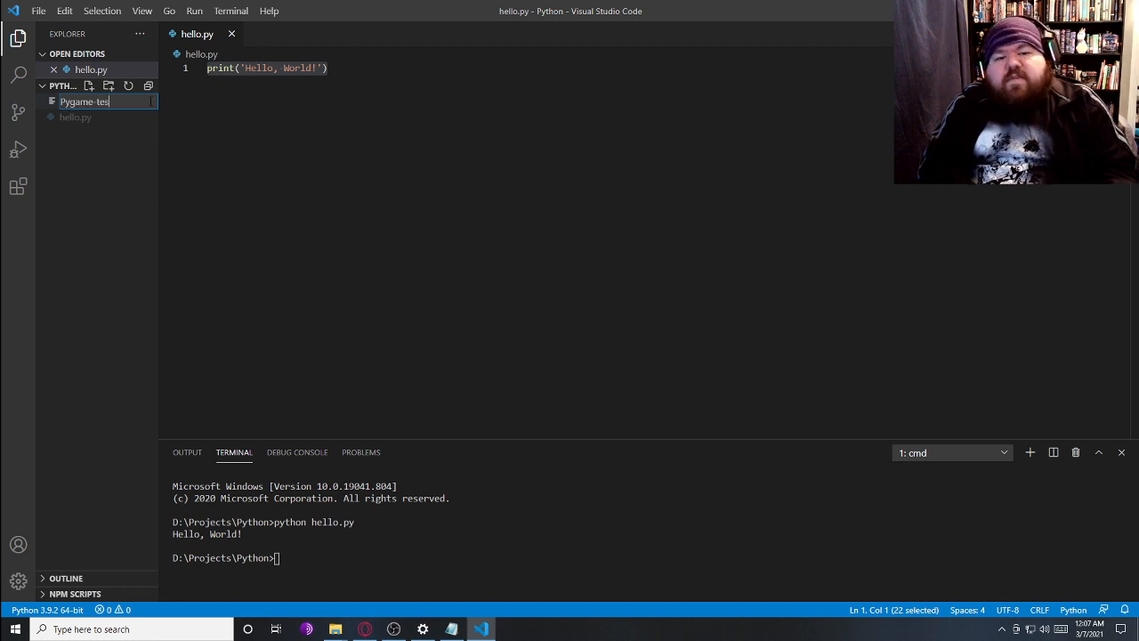
{"action": "right_click", "coordinate": [85, 132]}
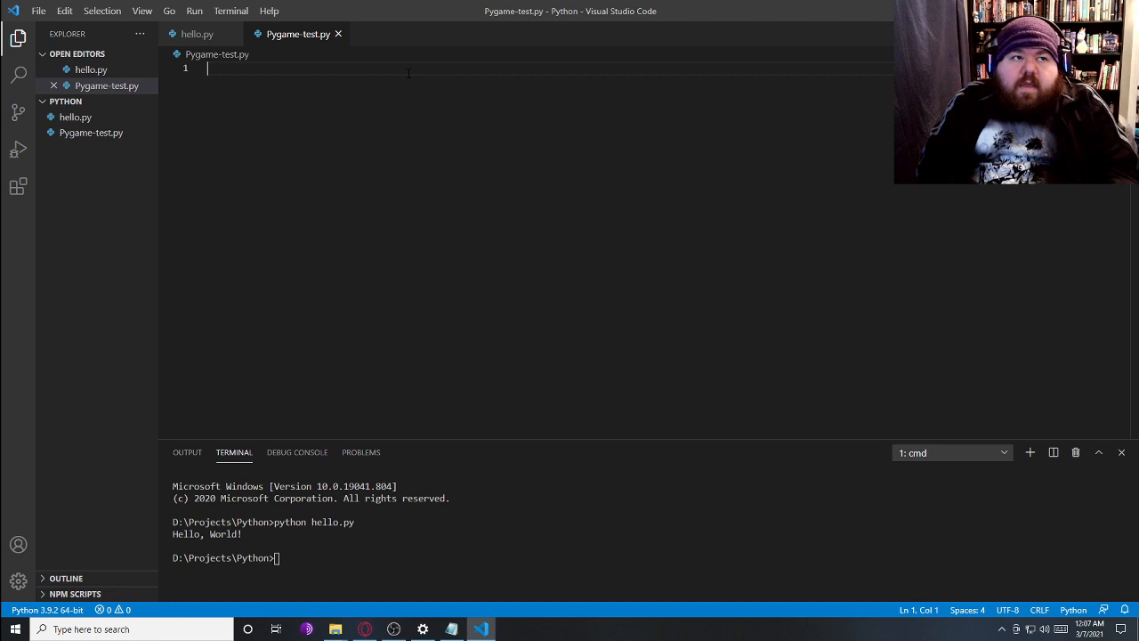
{"action": "type", "text": "import"}
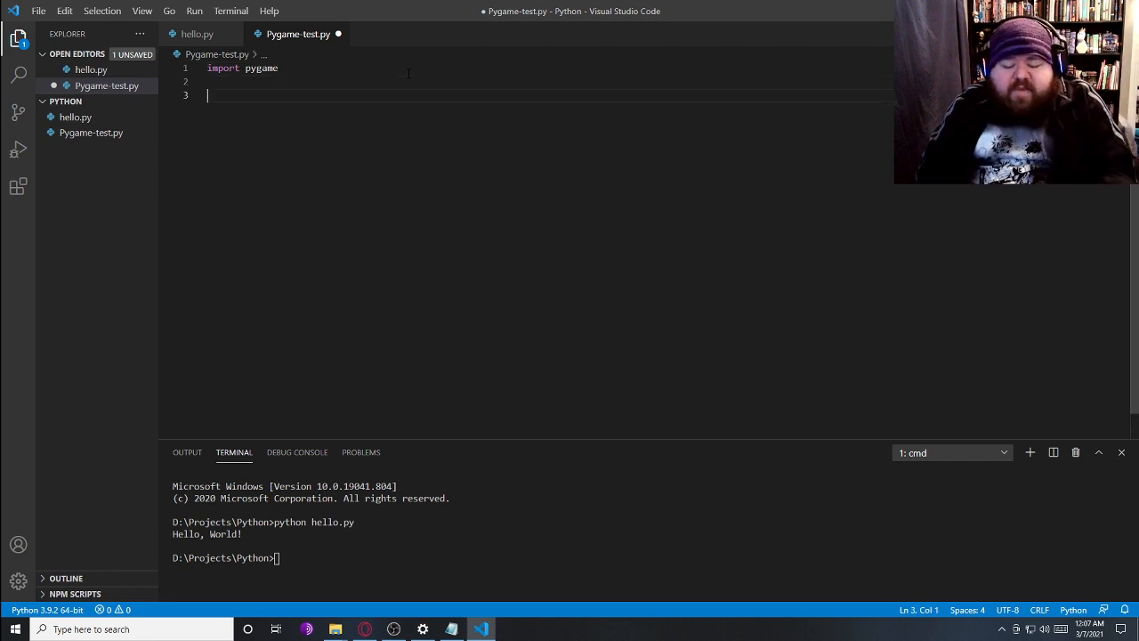
{"action": "type", "text": "pygam"}
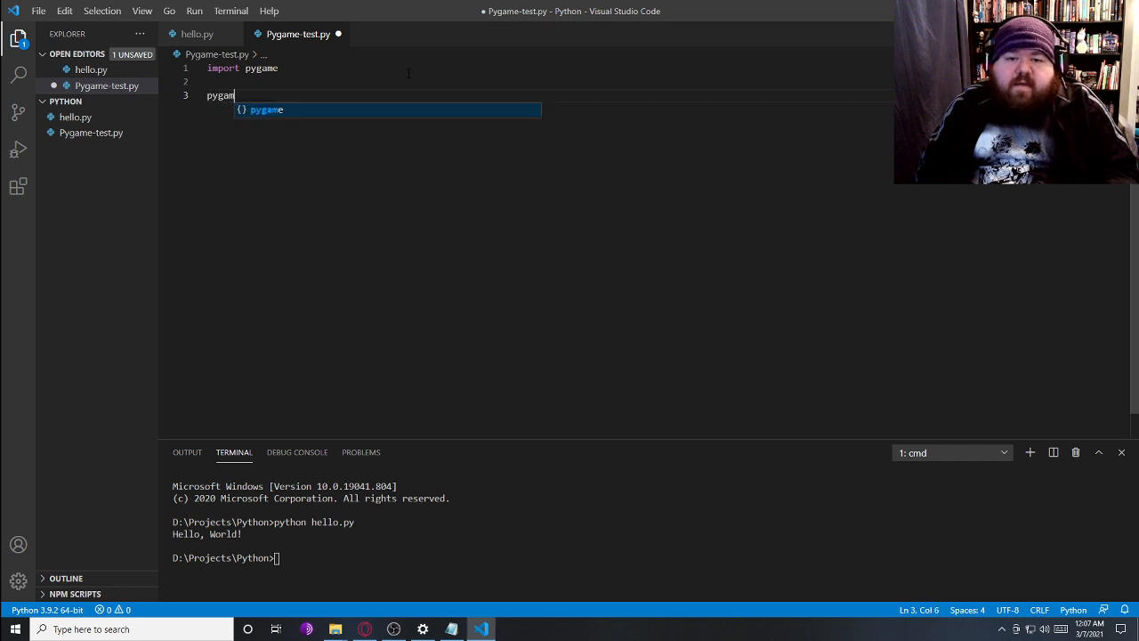
{"action": "type", "text": "e"}
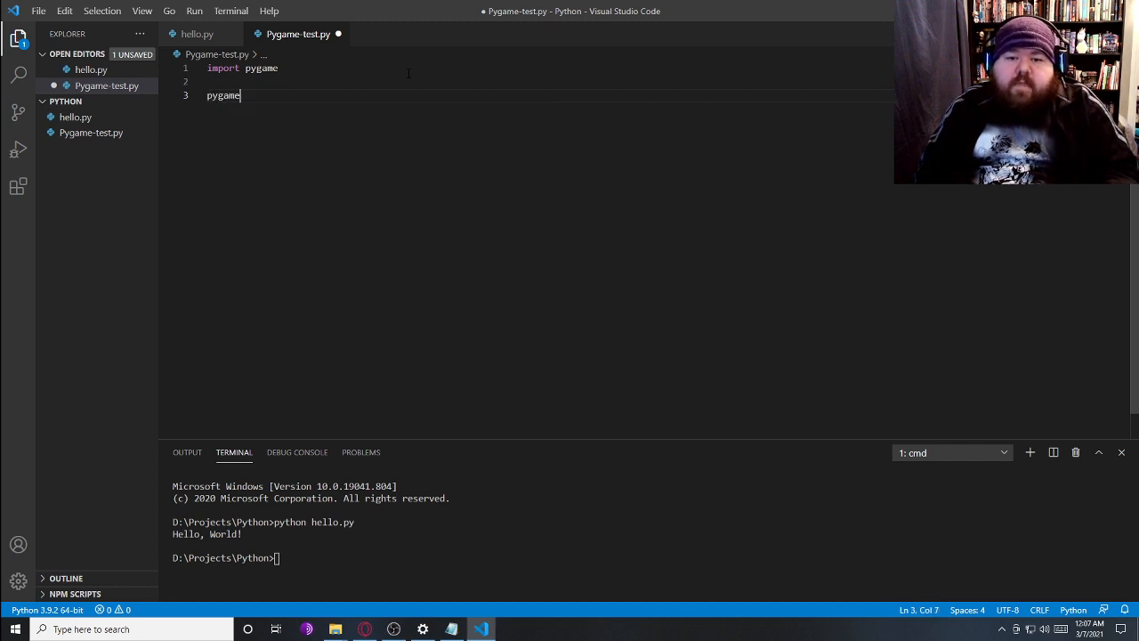
{"action": "type", "text": ".i"}
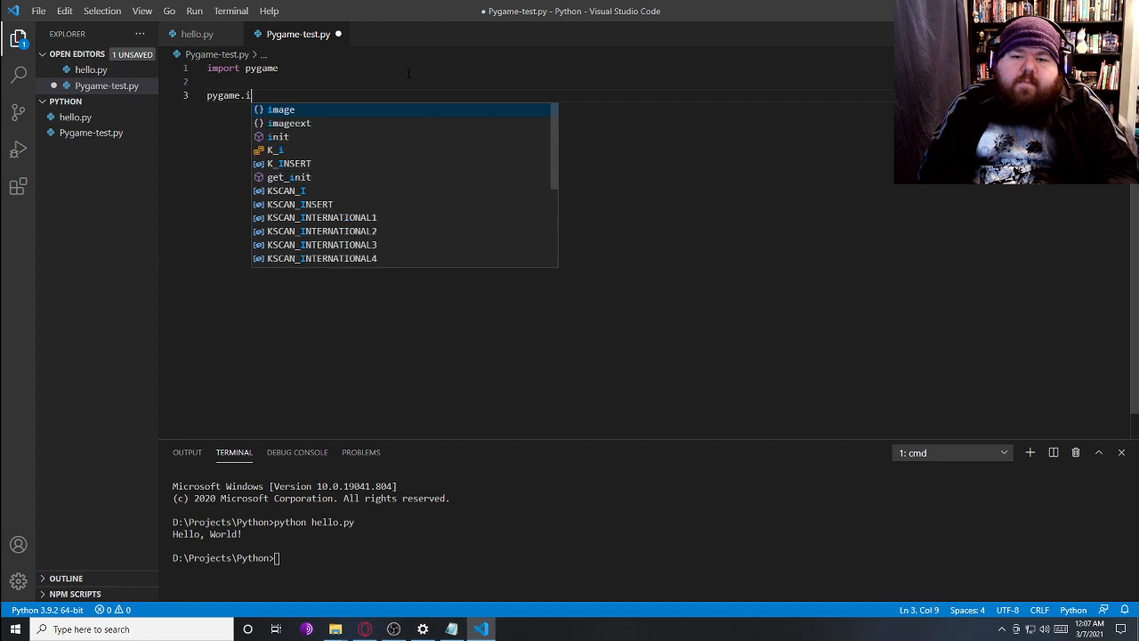
{"action": "type", "text": "nit()"}
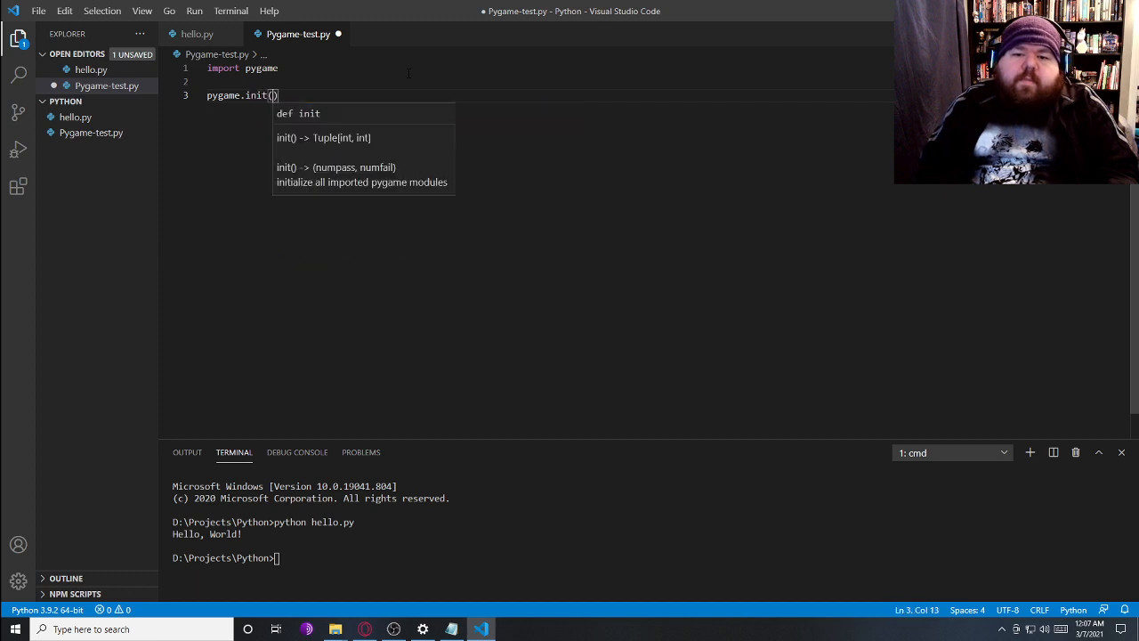
{"action": "key", "text": "Enter"}
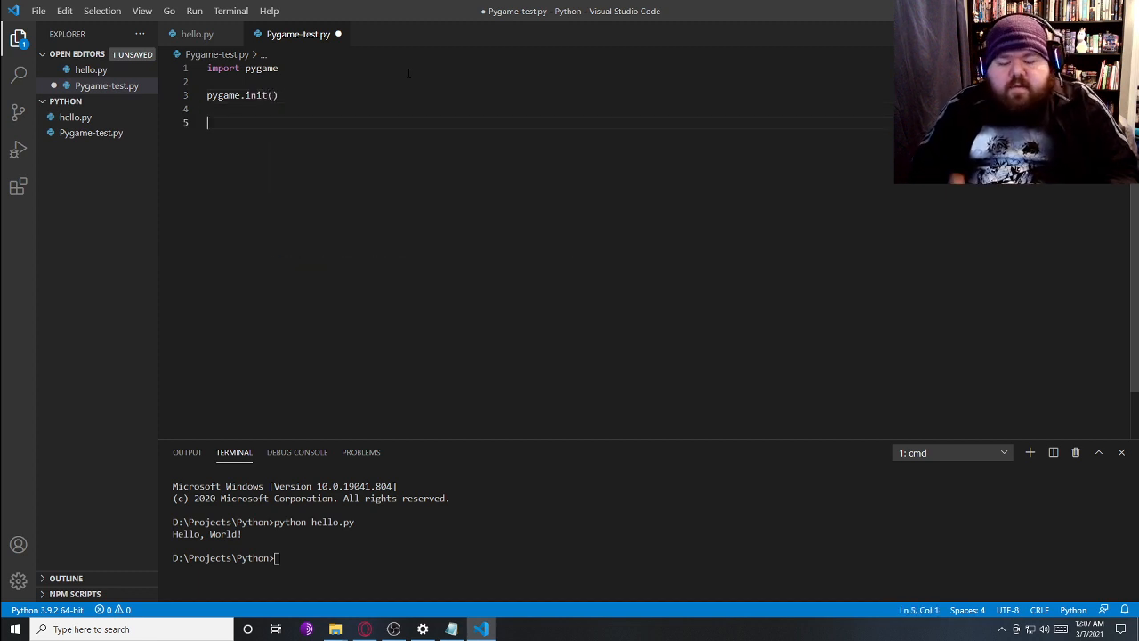
Add display = pygame.display.set_mode((800, 600)) and pygame.display.update()
{"action": "type", "text": "display ="}
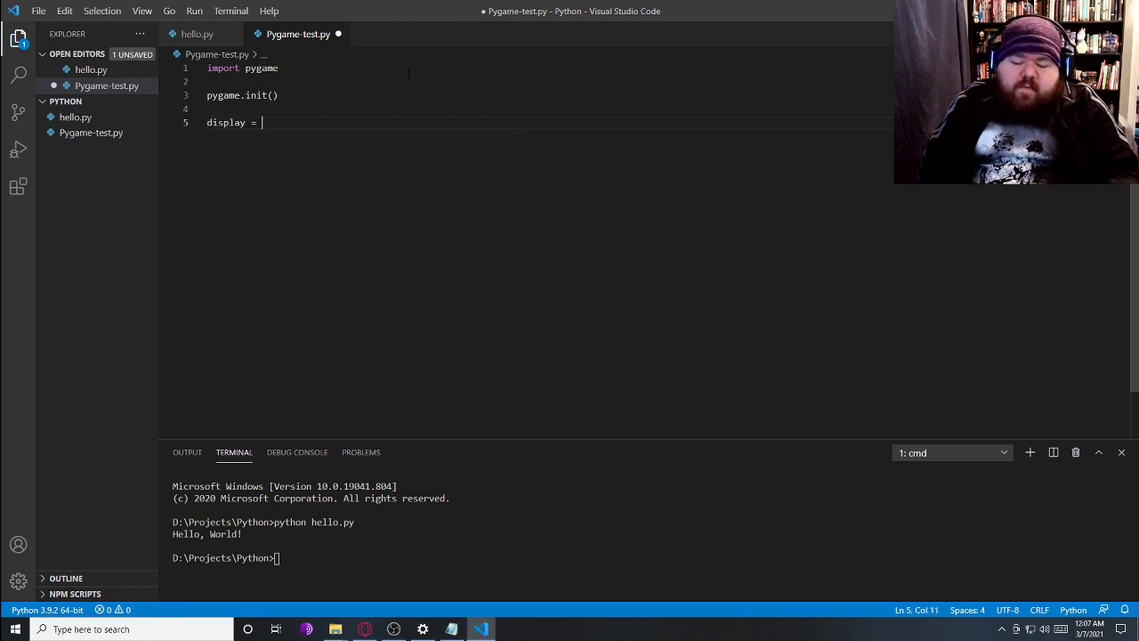
{"action": "type", "text": "pygame.display.set_mode(("}
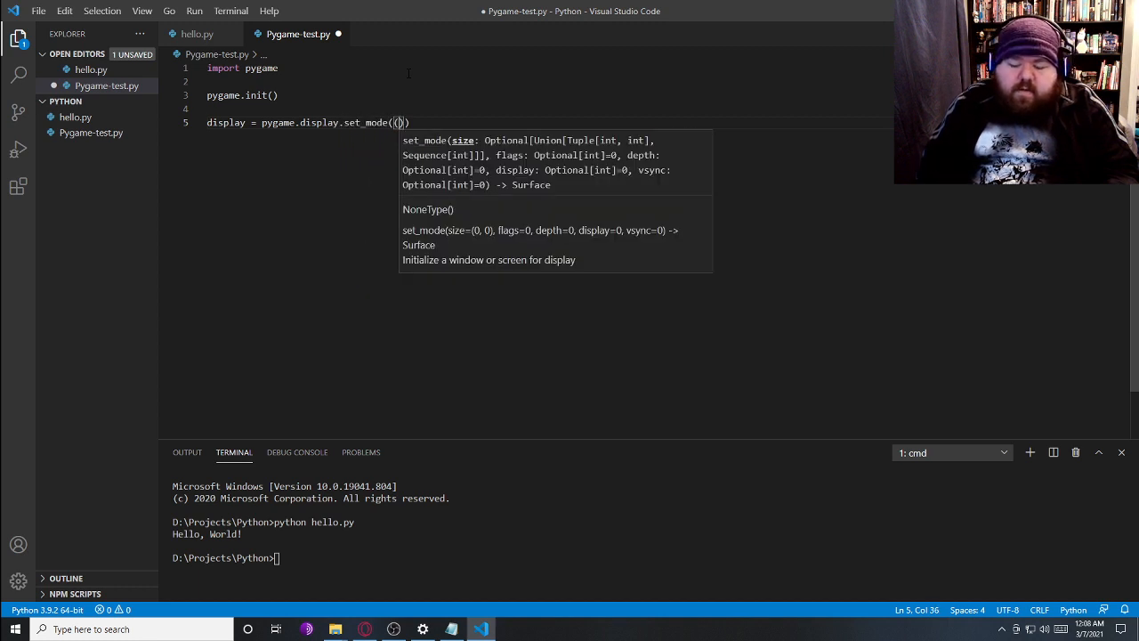
{"action": "type", "text": "800, 6"}
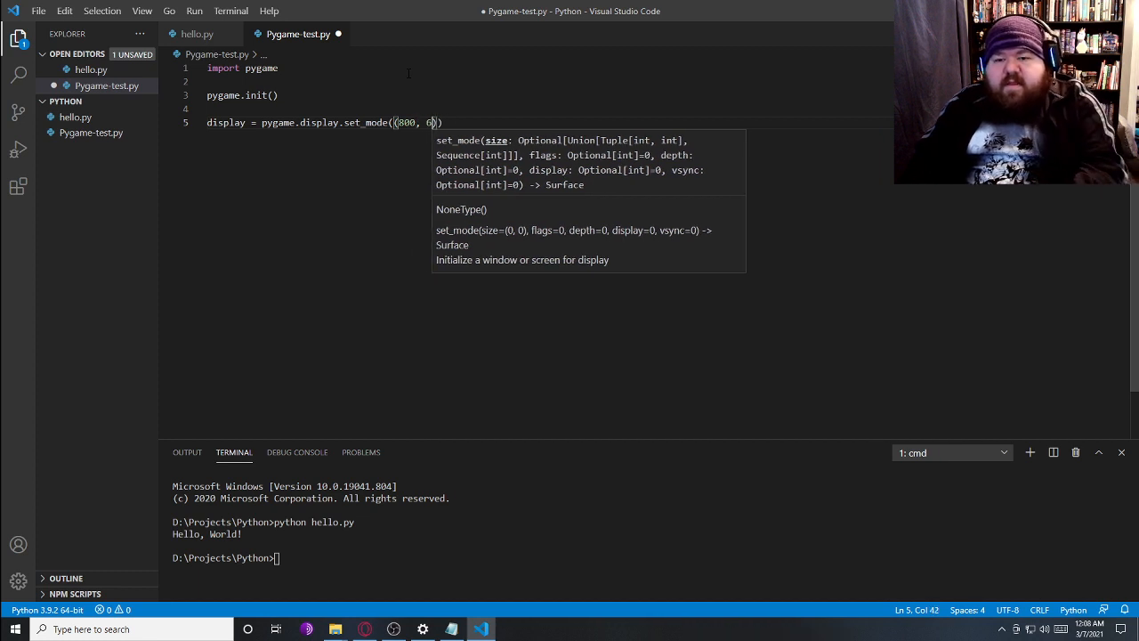
{"action": "key", "text": "enter"}
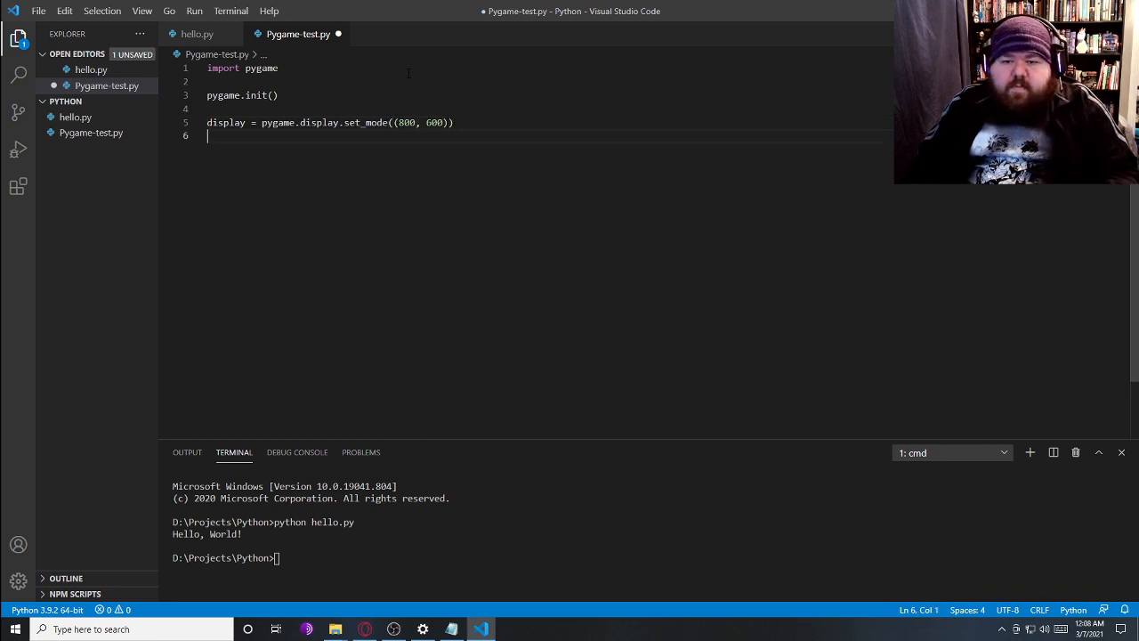
{"action": "type", "text": "pygame.display_"}
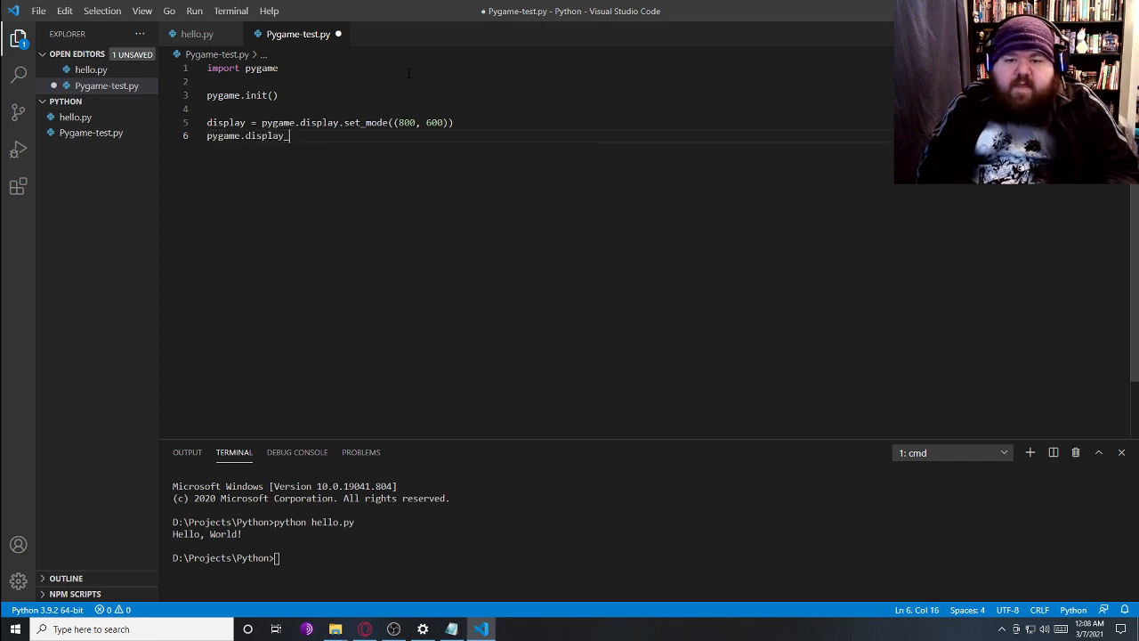
{"action": "type", "text": "update()"}
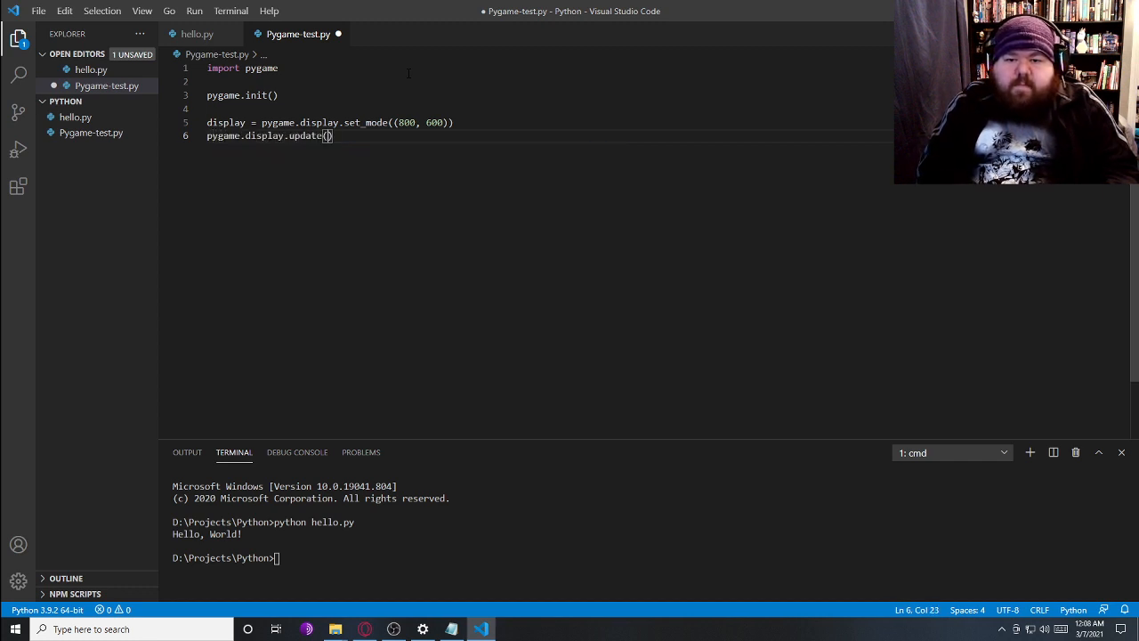
{"action": "key", "text": "Enter"}
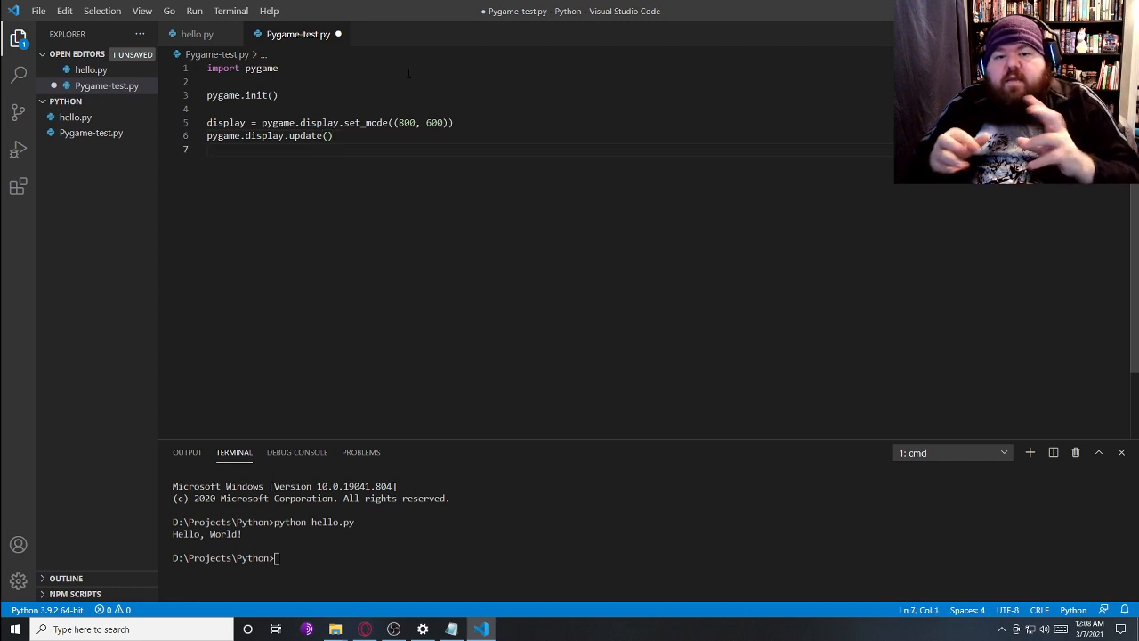
{"action": "double_click", "coordinate": [222, 96]}
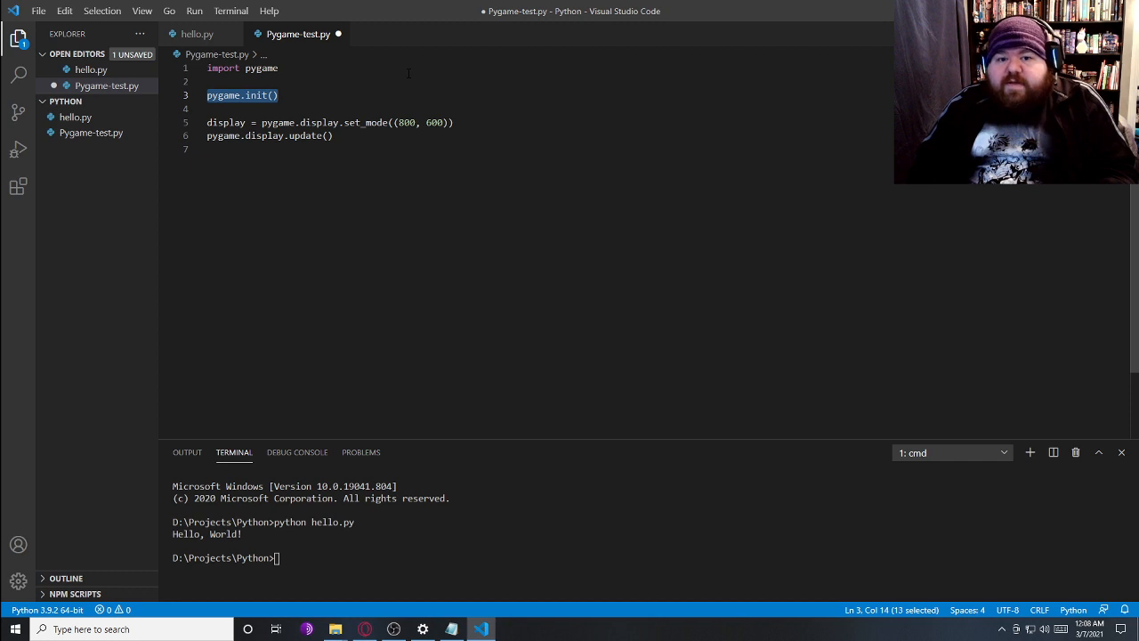
{"action": "left_click", "coordinate": [335, 135]}
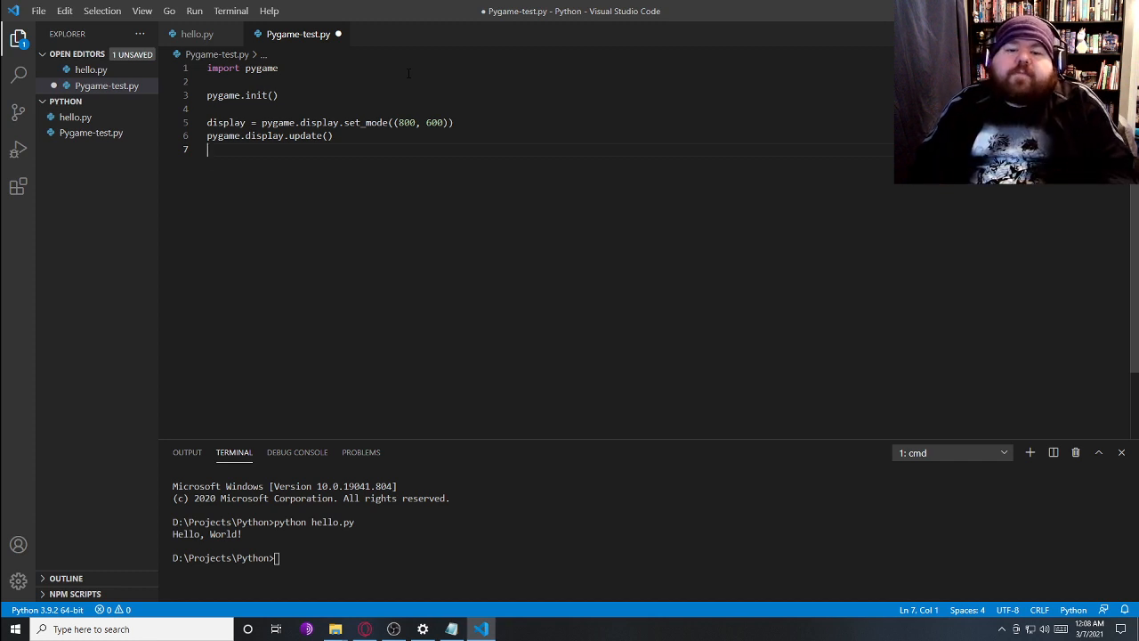
{"action": "key", "text": "enter"}
{"action": "type", "text": "open -"}
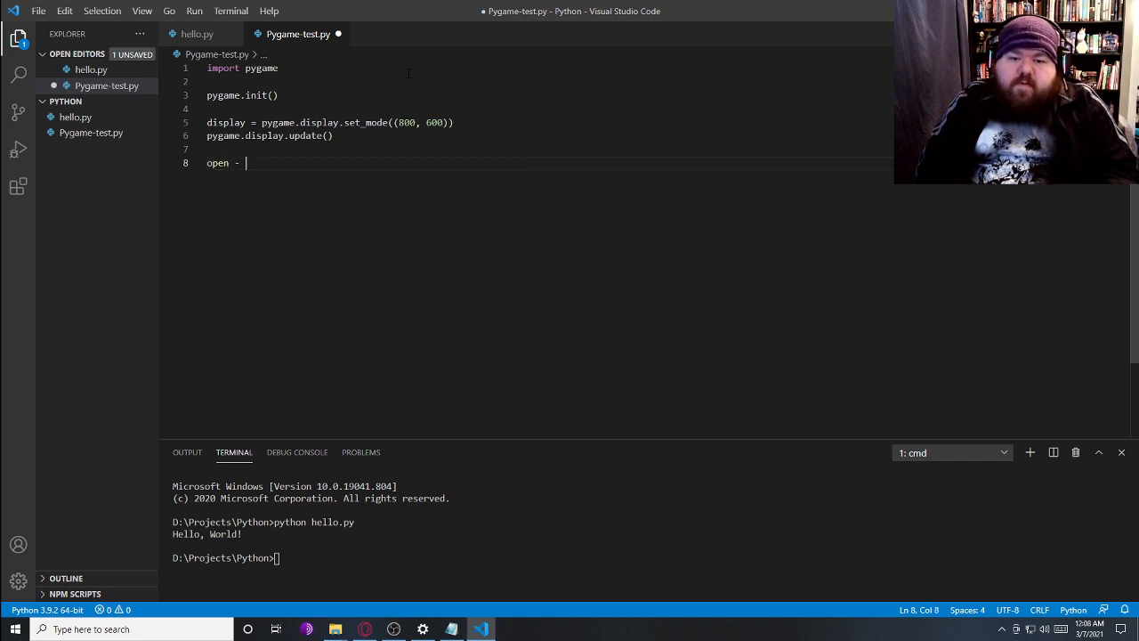
Set open = True and begin a while open: loop with an indented body
{"action": "type", "text": "="}
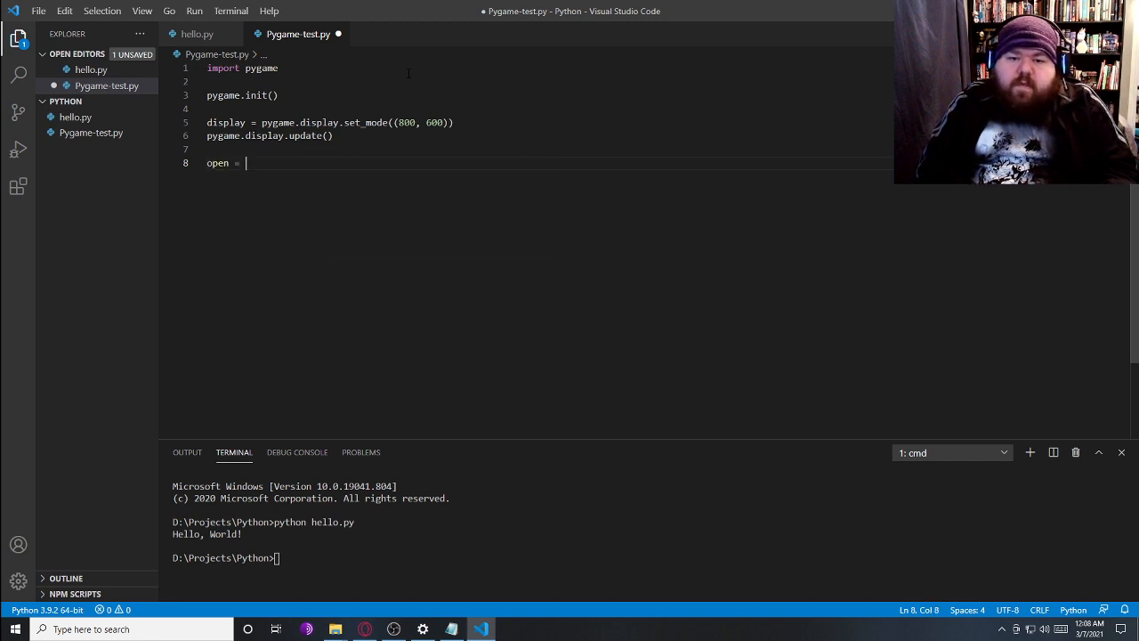
{"action": "type", "text": "True"}
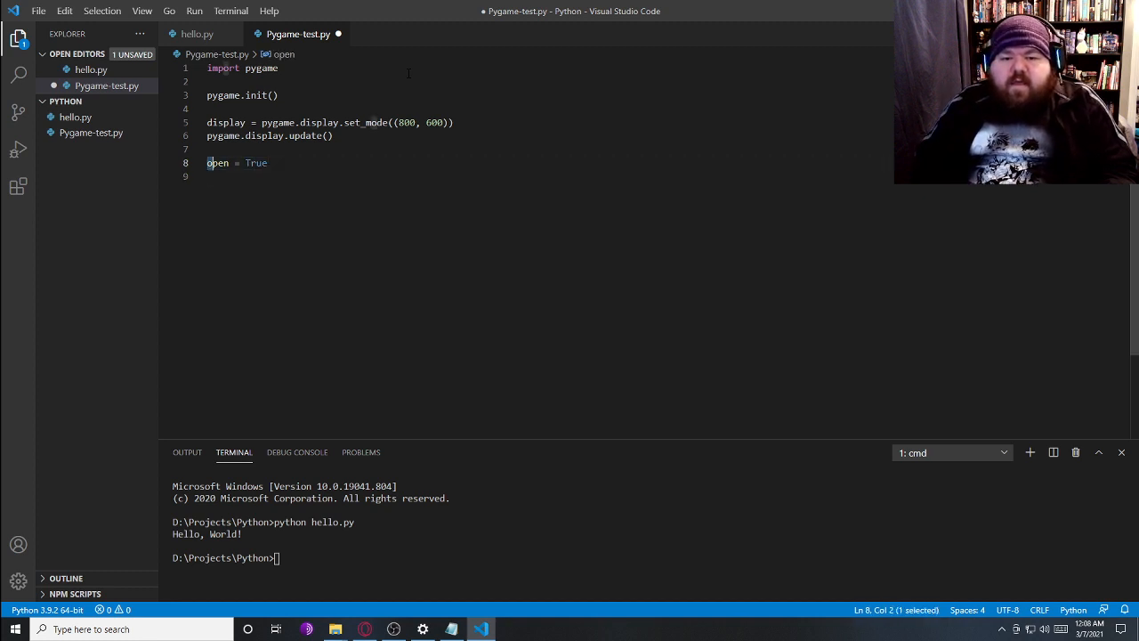
{"action": "left_click", "coordinate": [233, 163]}
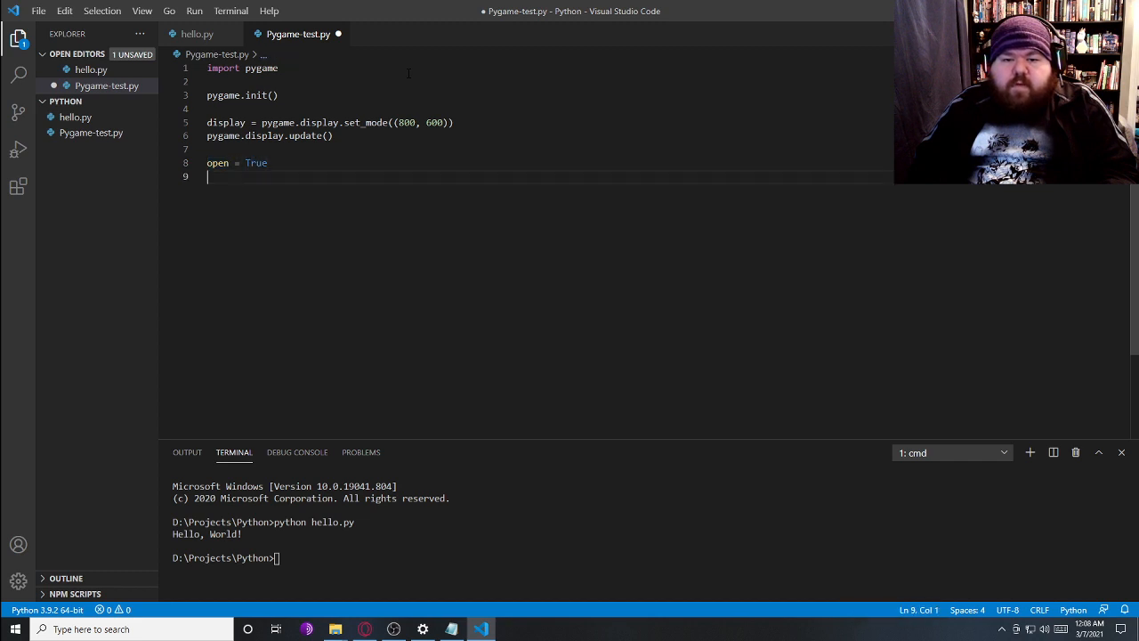
{"action": "type", "text": "while"}
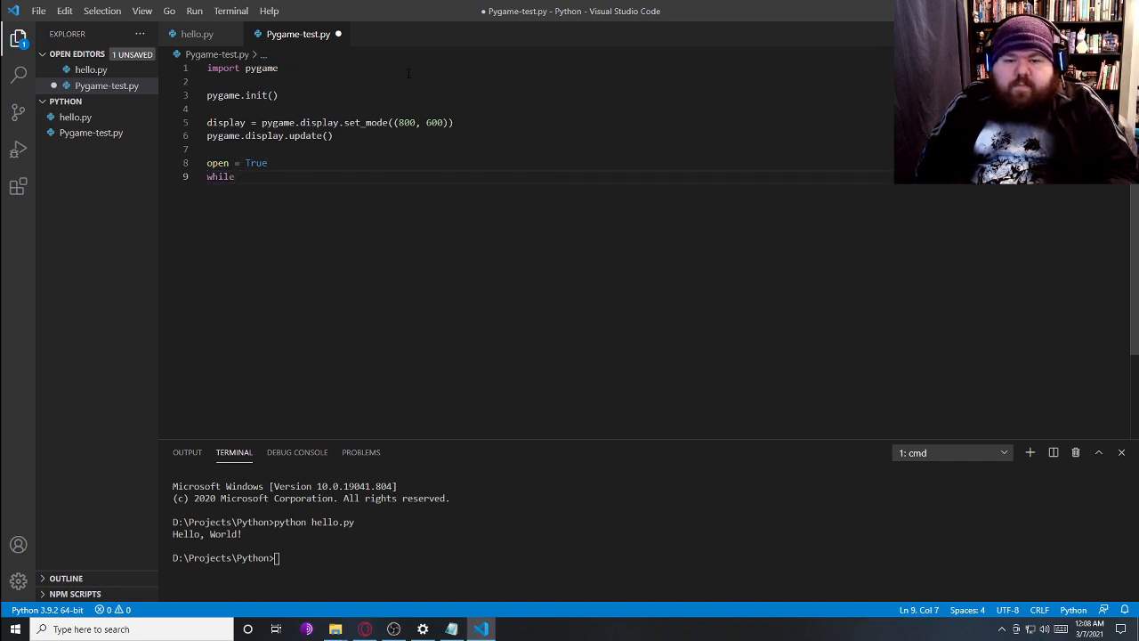
{"action": "type", "text": "open:"}
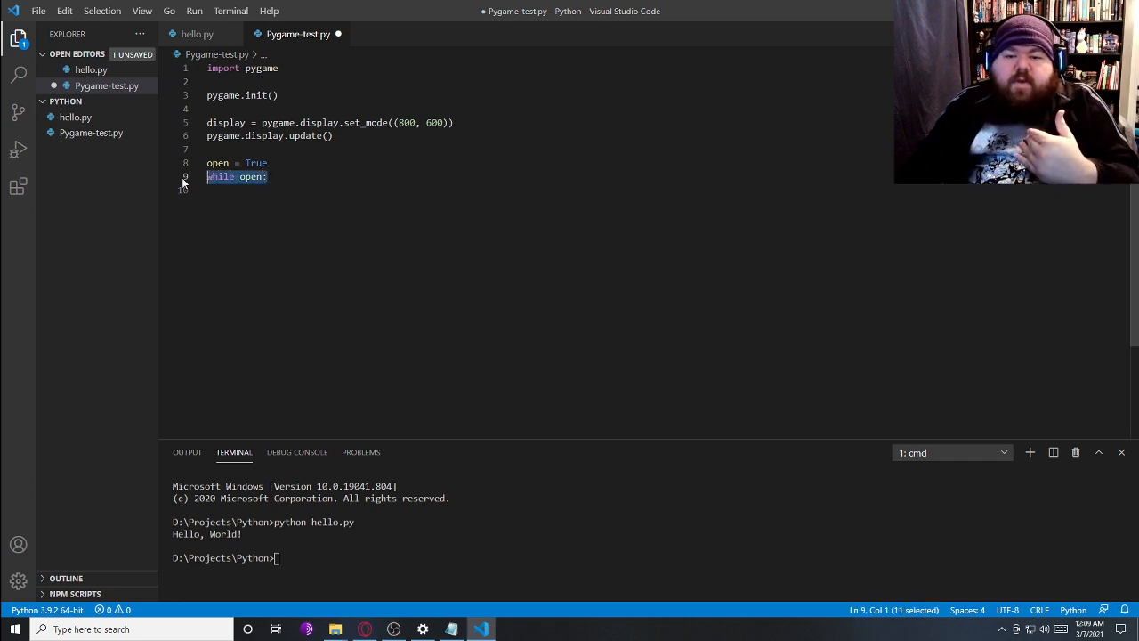
{"action": "key", "text": "enter"}
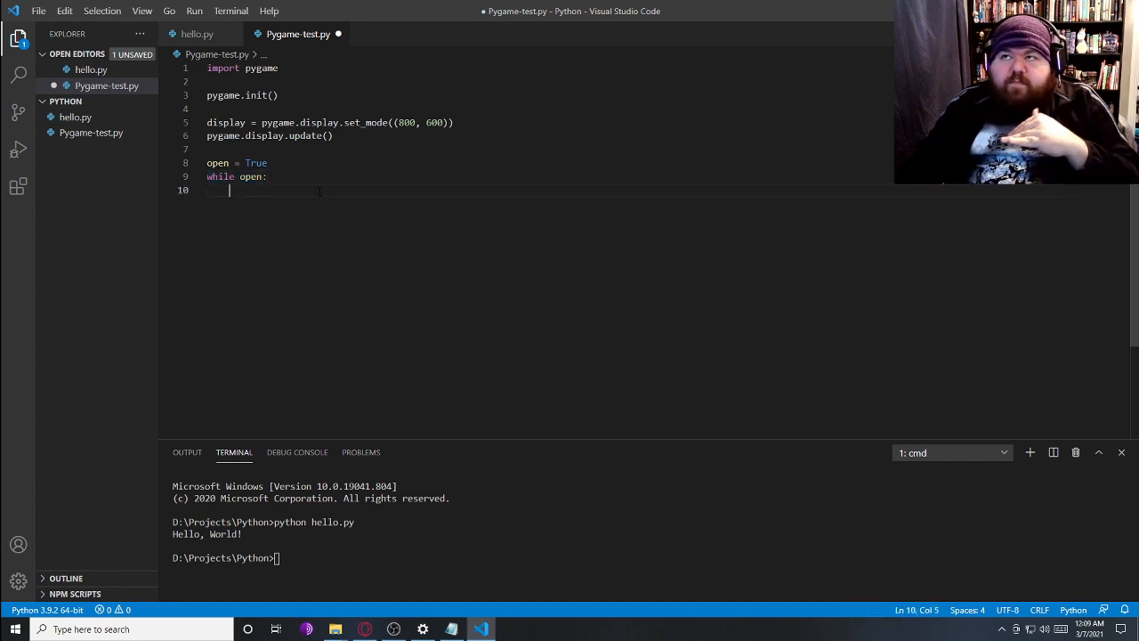
Write for event in pygame.event.get(): inside the while loop
{"action": "double_click", "coordinate": [253, 176]}
{"action": "type", "text": "for e"}
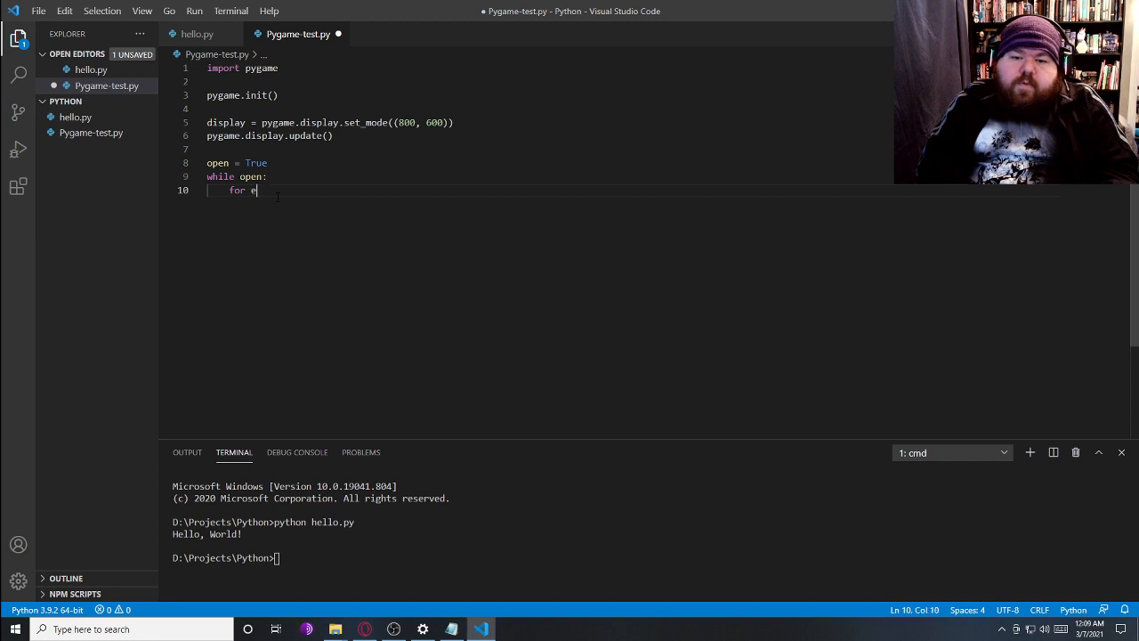
{"action": "type", "text": "vent in"}
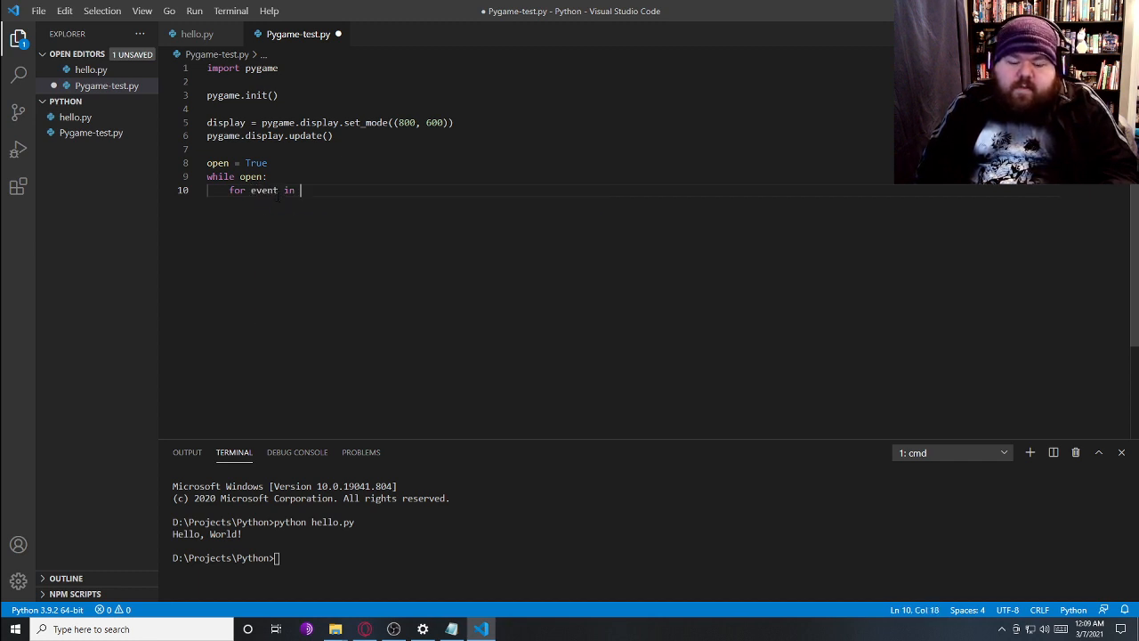
{"action": "type", "text": "pygame."}
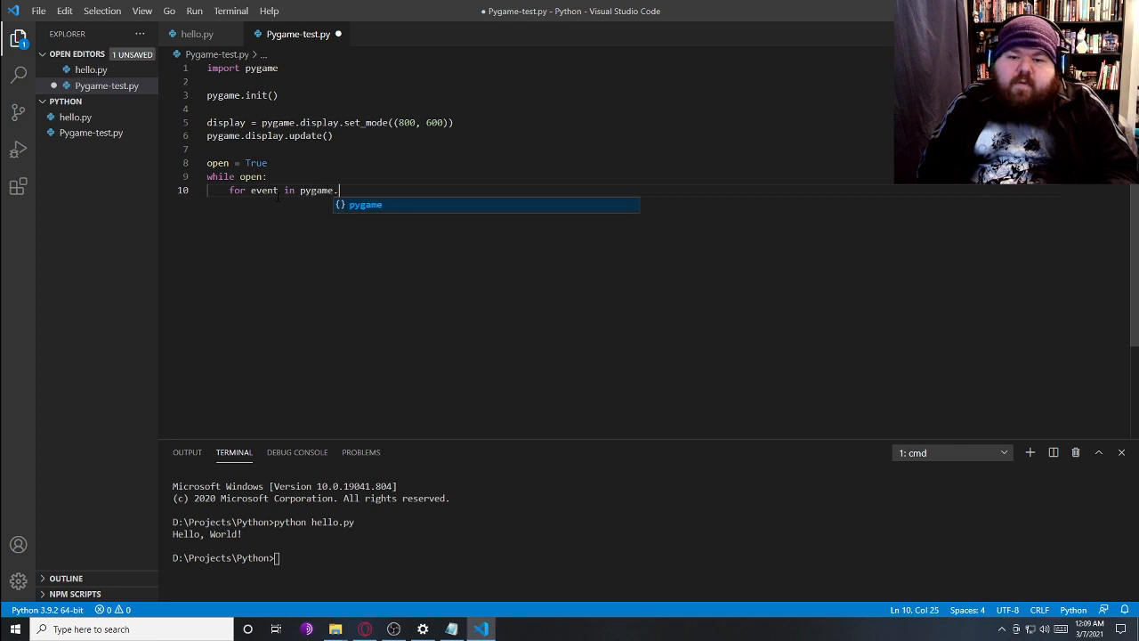
{"action": "type", "text": "event.get():"}
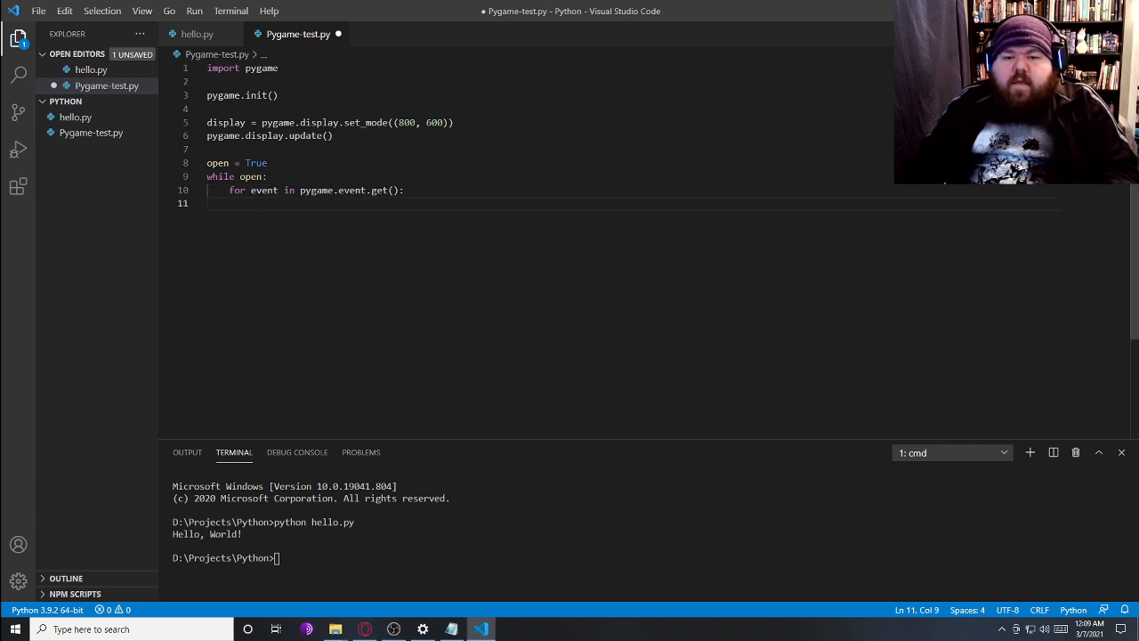
{"action": "left_click_drag", "start_coordinate": [232, 189], "coordinate": [278, 189]}
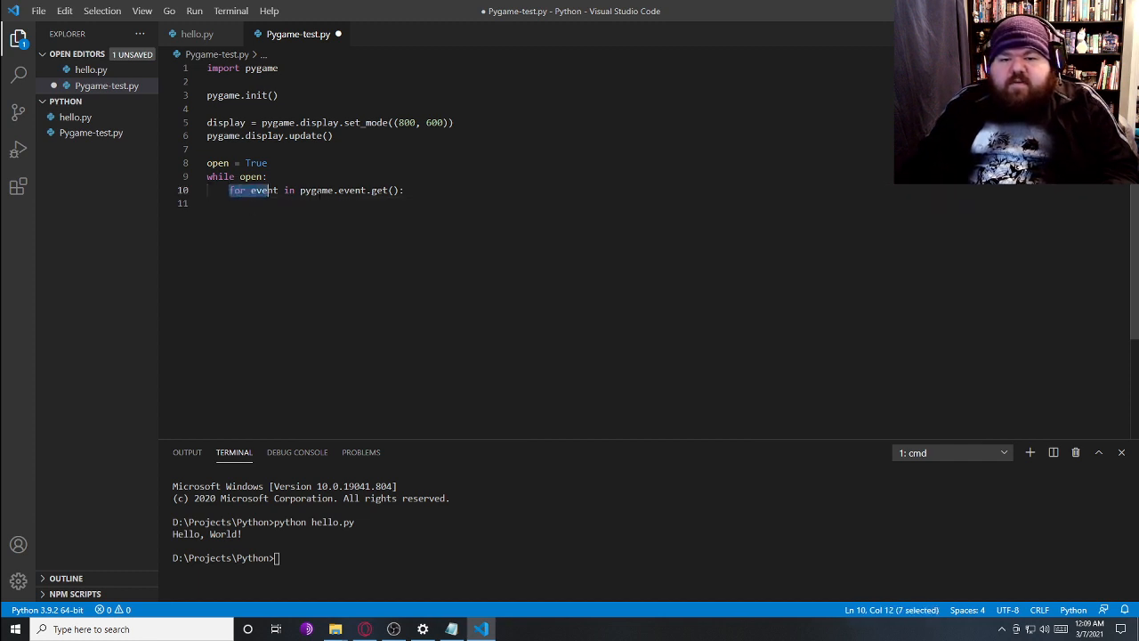
{"action": "key", "text": "shift+end"}
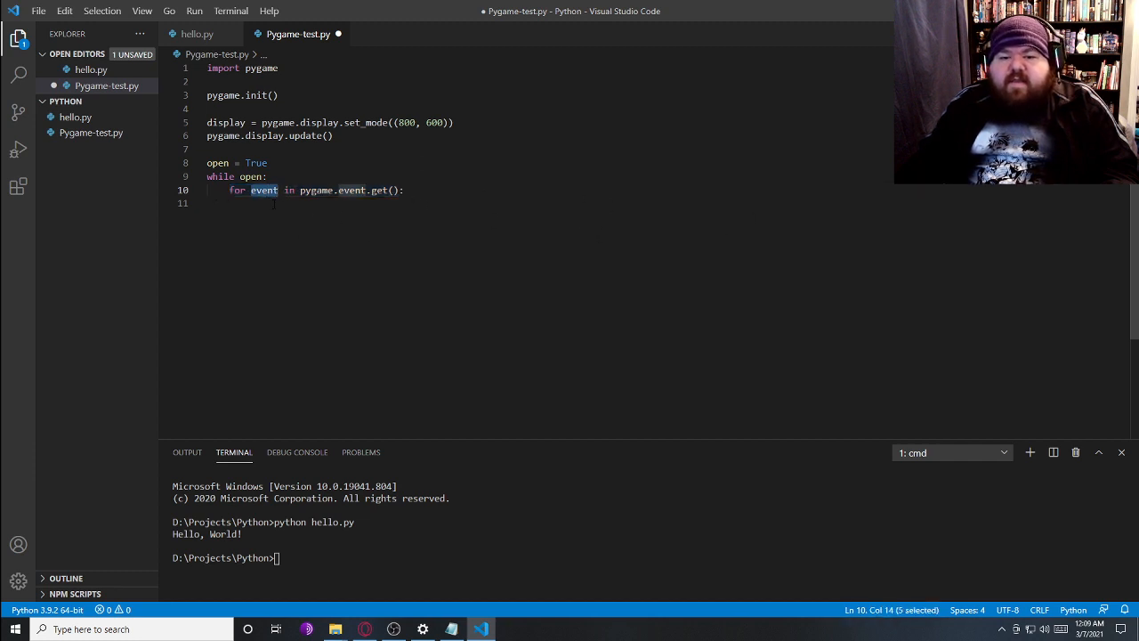
Add if event.type == pygame.QUIT: setting open = False
{"action": "type", "text": "if"}
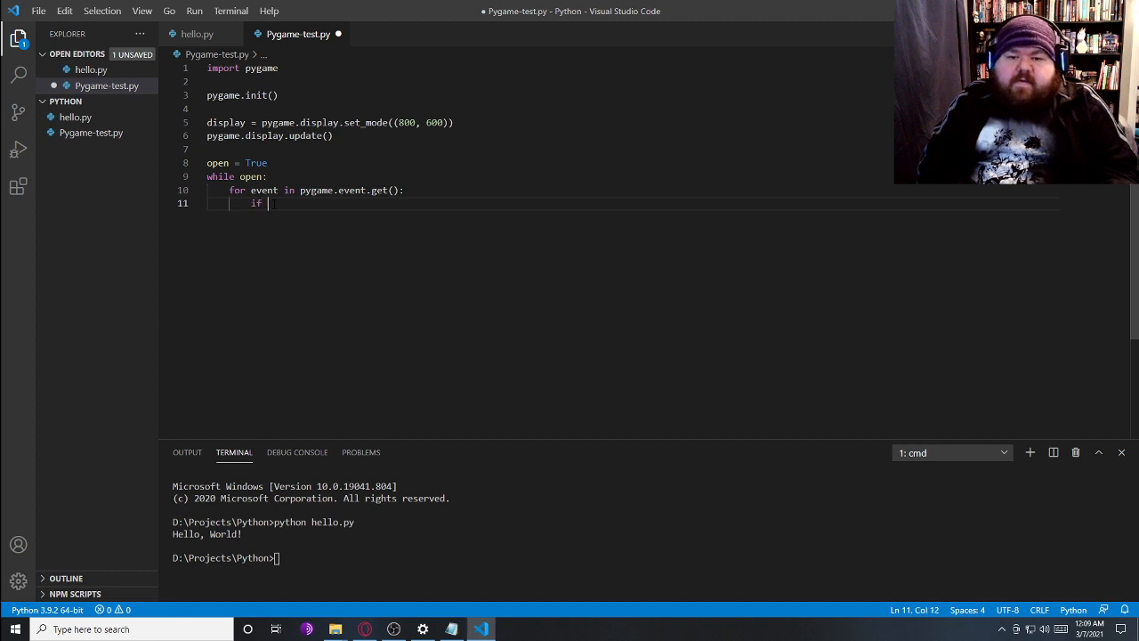
{"action": "type", "text": "event."}
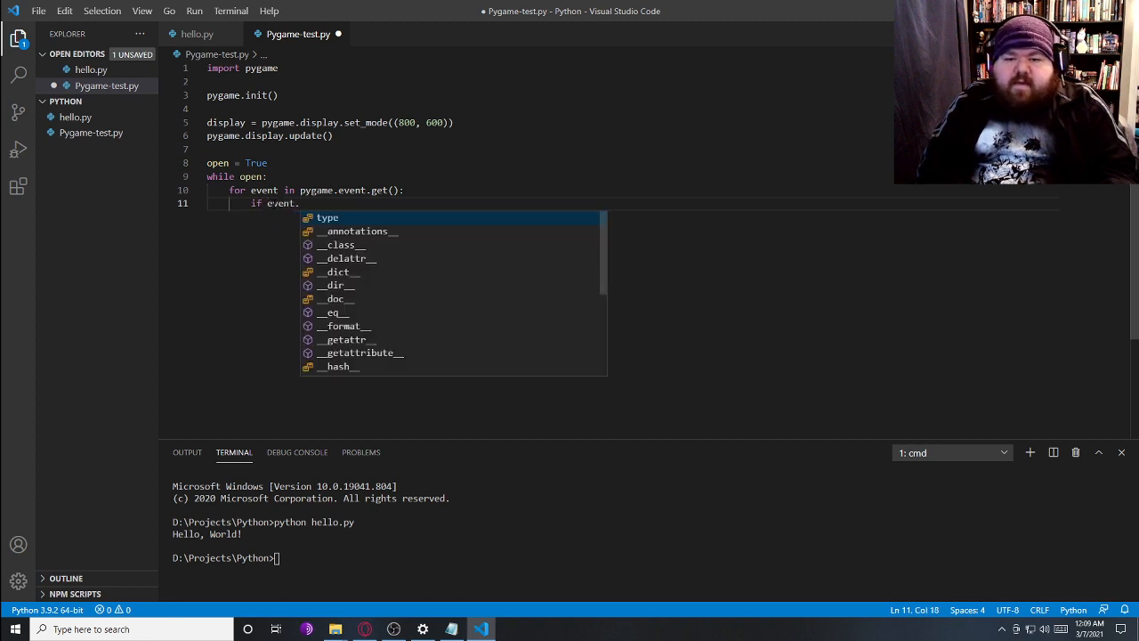
{"action": "type", "text": "type =="}
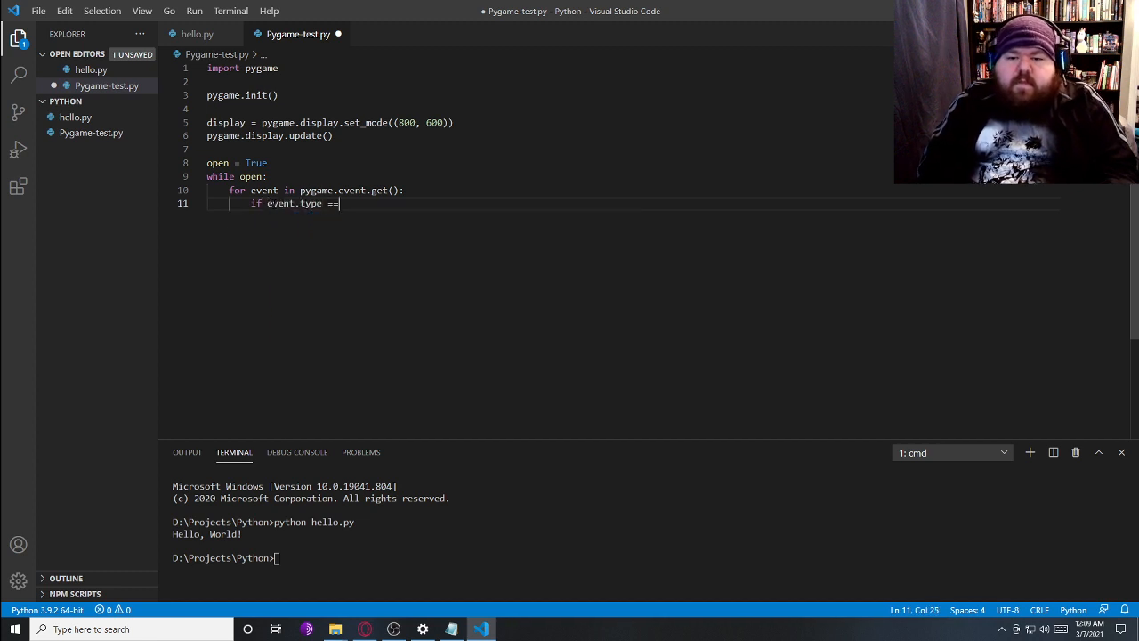
{"action": "type", "text": "pygame."}
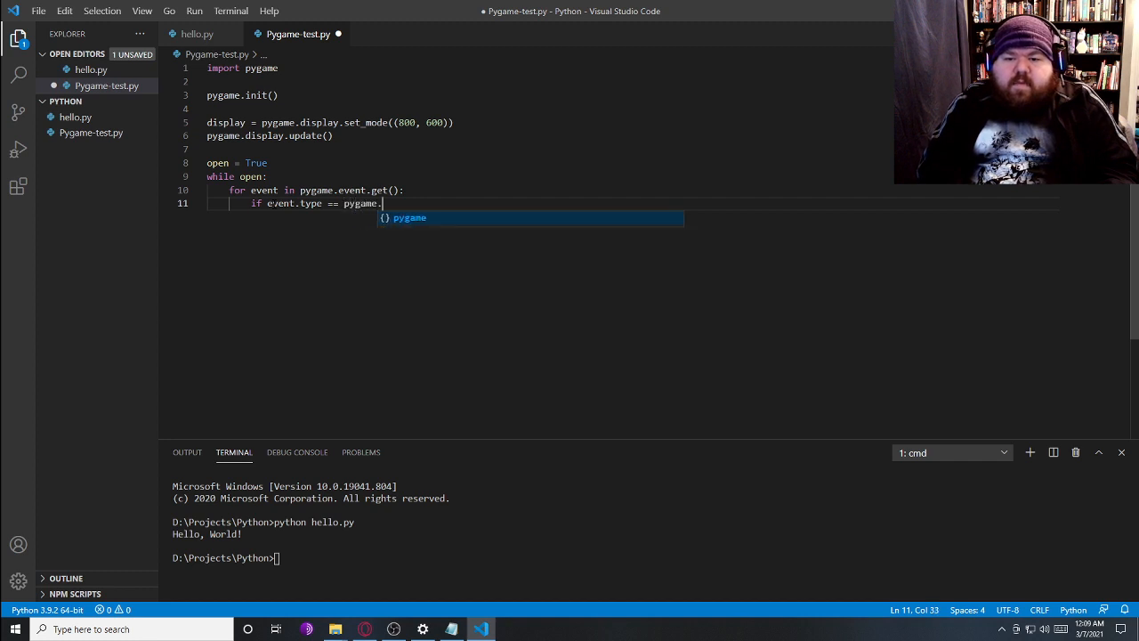
{"action": "type", "text": "QUIT:"}
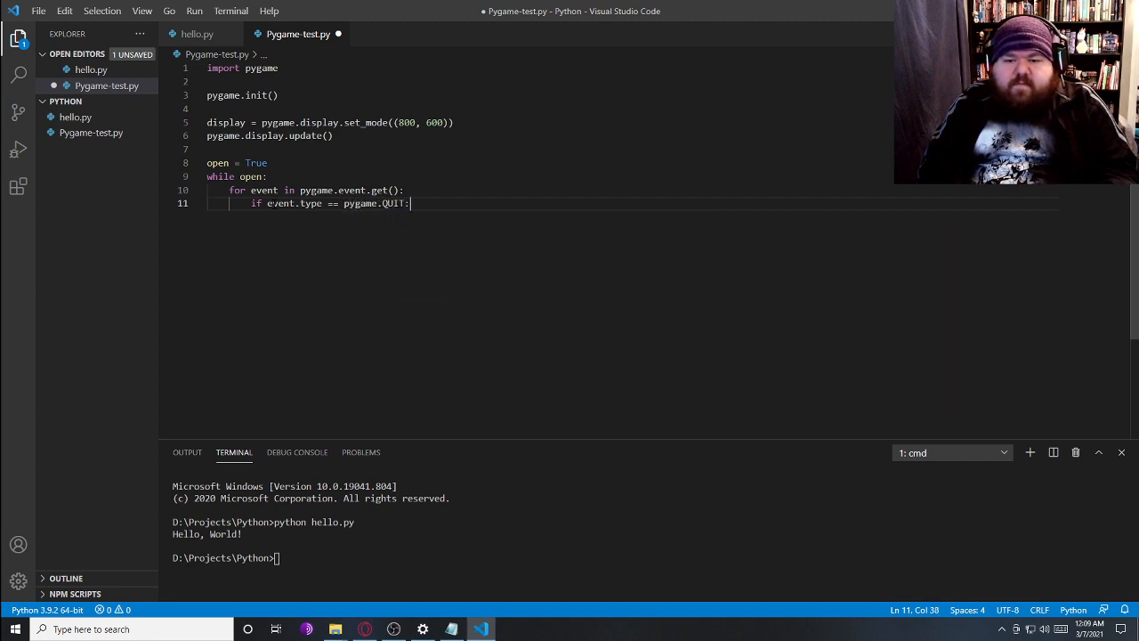
{"action": "key", "text": "enter"}
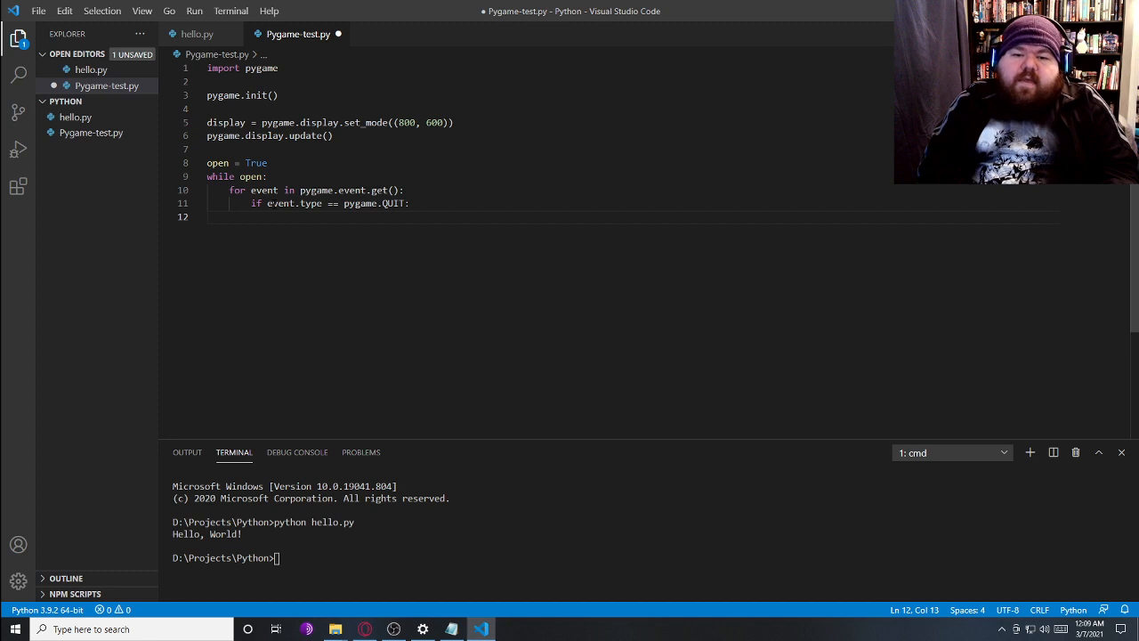
{"action": "type", "text": "open = False"}
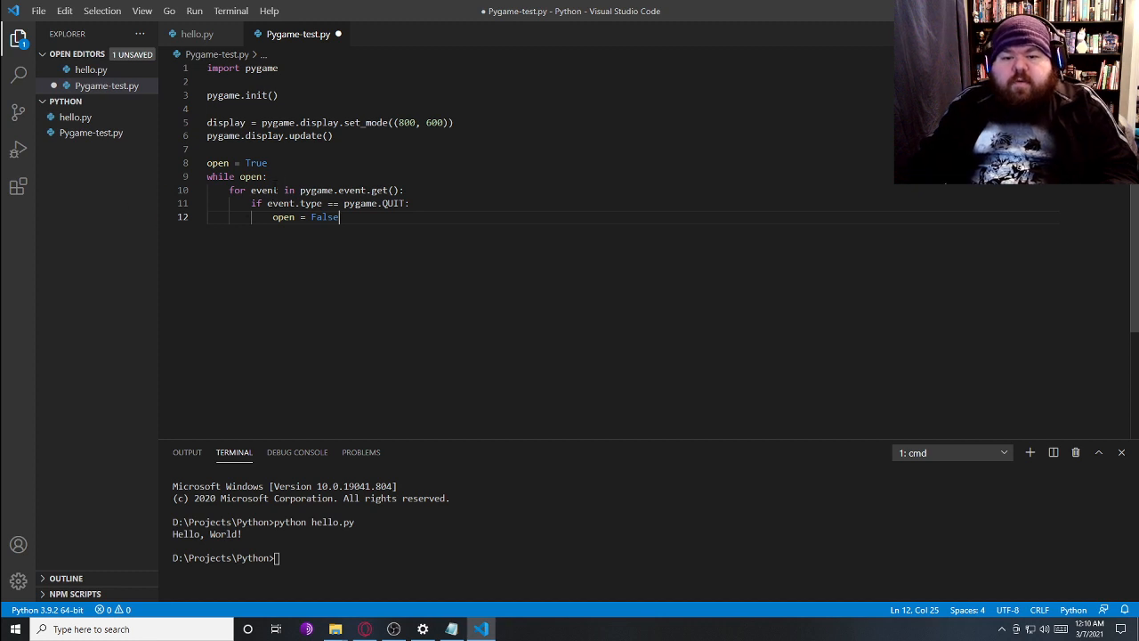
{"action": "double_click", "coordinate": [220, 176]}
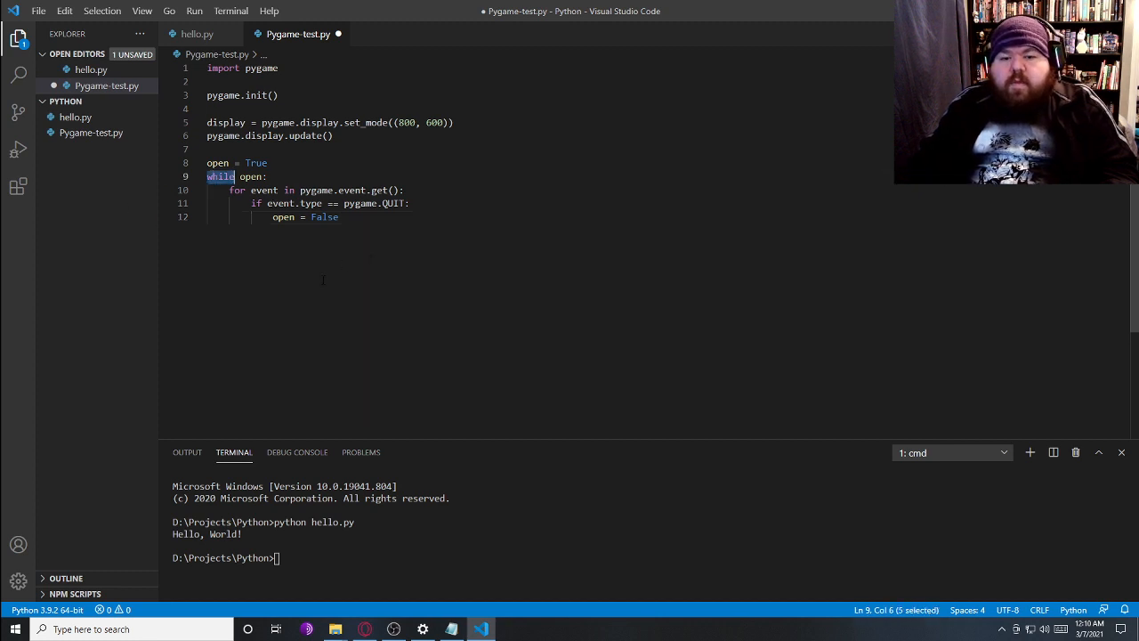
{"action": "left_click_drag", "start_coordinate": [220, 177], "coordinate": [407, 203]}
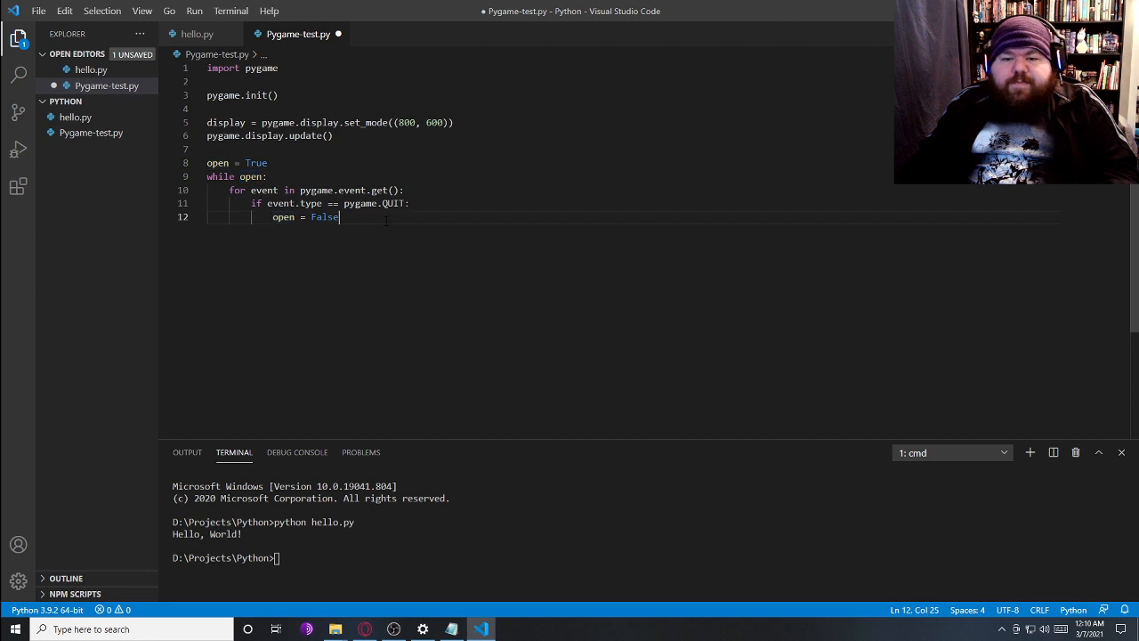
End the script with pygame.quit() and quit() after the loop, then save with Ctrl+S
{"action": "key", "text": "Enter"}
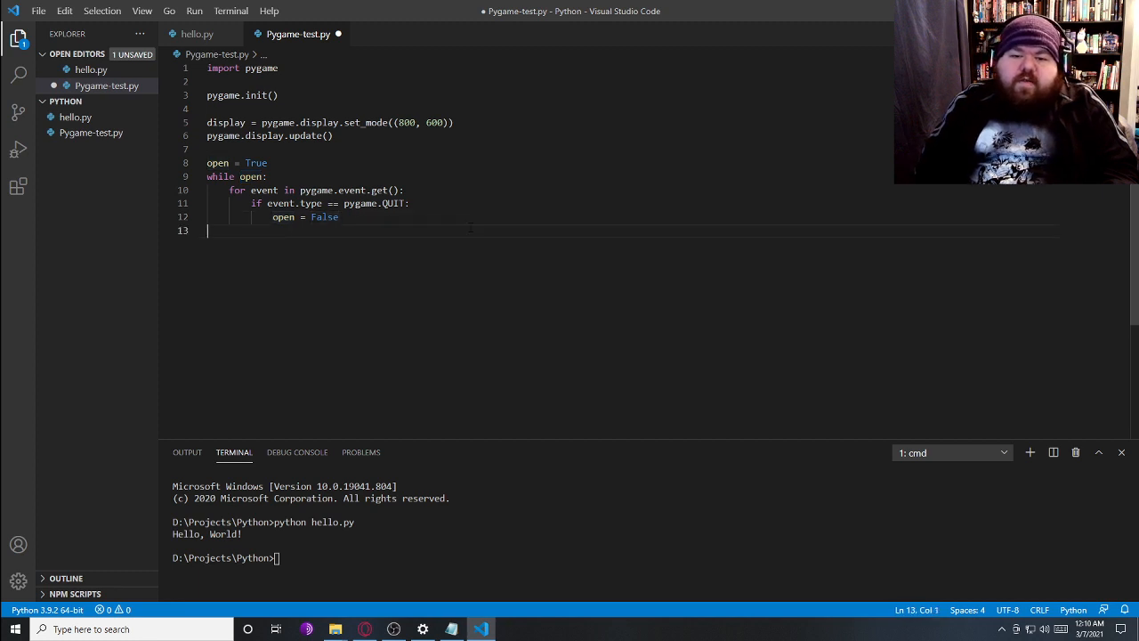
{"action": "type", "text": "pyg"}
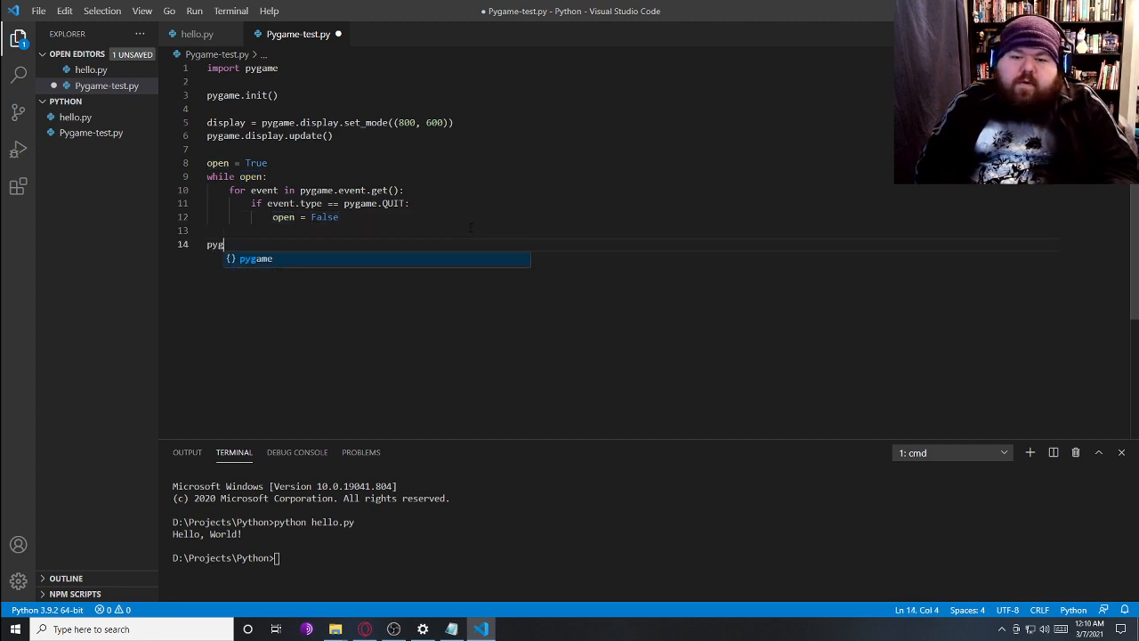
{"action": "type", "text": "ame.quit("}
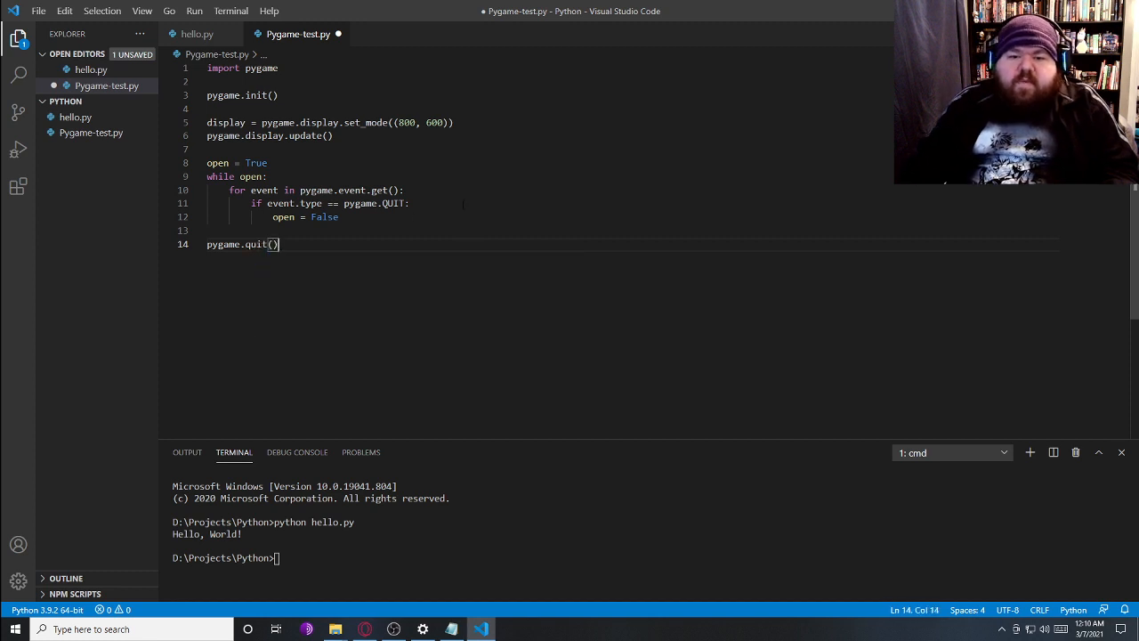
{"action": "double_click", "coordinate": [224, 96]}
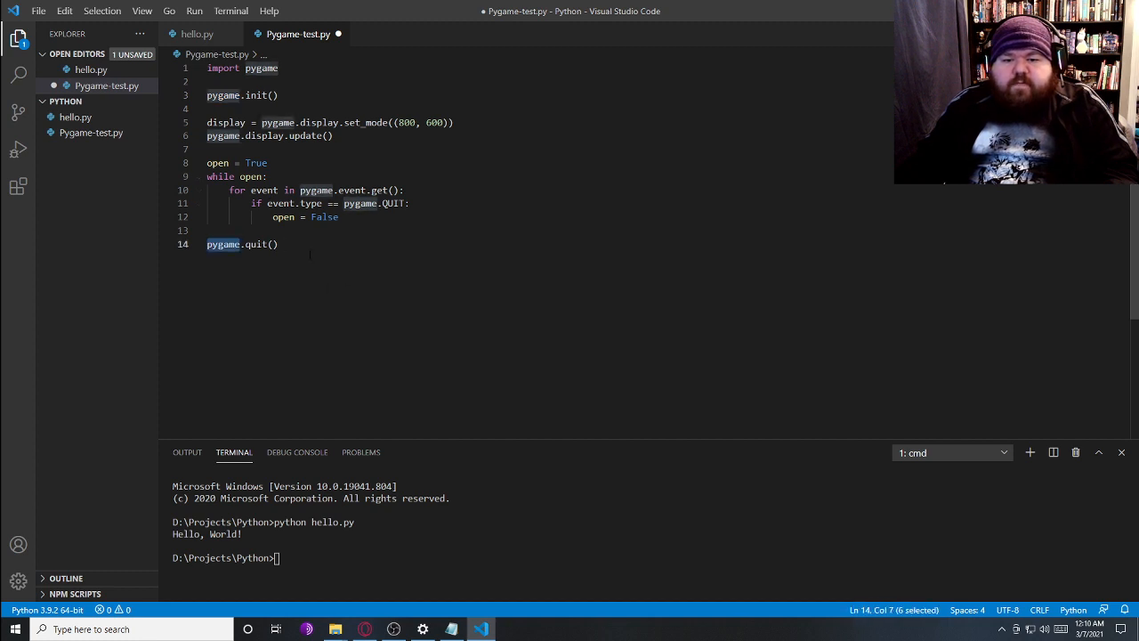
{"action": "key", "text": "enter"}
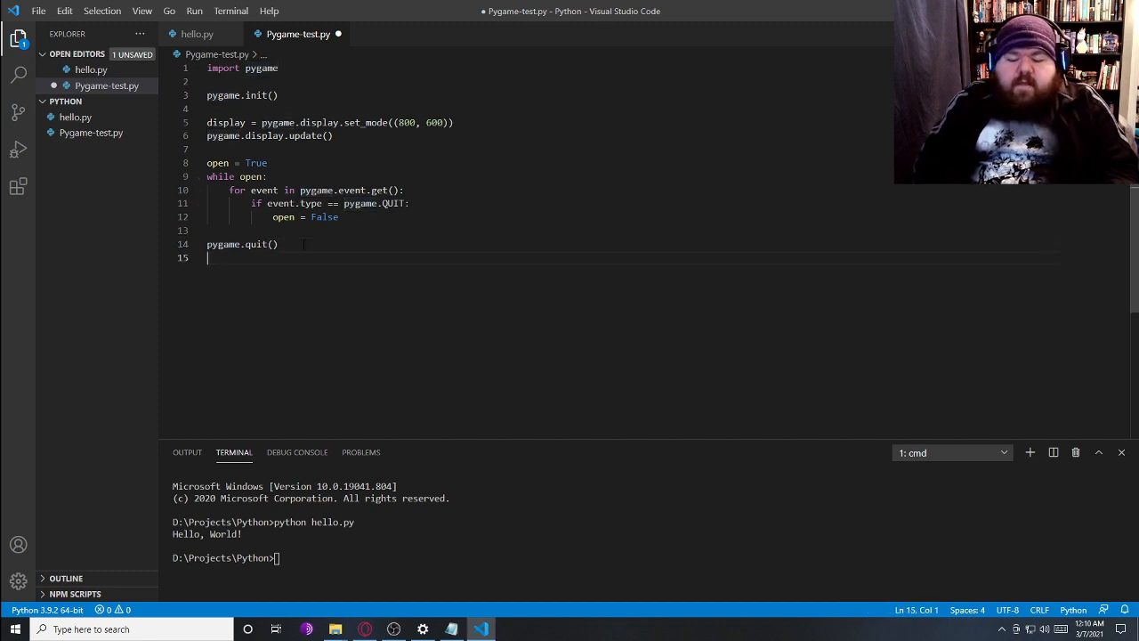
{"action": "type", "text": "quit()"}
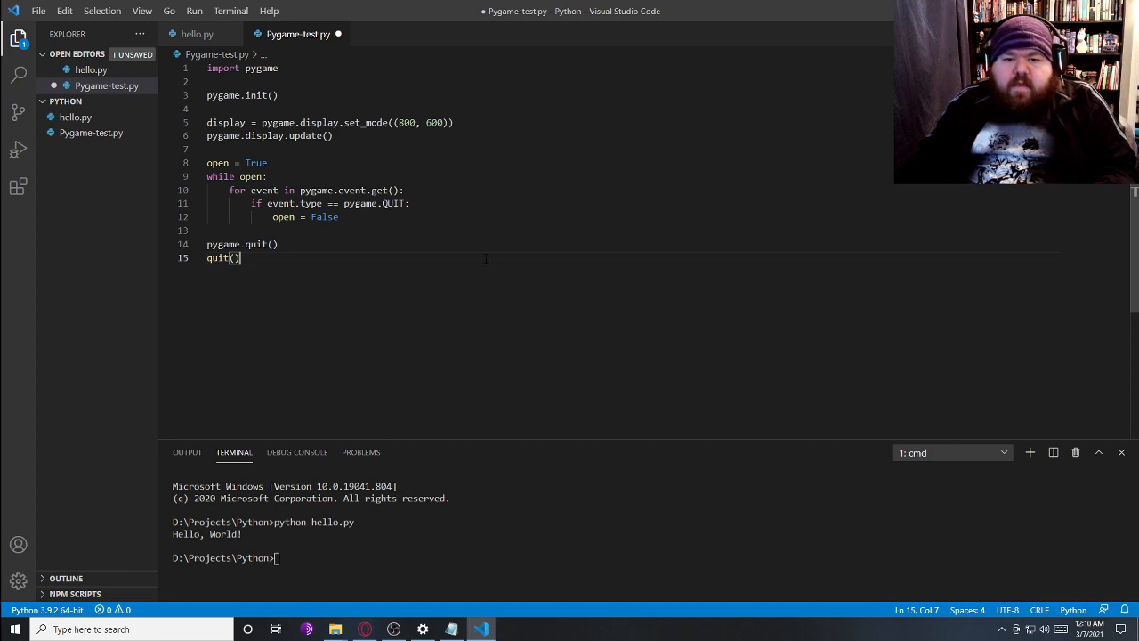
{"action": "key", "text": "ctrl+s"}
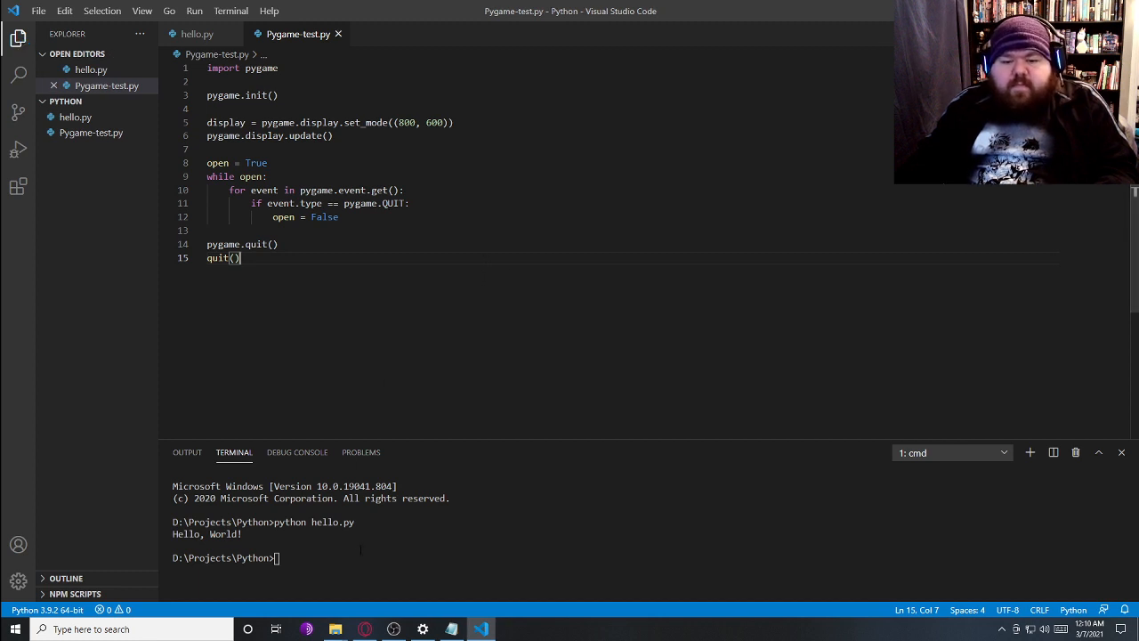
Run python Pygame-test.py in the terminal to open a blank pygame window
{"action": "type", "text": "python Pygame-test.py"}
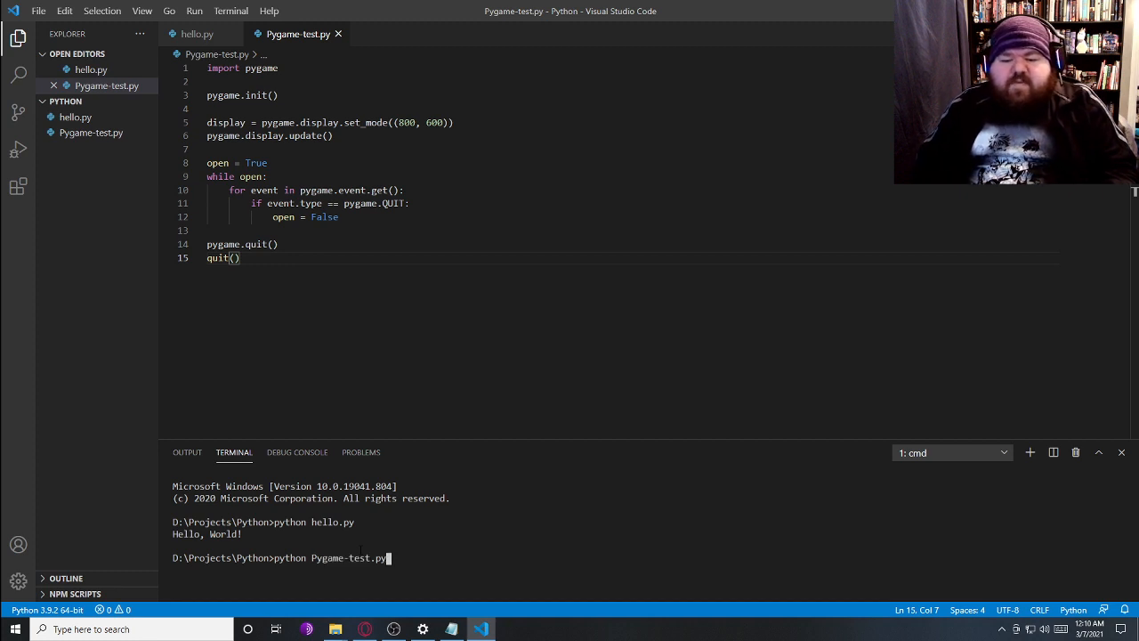
{"action": "key", "text": "enter"}
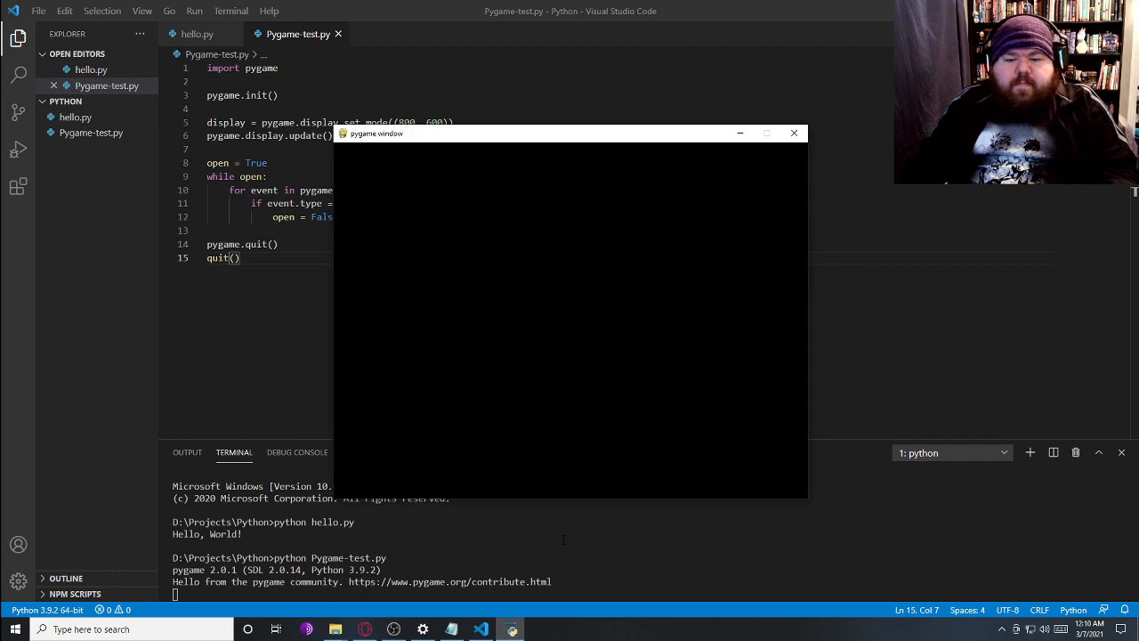